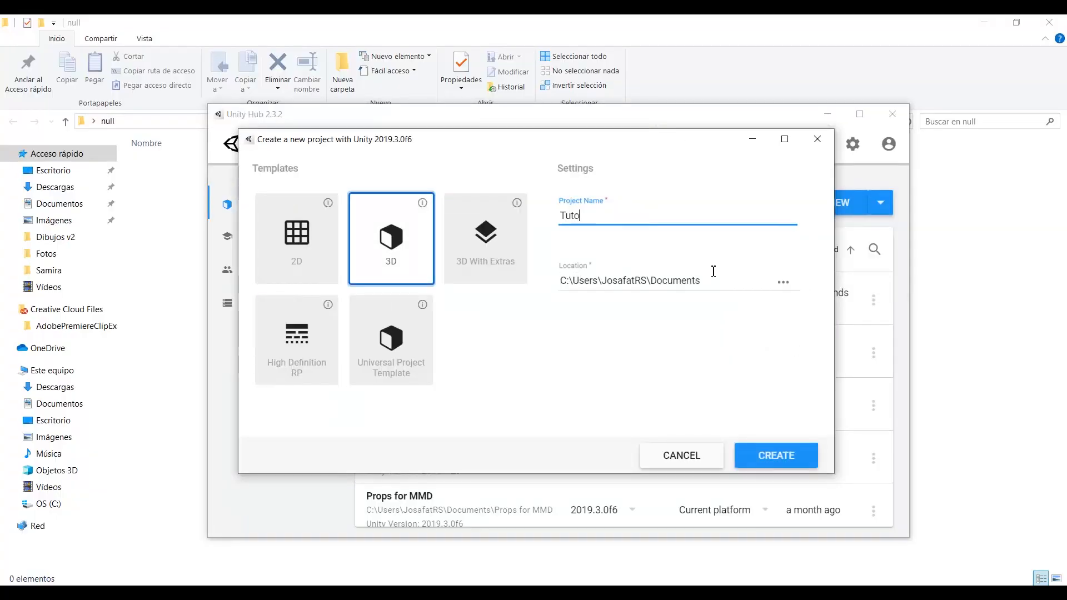
- Create a 3D Unity project named Tutorial and import the UniVRM package into it
click(775, 455)
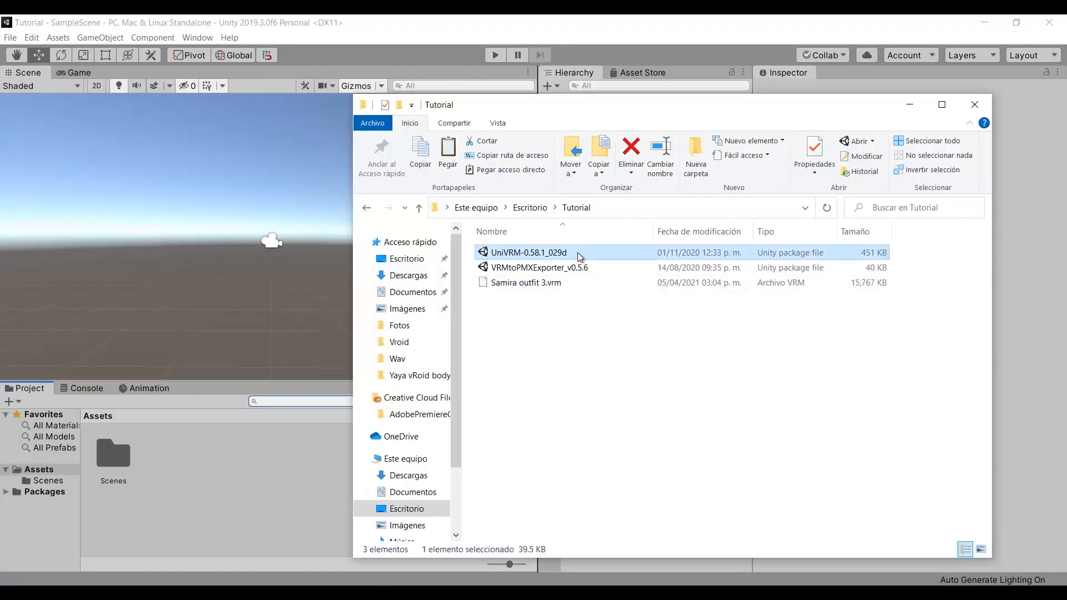
double_click(528, 253)
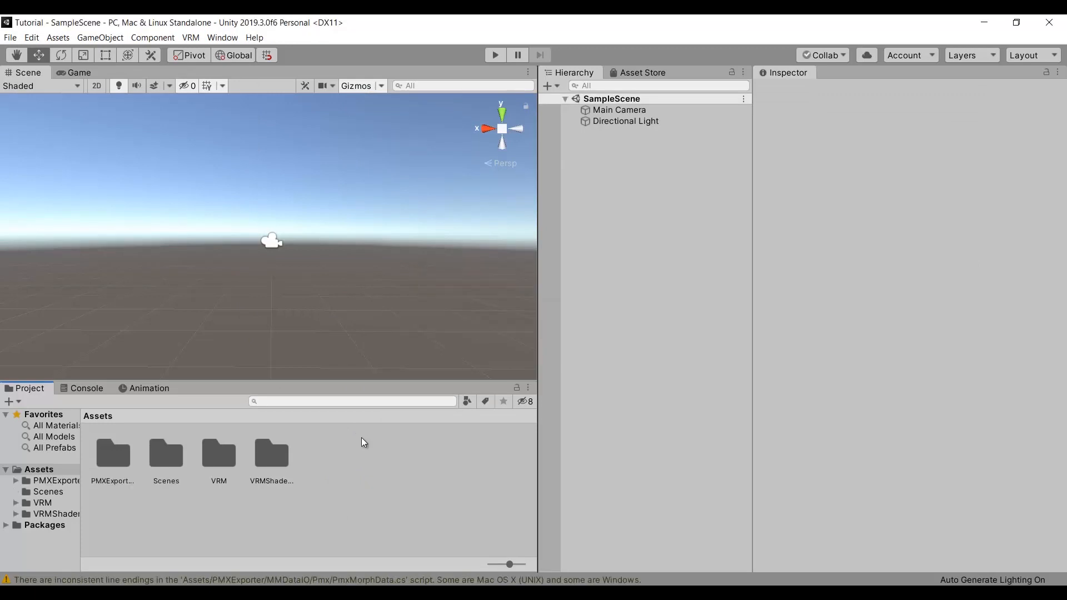
- Import the Samira outfit 3 model, attach a PMX Exporter, and enable Add Twist
right_click(362, 442)
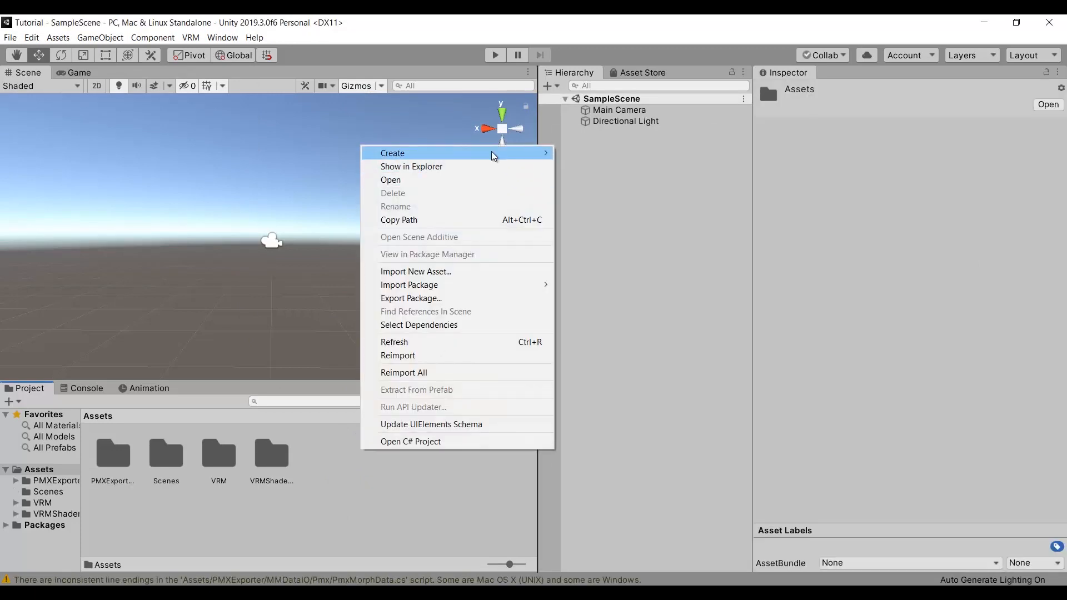
click(392, 152)
text(p)
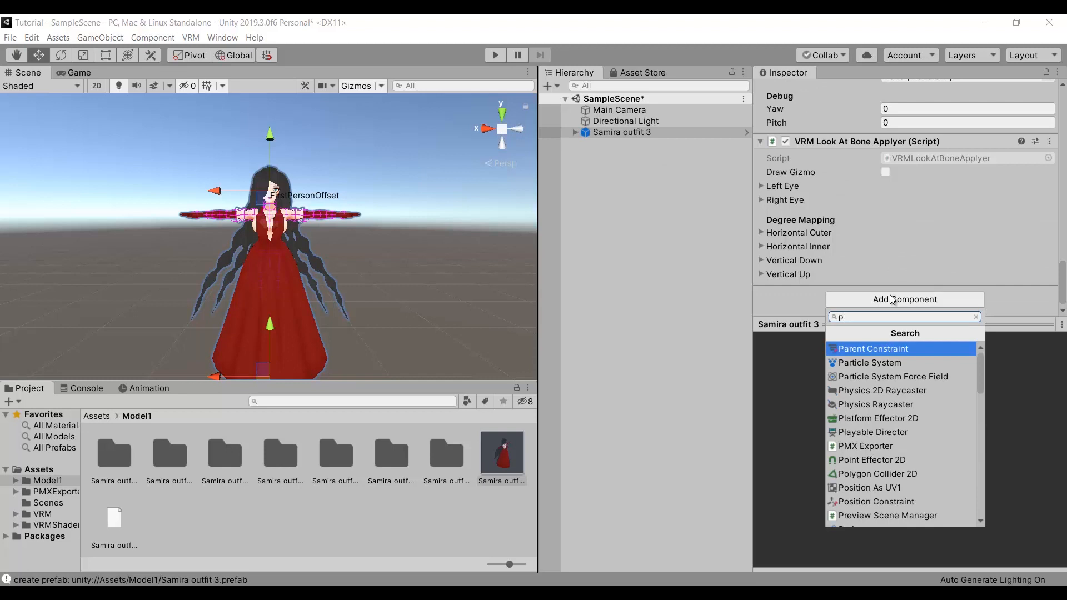
text(mx)
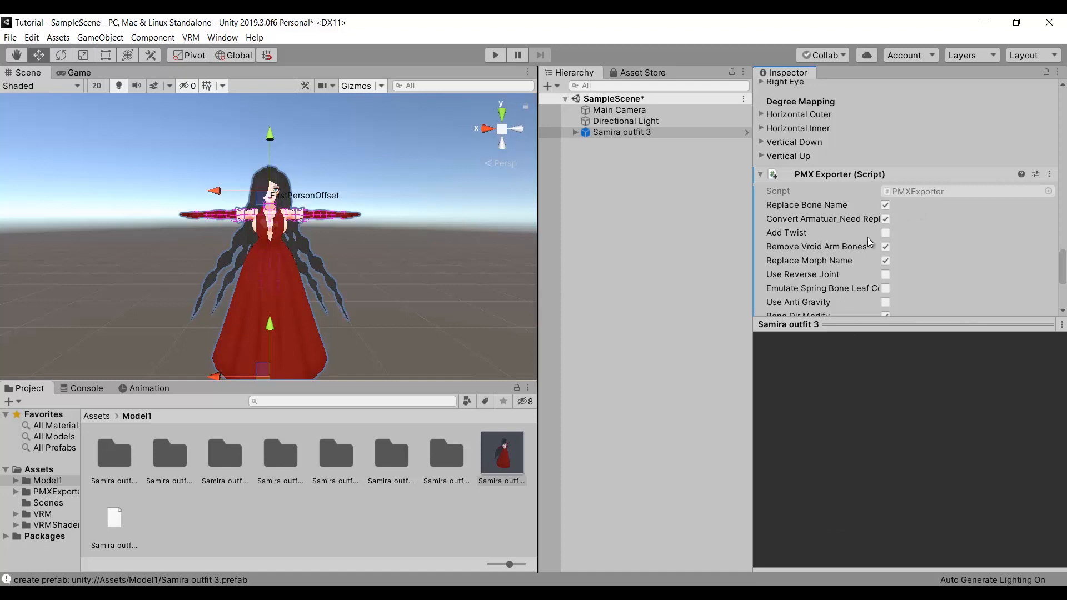
click(884, 232)
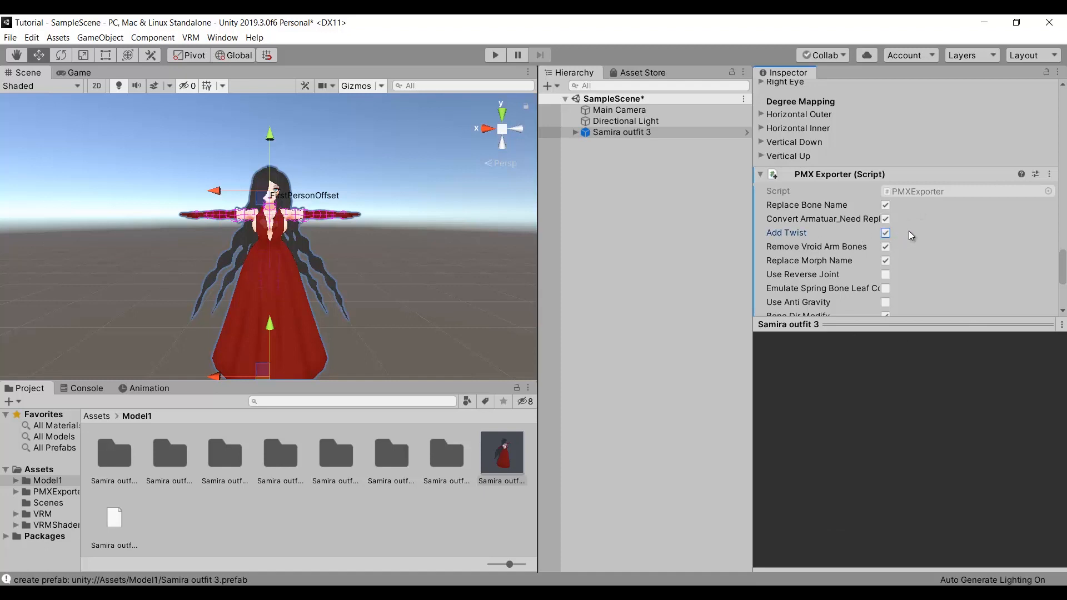
scroll(down, 3)
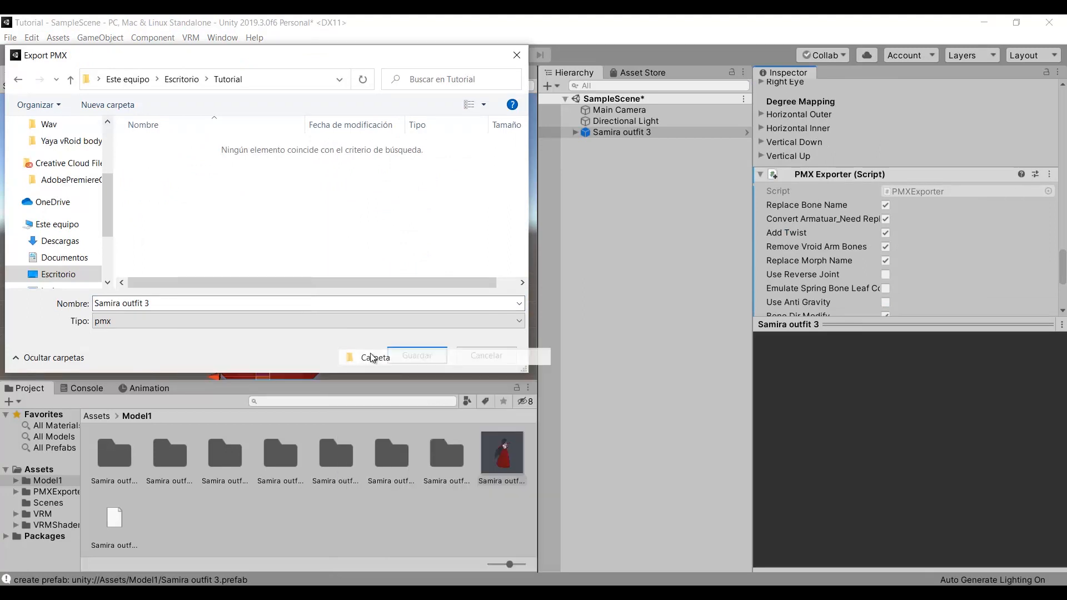
- Create a Samira folder under Tutorial and save Samira outfit 3.pmx there
click(107, 105)
text(Samira)
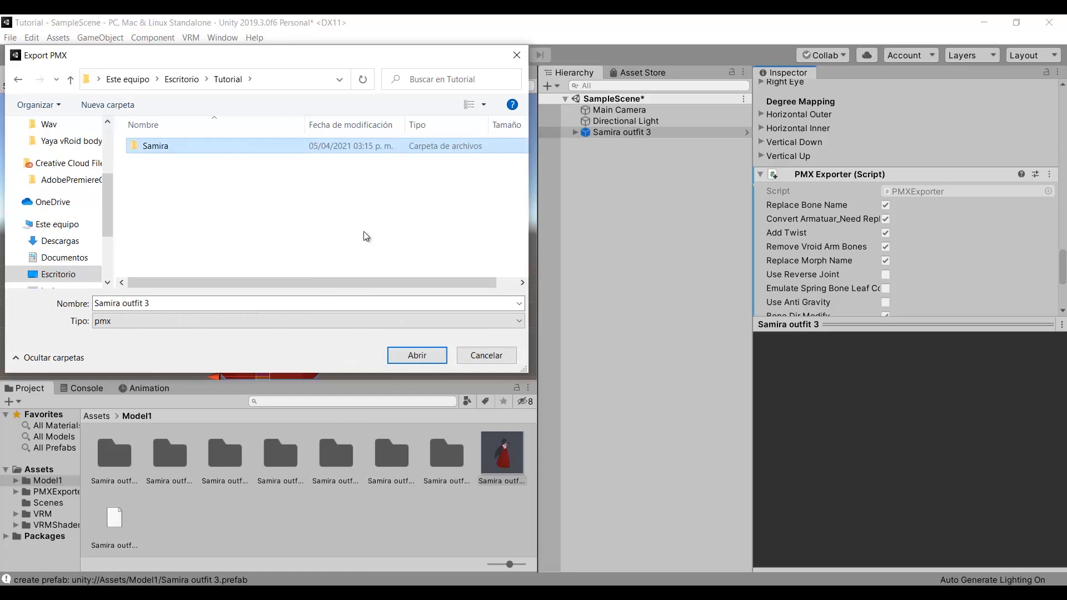
double_click(156, 145)
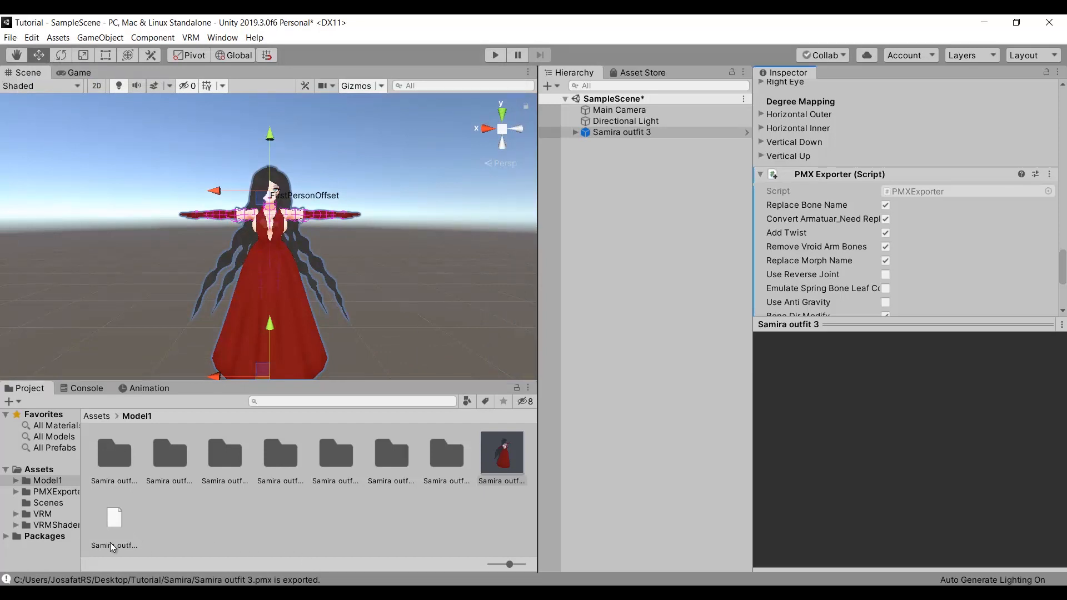
mouse_move(215, 530)
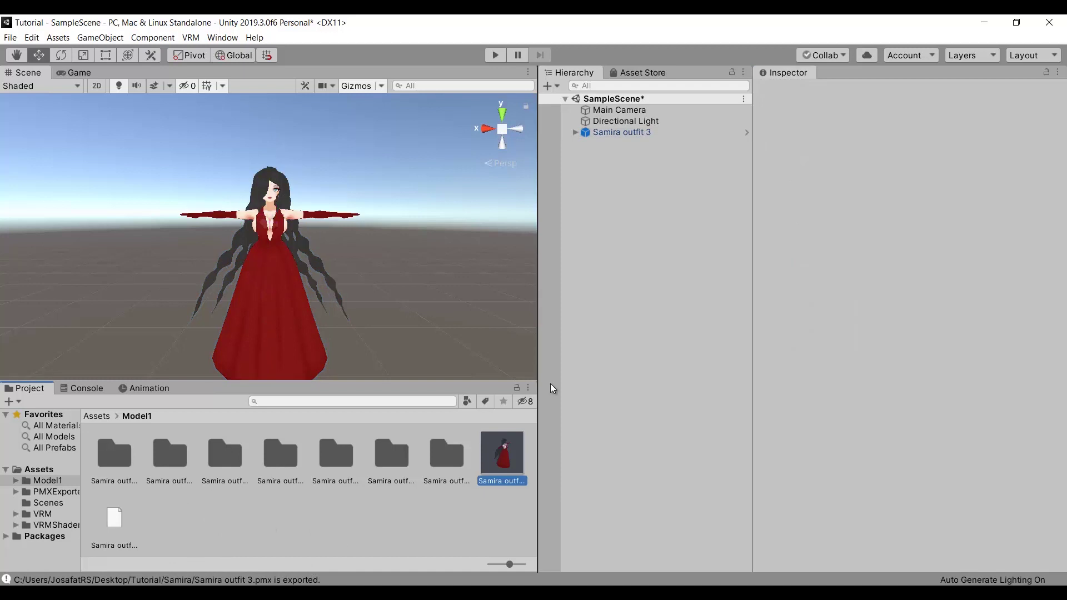
mouse_move(575, 289)
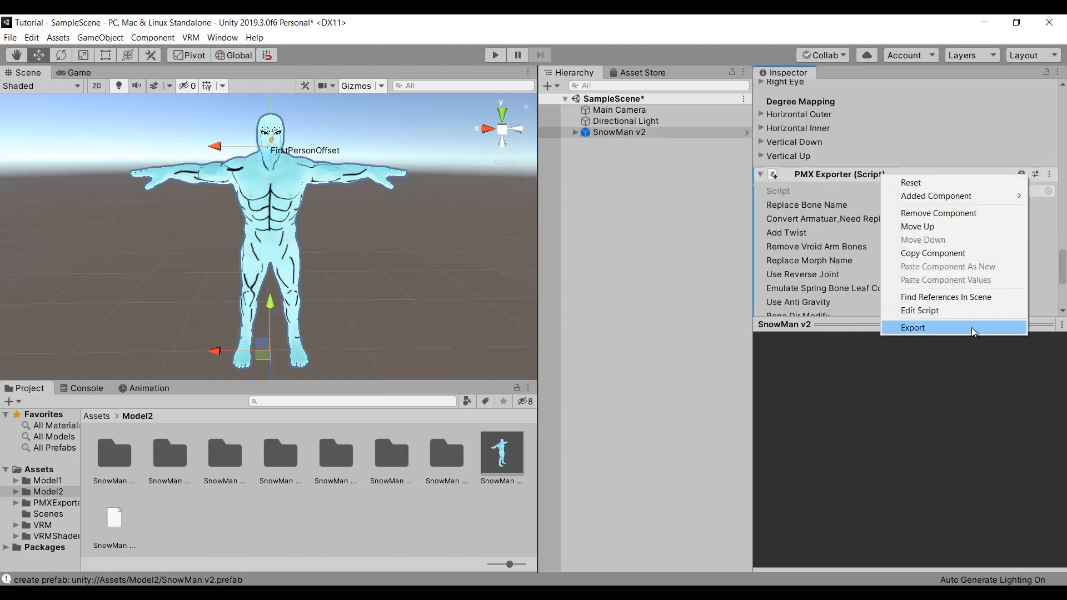
- Attempt exporting SnowMan v2 as PMX into the Snowman folder
click(913, 327)
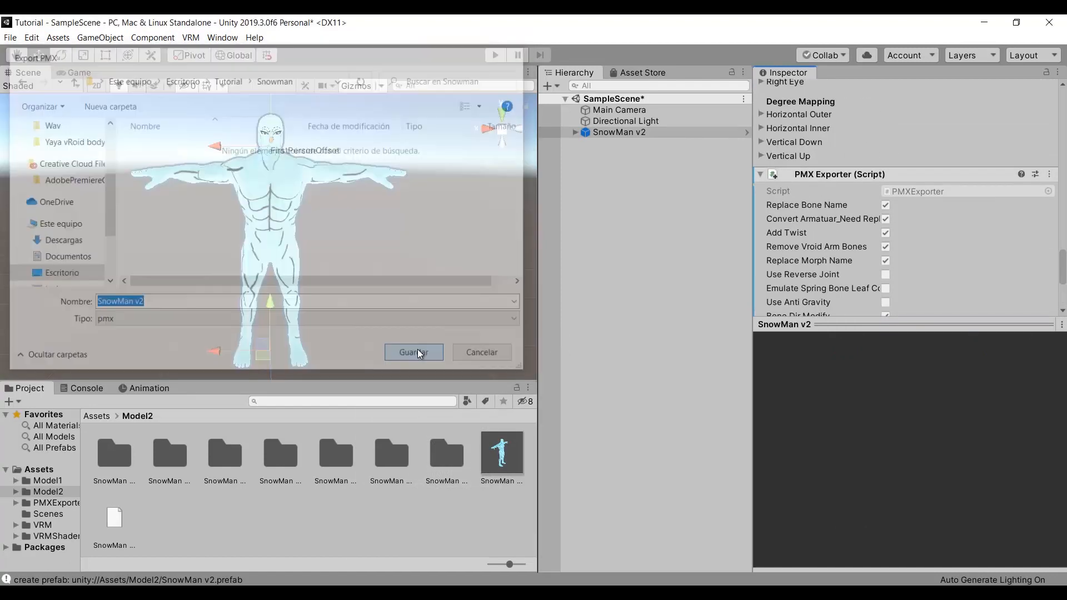
click(413, 352)
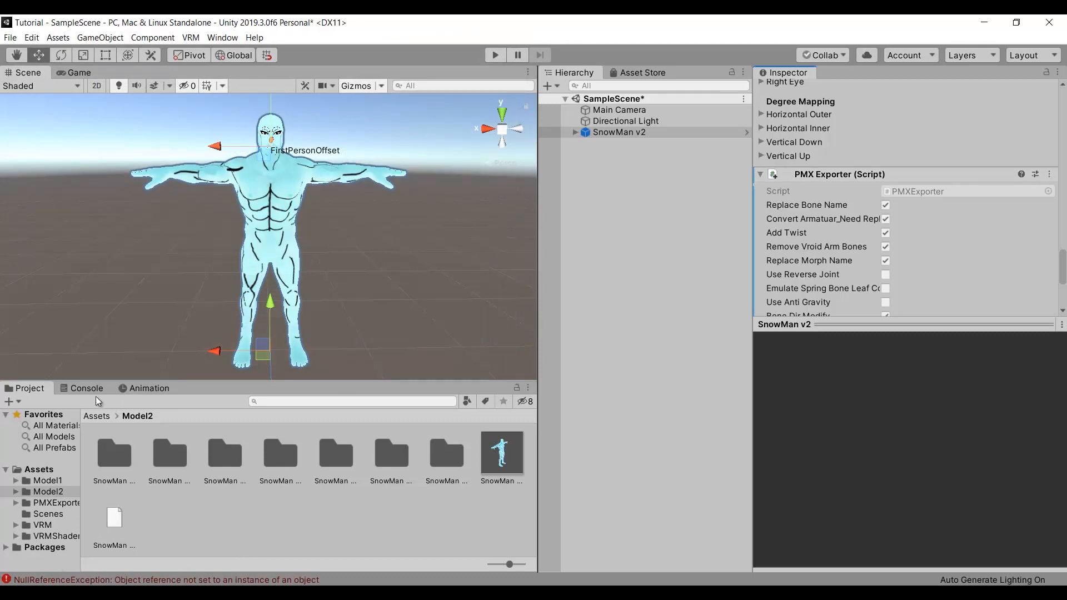
click(86, 388)
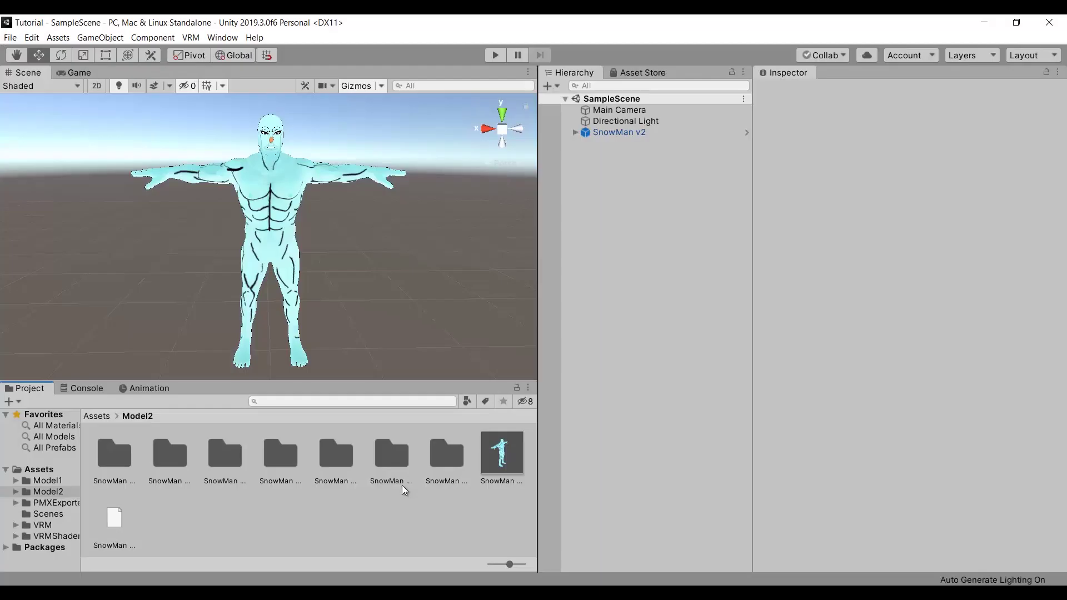
- Reselect SnowMan v2, retry the Snowman folder export, and accept the unavailable-location error
click(619, 133)
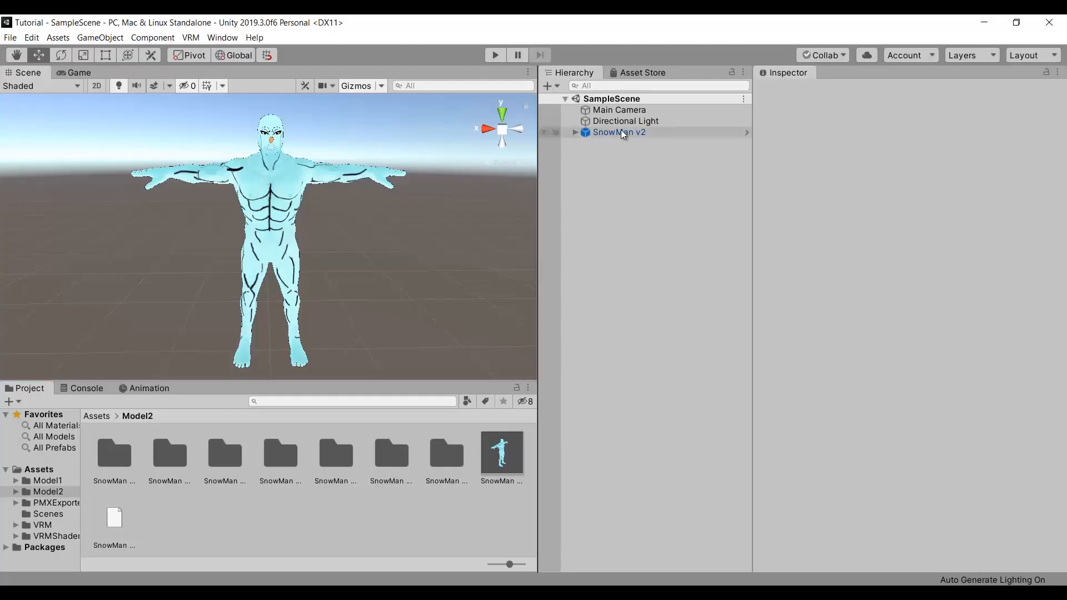
click(619, 133)
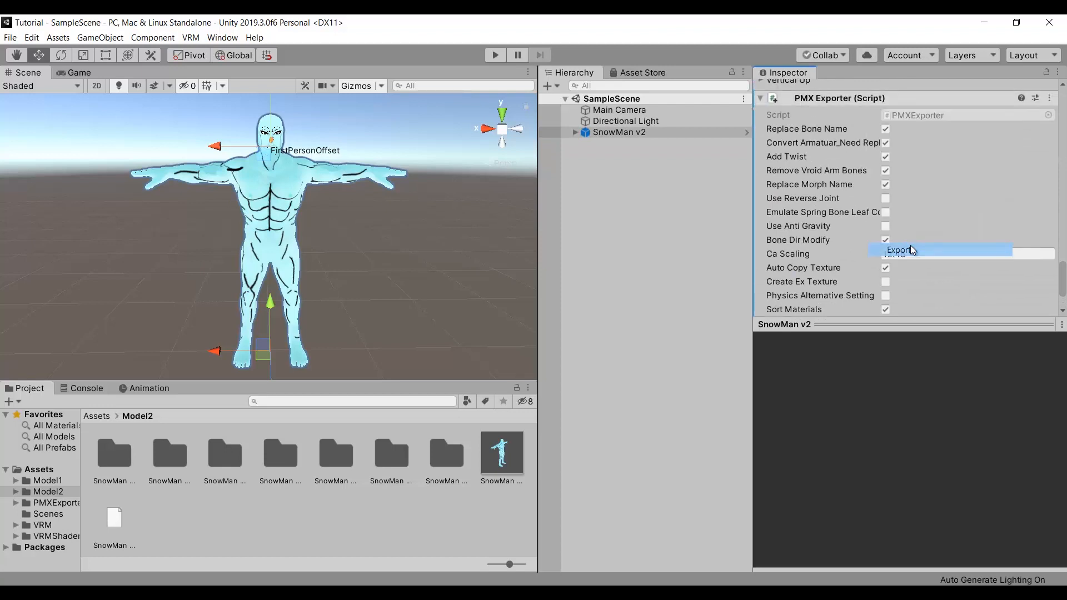
click(899, 250)
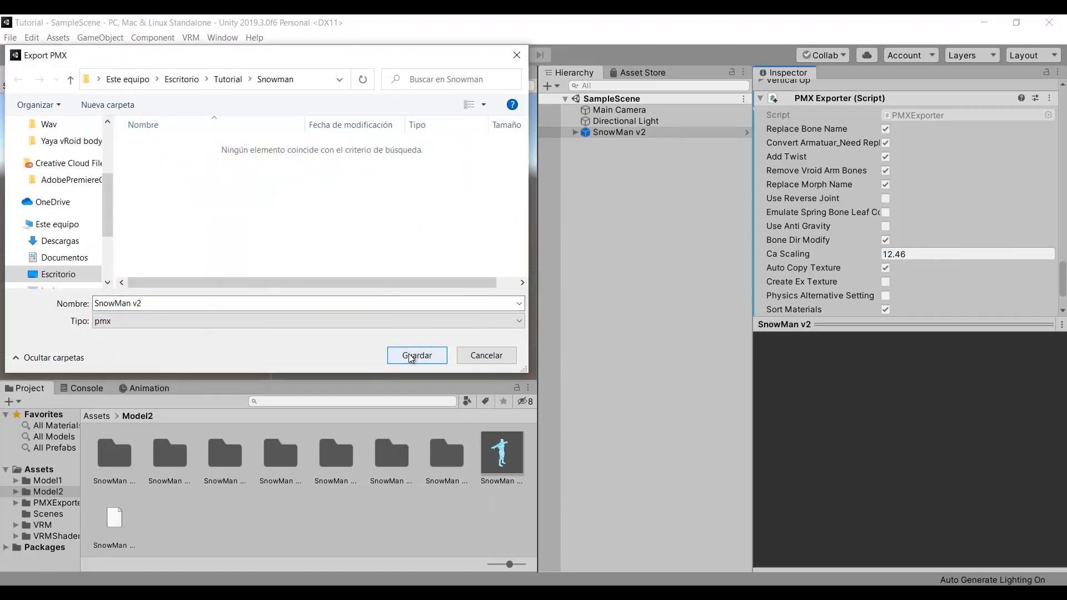
click(416, 355)
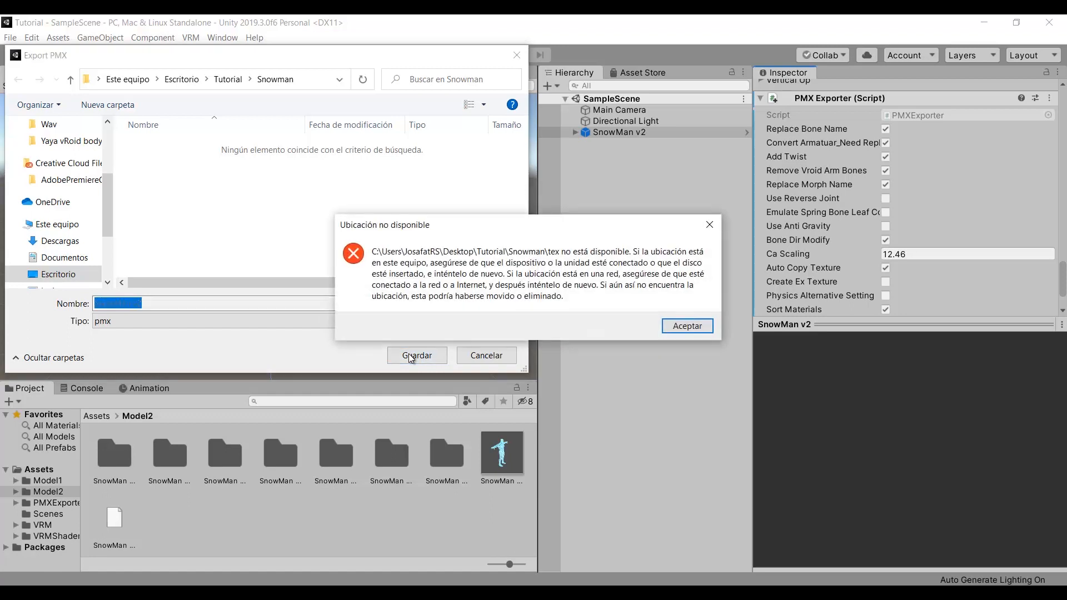
click(686, 325)
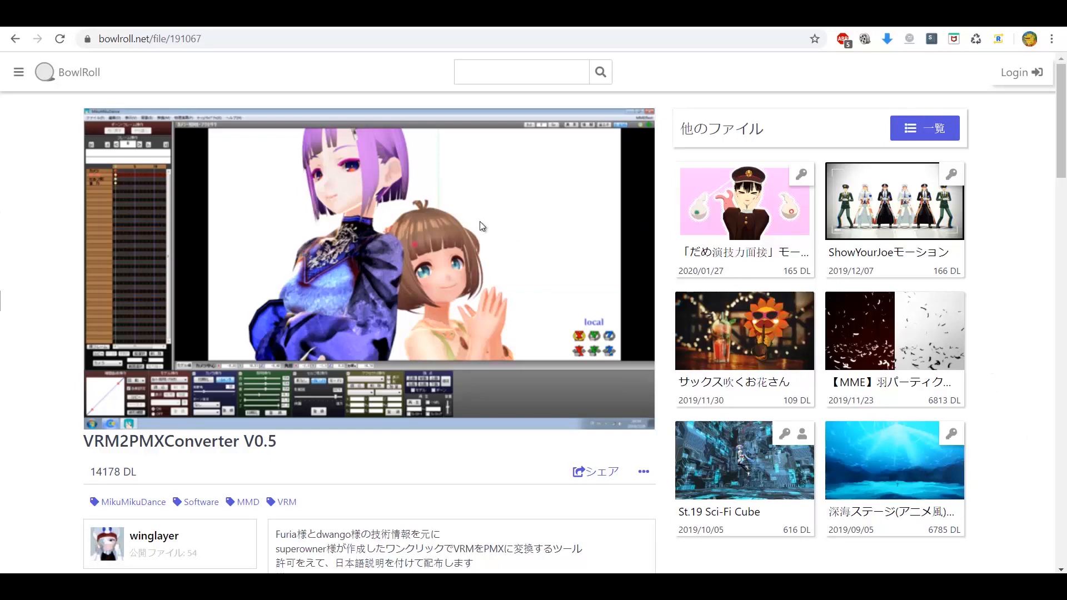
- Scroll the VRM2PMXConverter V0.5 page down to its description and Download section
scroll(down, 3)
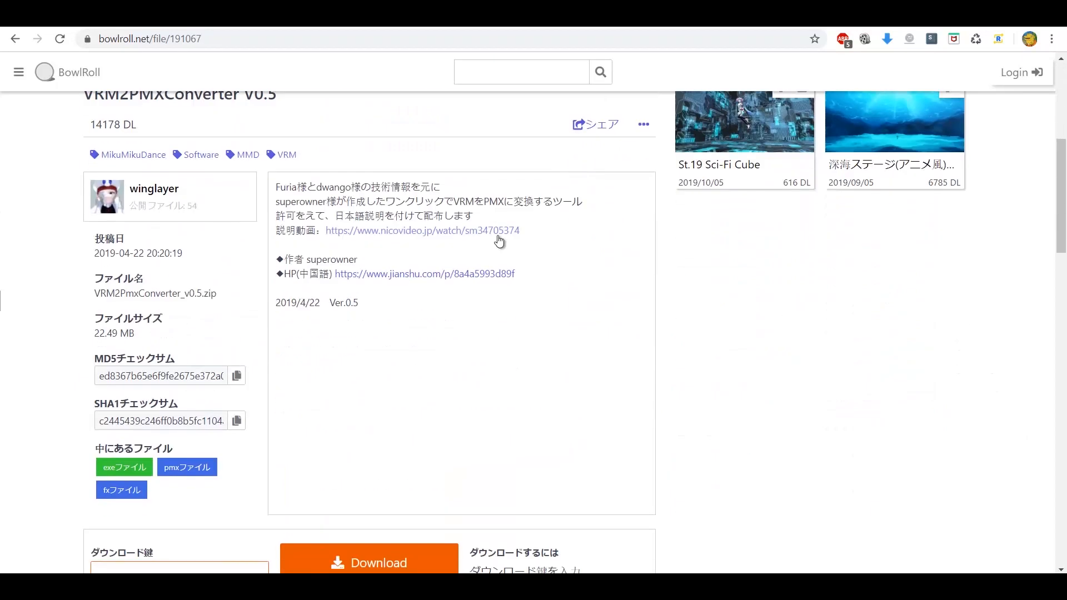
click(368, 562)
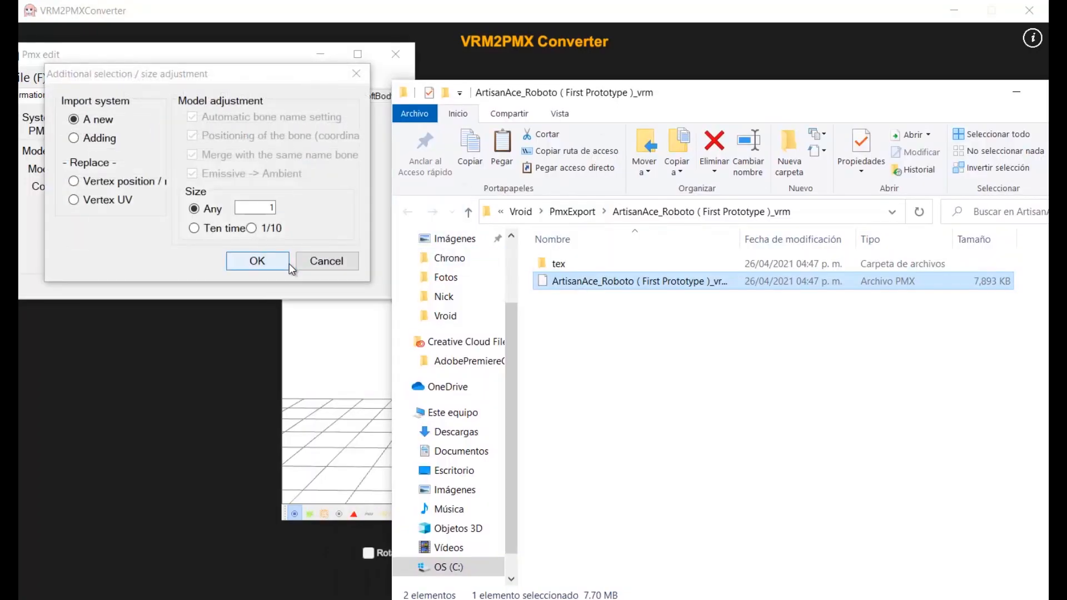
- Convert the model to PMX with Out Vroid Fx off, then select Human keeper v3.pmx
click(257, 260)
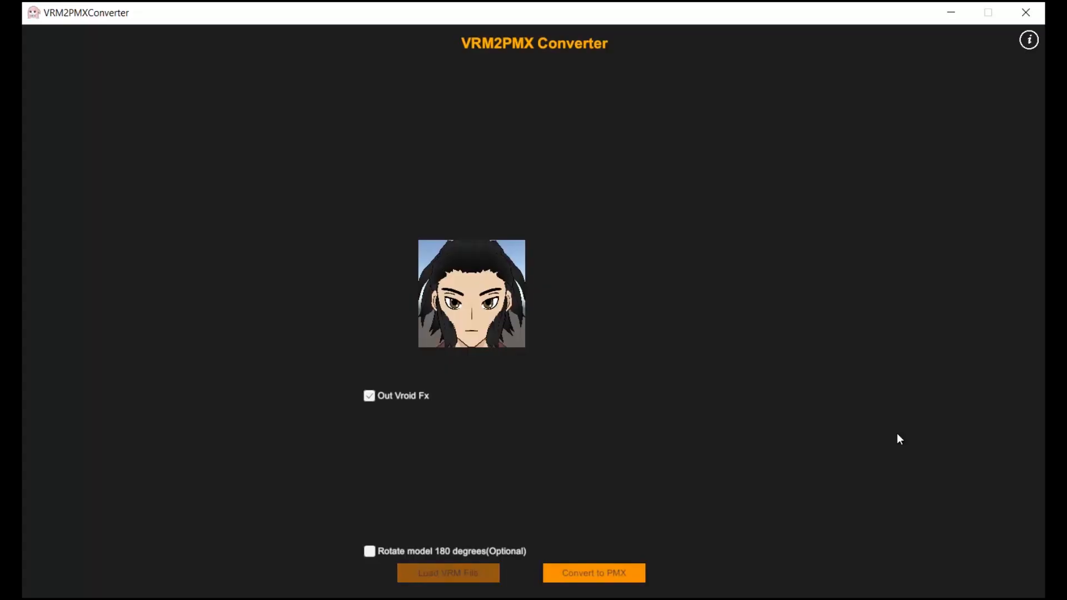
mouse_move(357, 470)
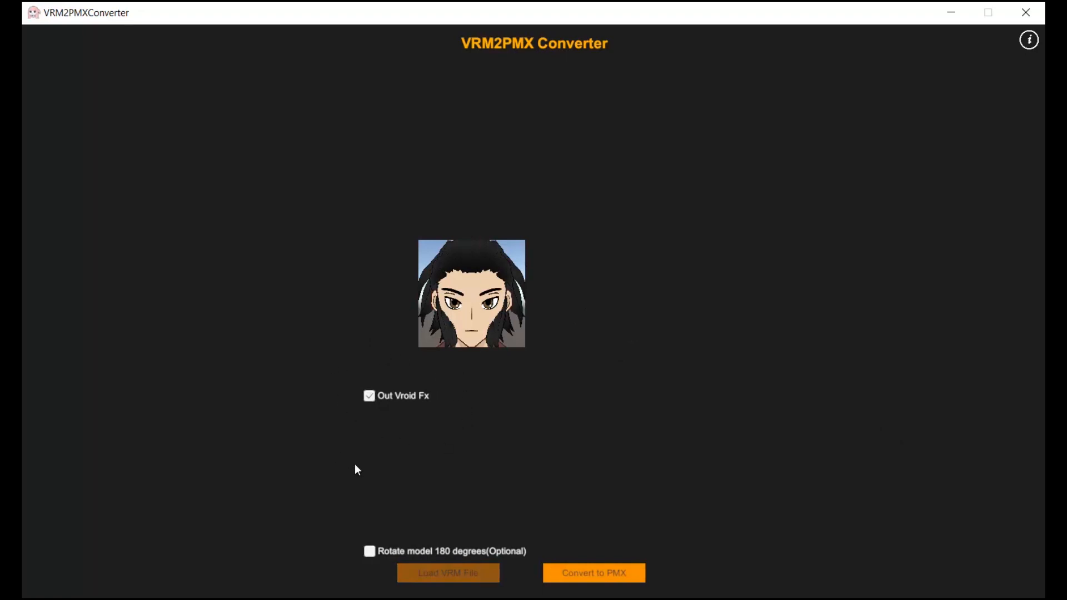
click(369, 395)
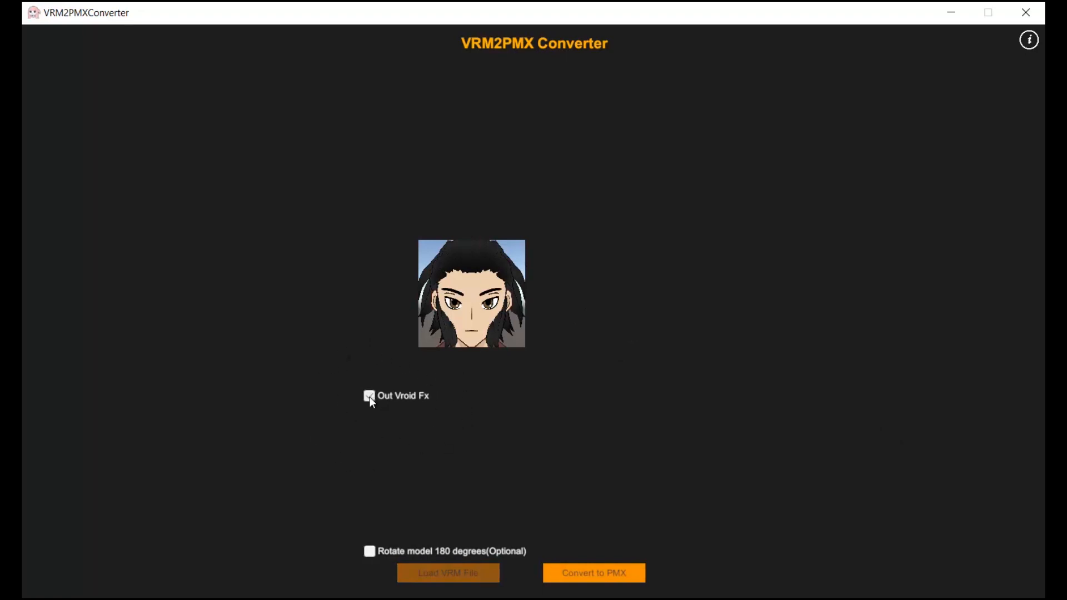
click(369, 396)
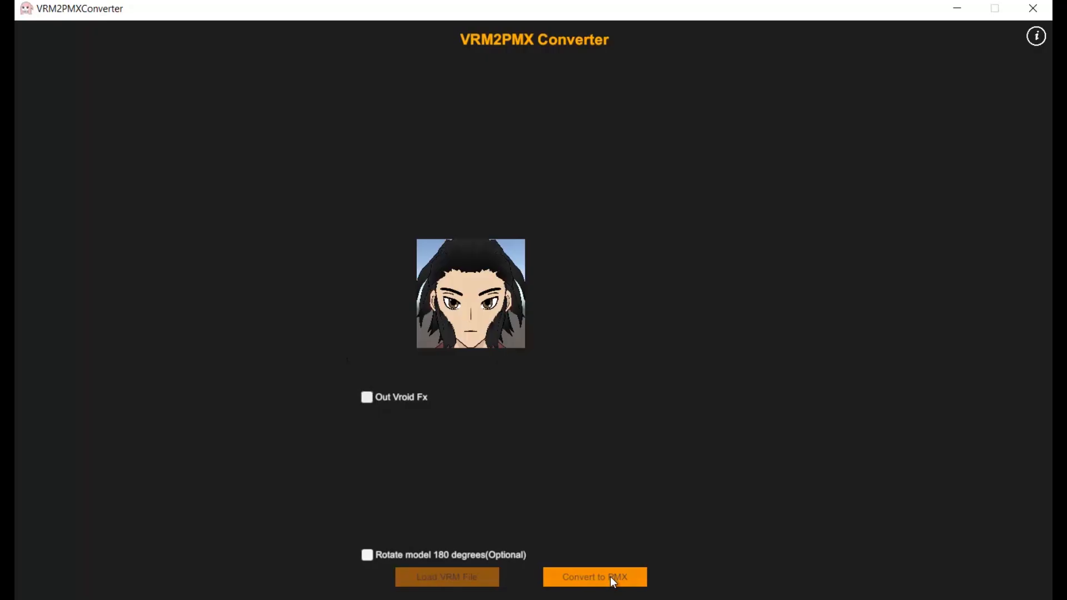
click(595, 577)
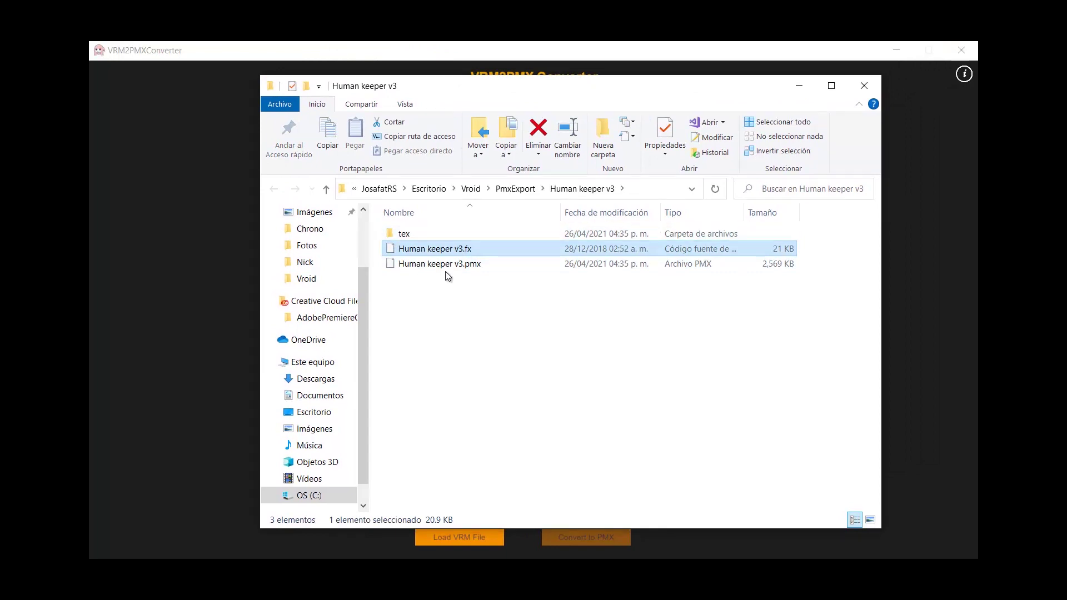
click(602, 305)
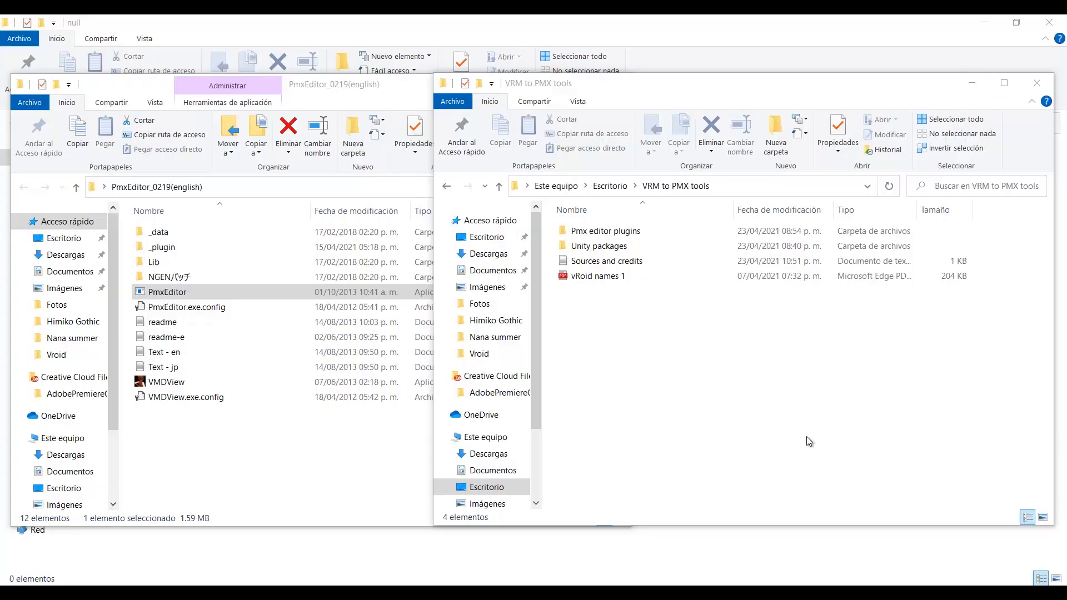
mouse_move(697, 188)
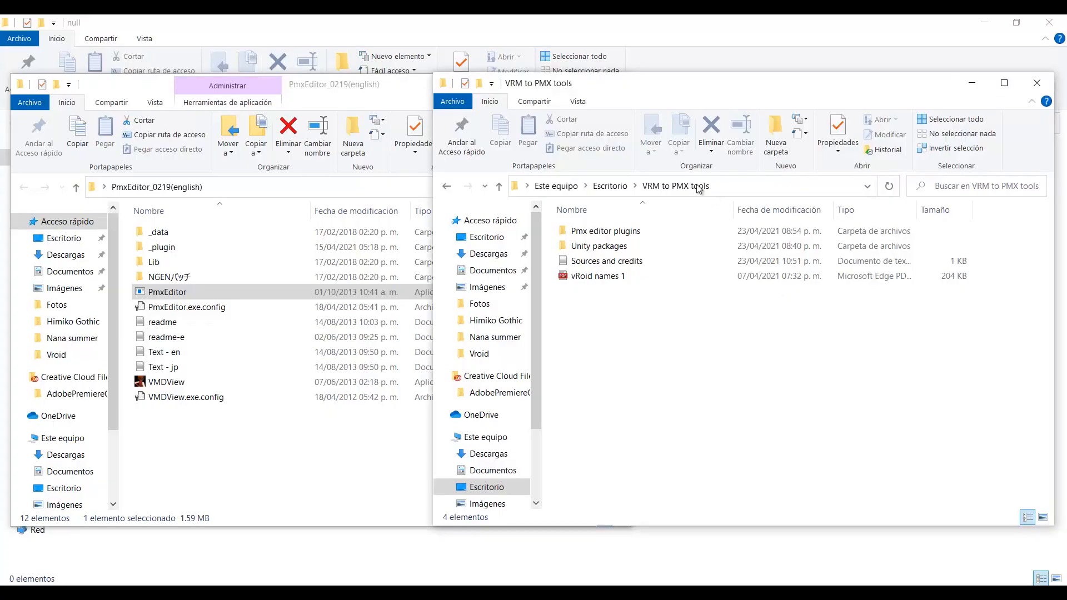
- Copy the SemiStandardBones and VrmArrangePlugin DLLs into PmxEditor's _plugin\User folder
double_click(605, 230)
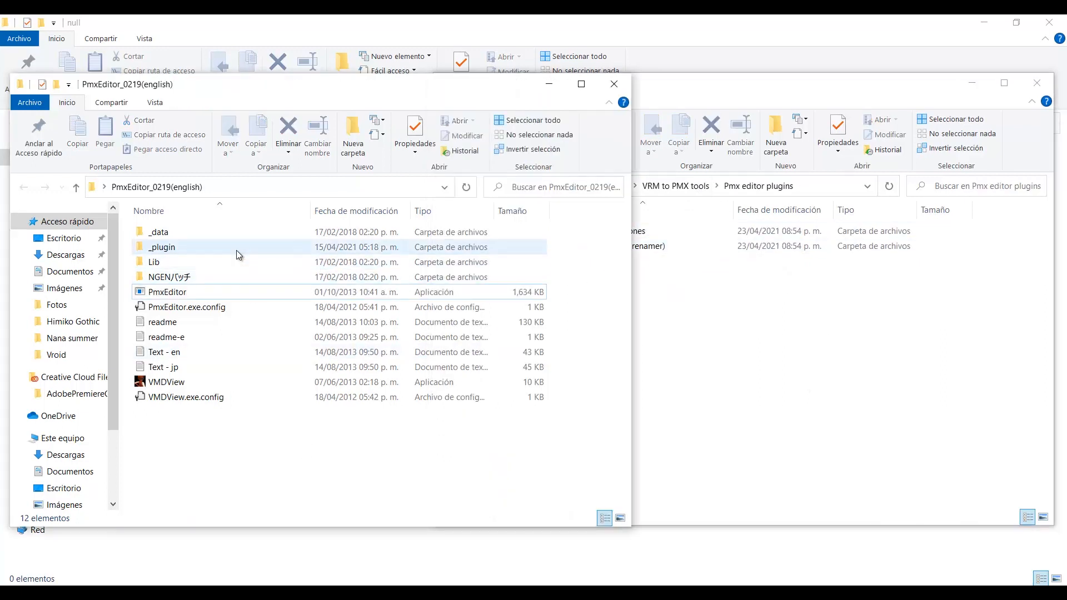
double_click(162, 247)
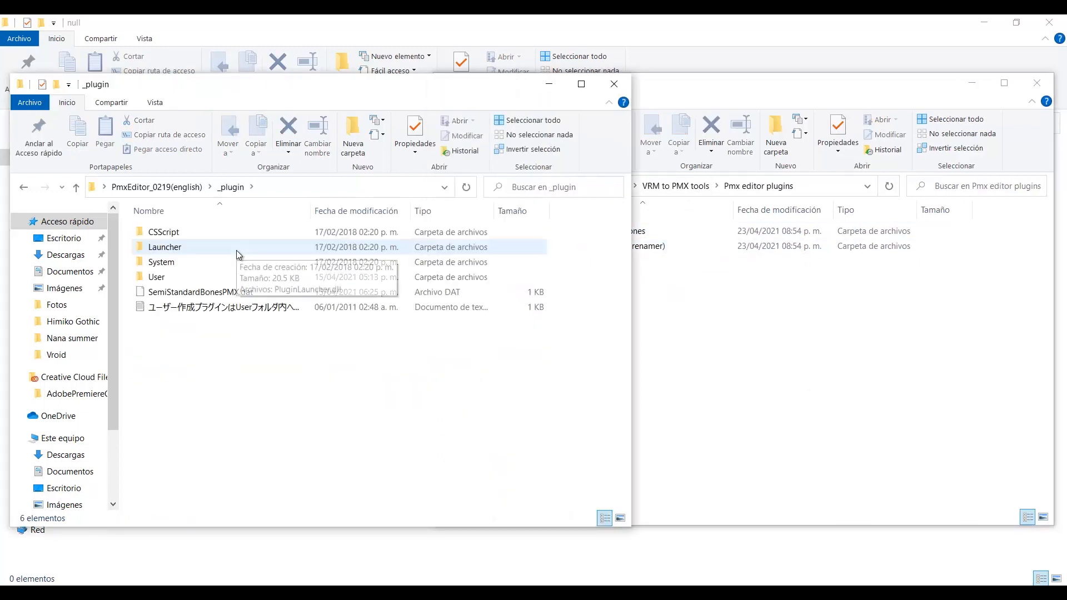
double_click(155, 277)
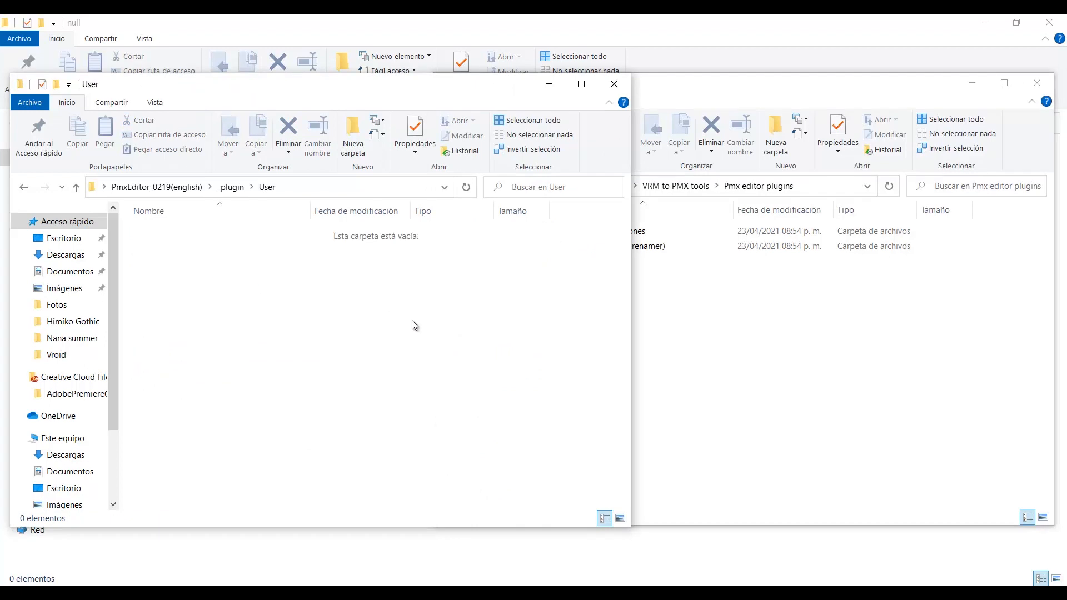
click(608, 231)
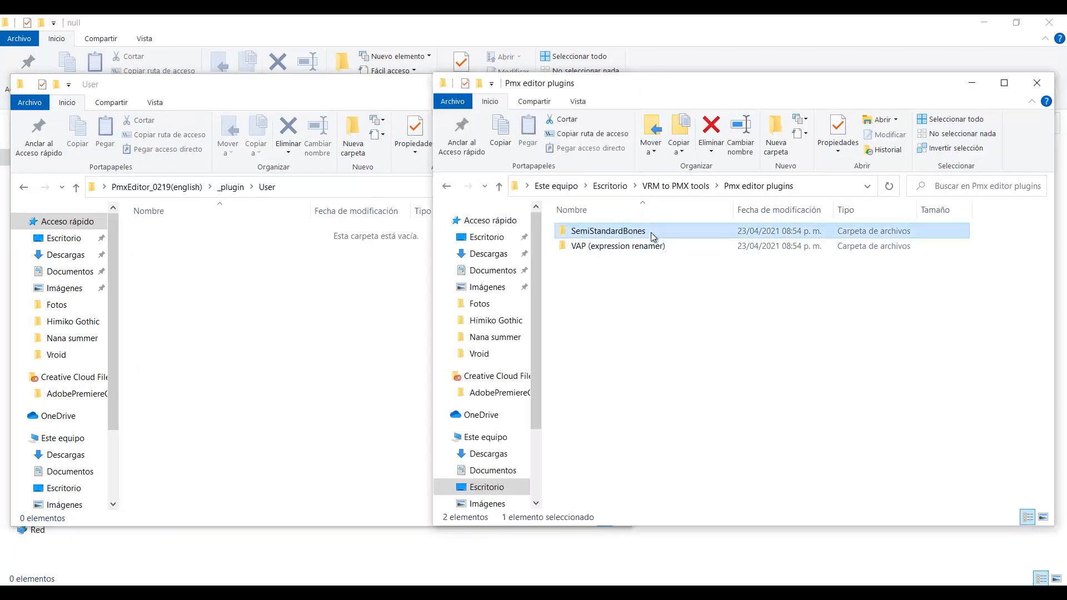
double_click(607, 230)
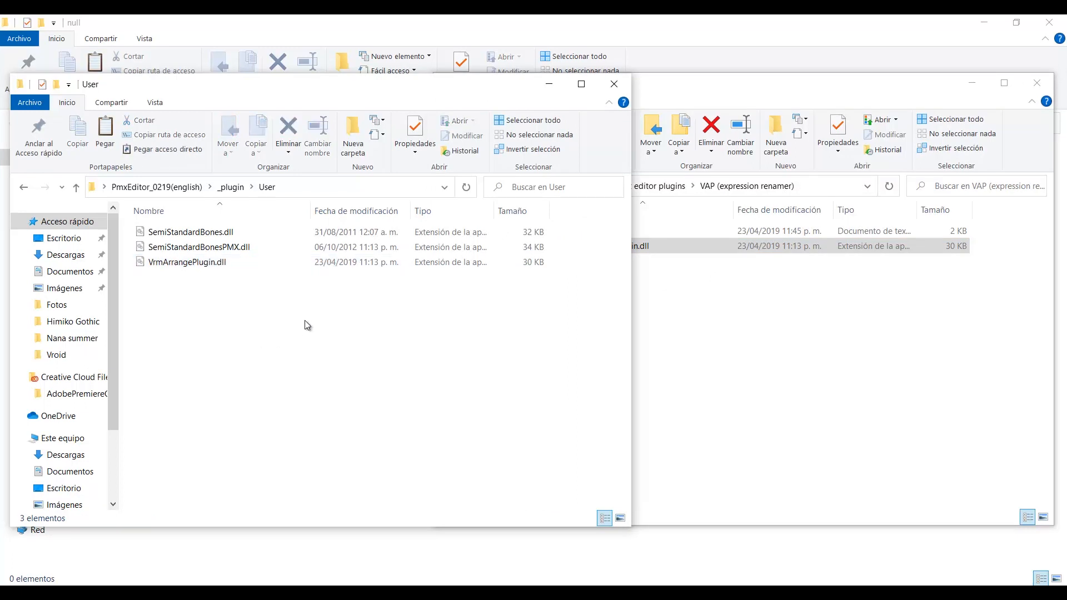
click(230, 186)
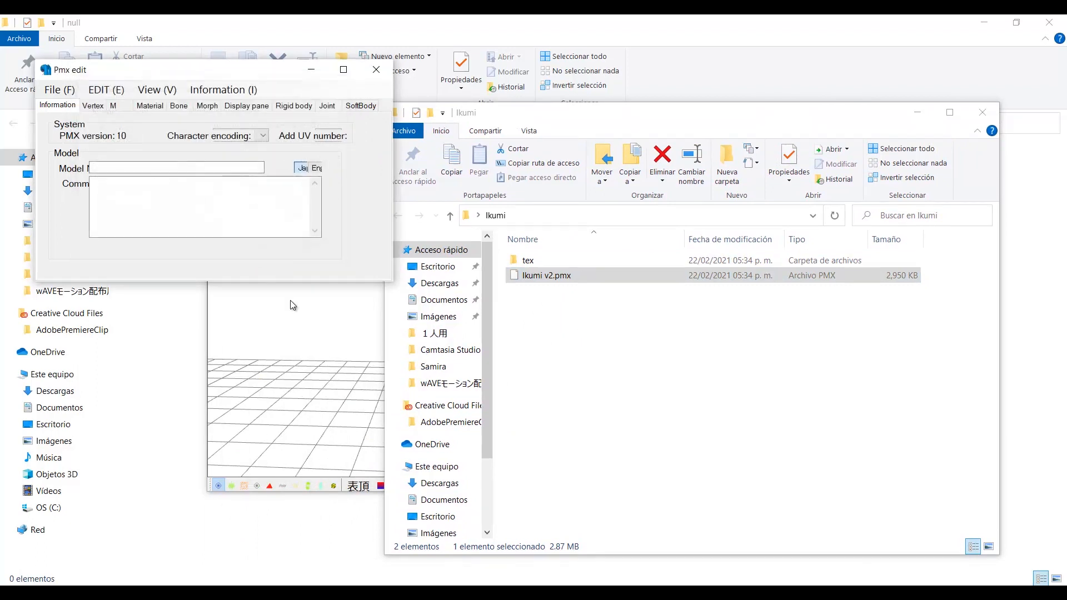
- Load Ikumi v2.pmx and compare its bone list with the Samira model's センター bone
double_click(545, 275)
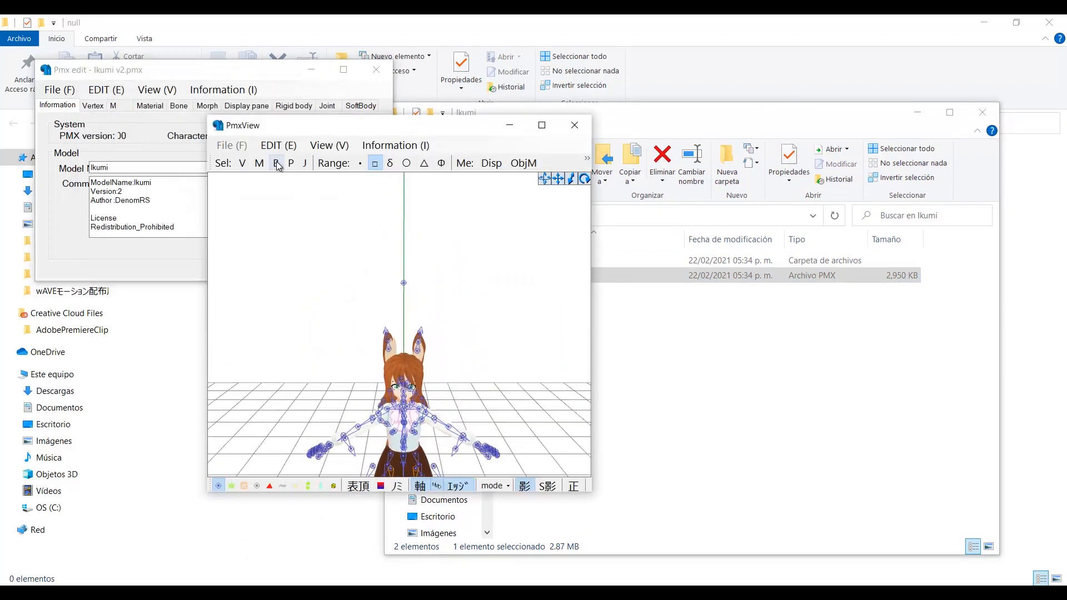
click(275, 163)
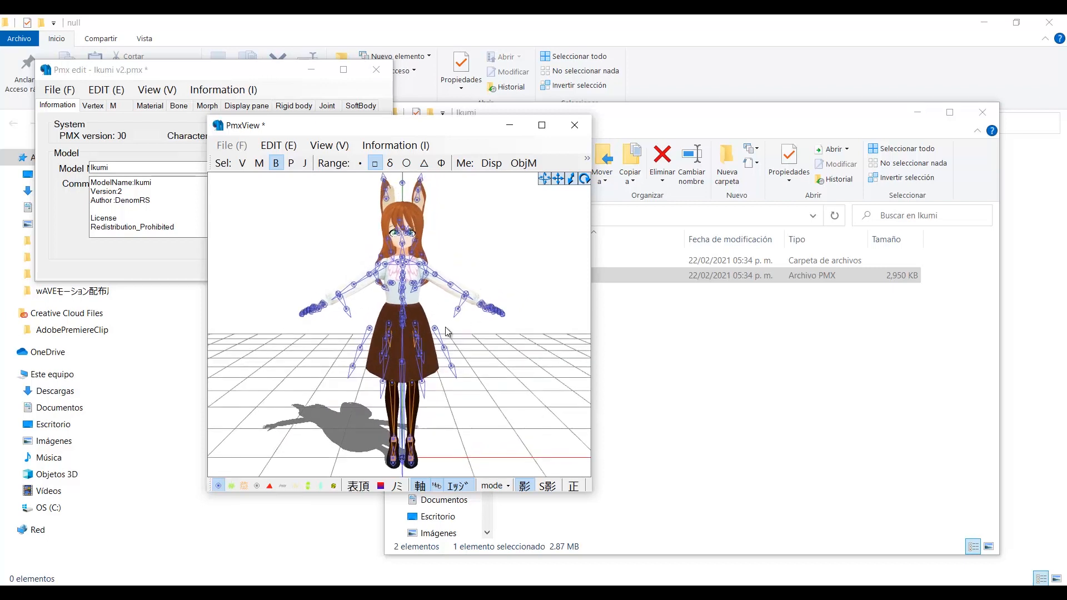
click(178, 106)
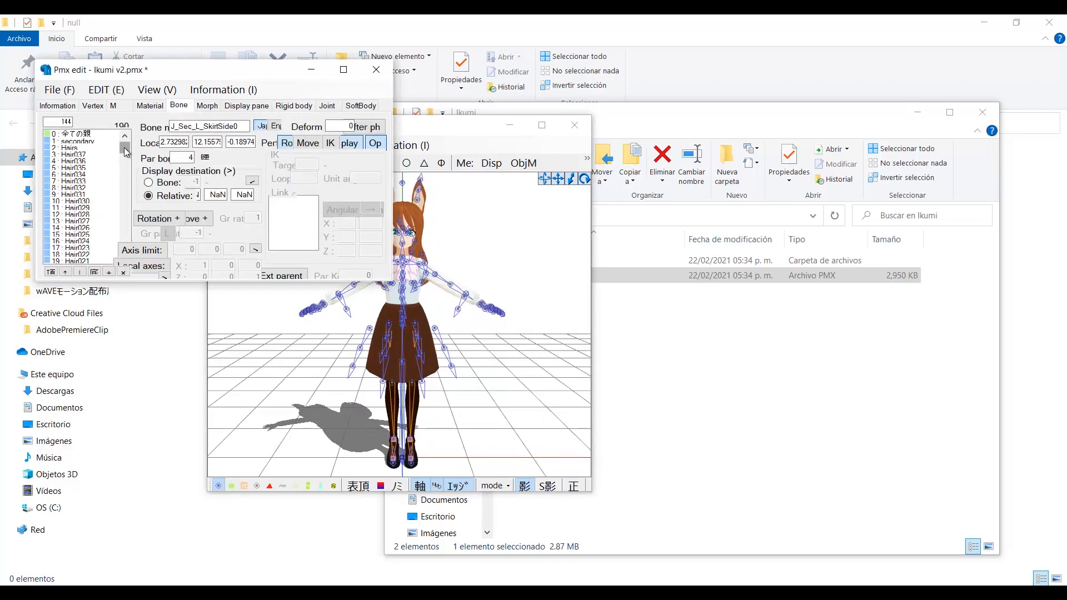
scroll(down, 3)
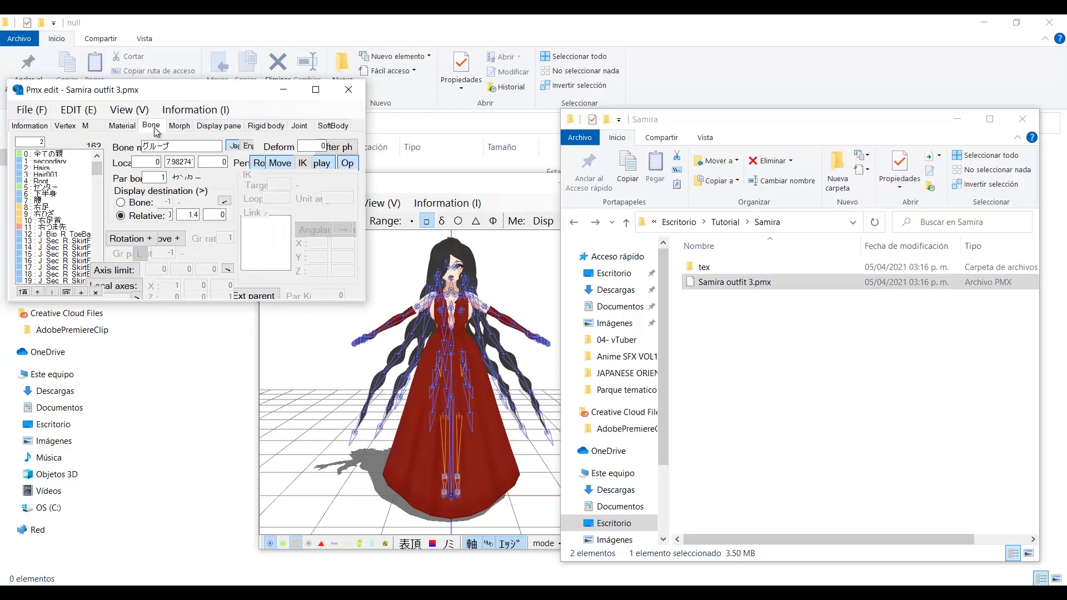
click(44, 184)
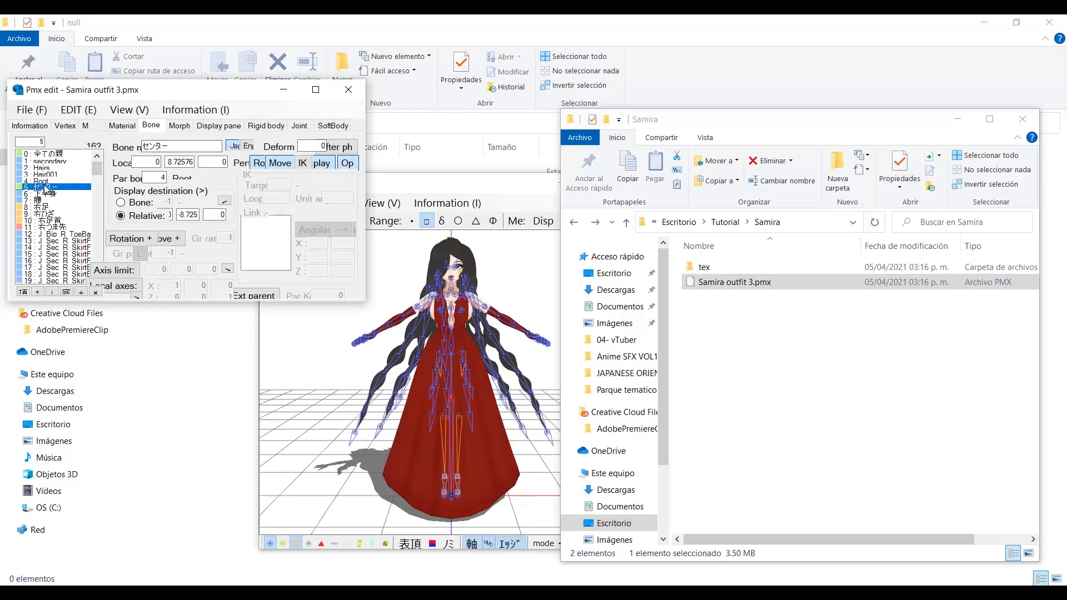
click(47, 178)
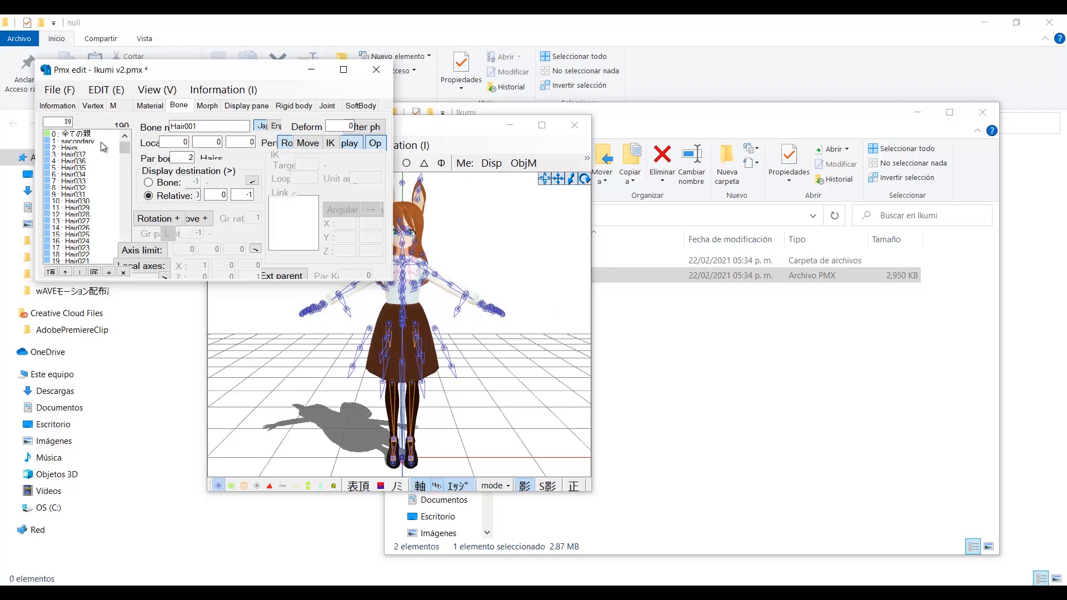
- Rename bones 1 and 2 to センター/center and グルーブ/groove
click(61, 160)
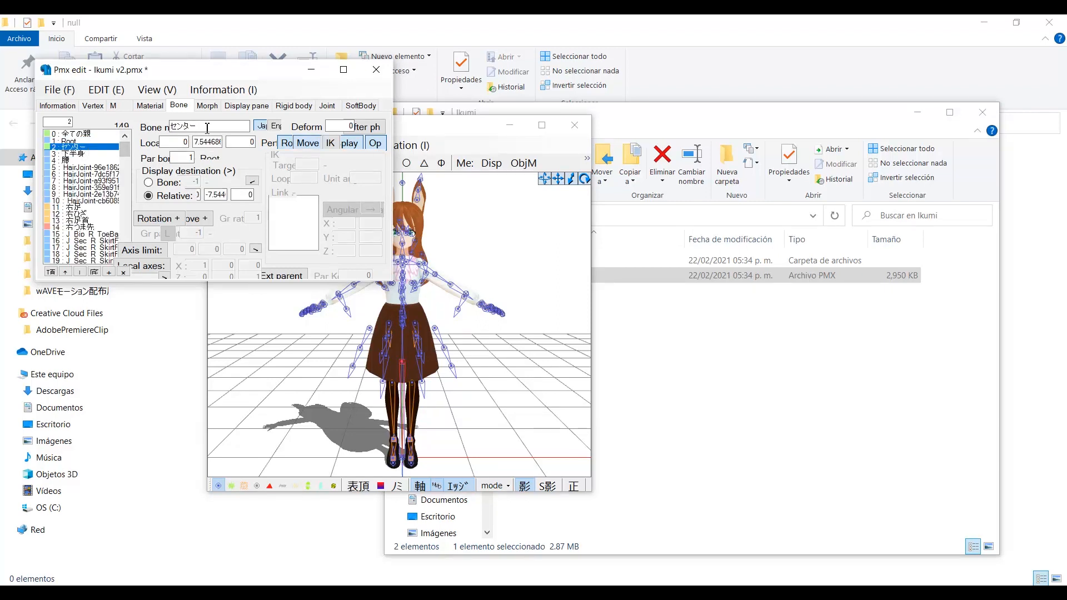
click(54, 143)
text(c)
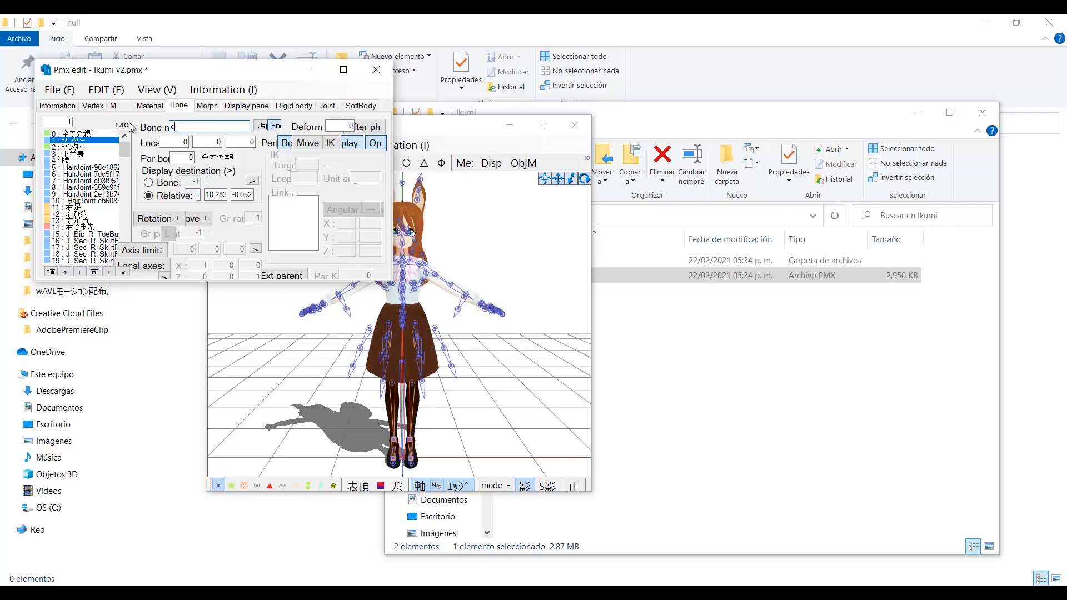
text(enter)
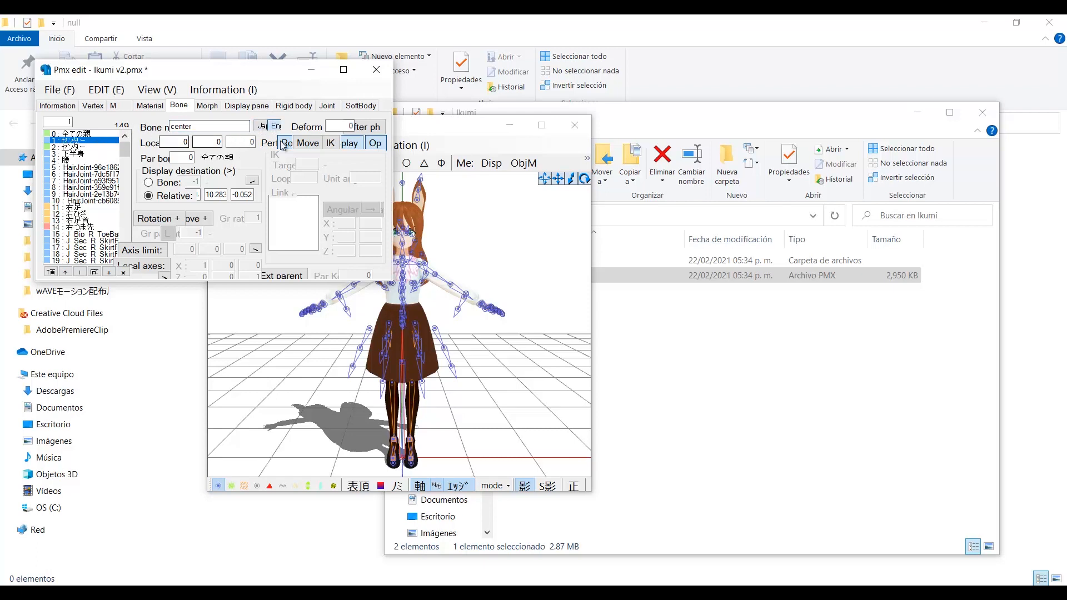
click(61, 150)
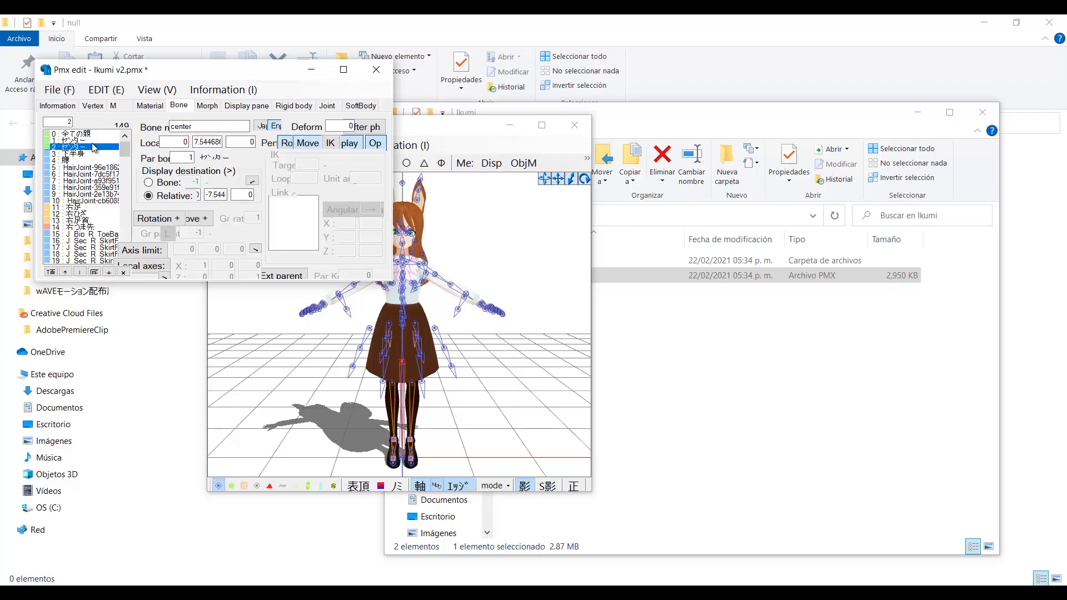
click(78, 142)
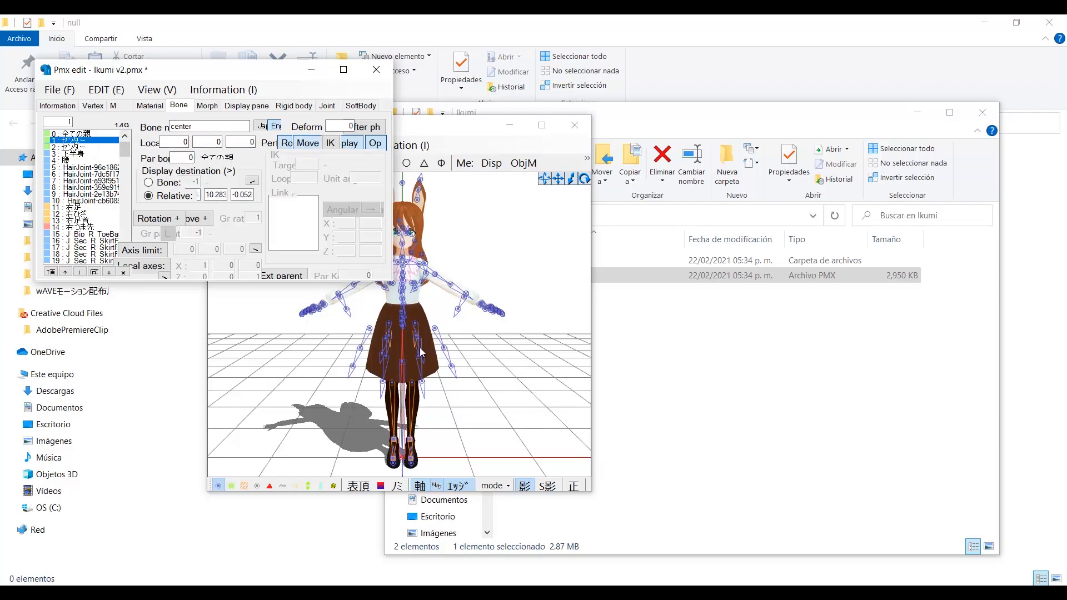
click(207, 142)
text(8.5)
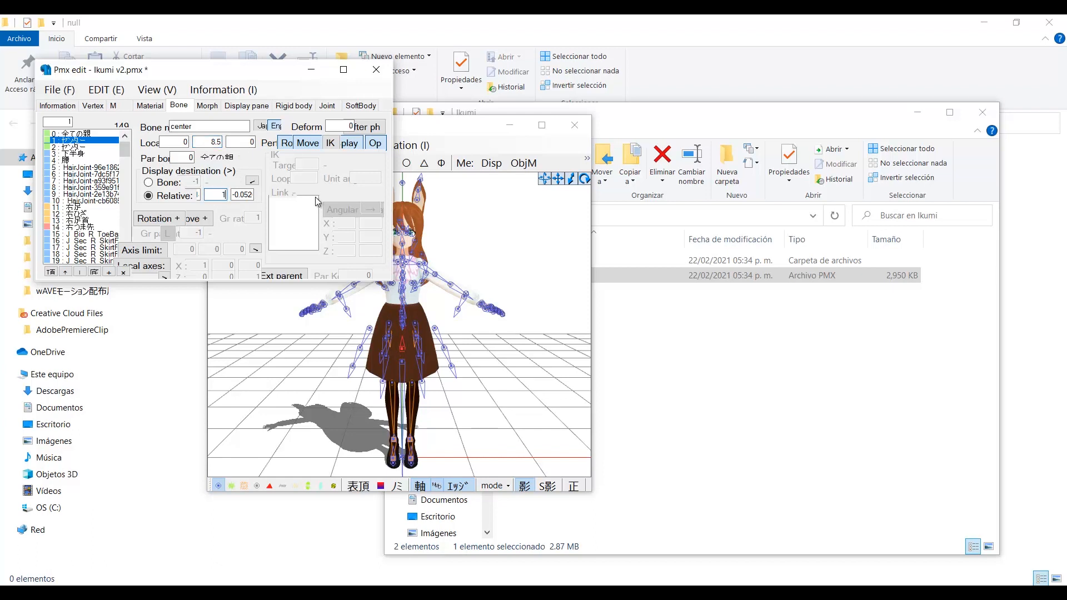
click(72, 150)
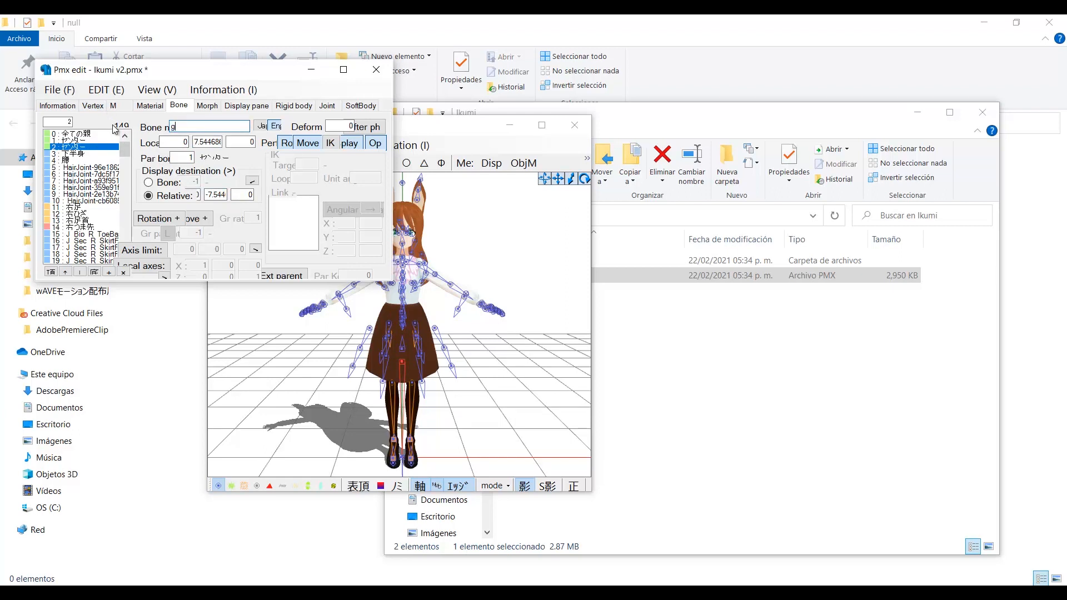
text(roove)
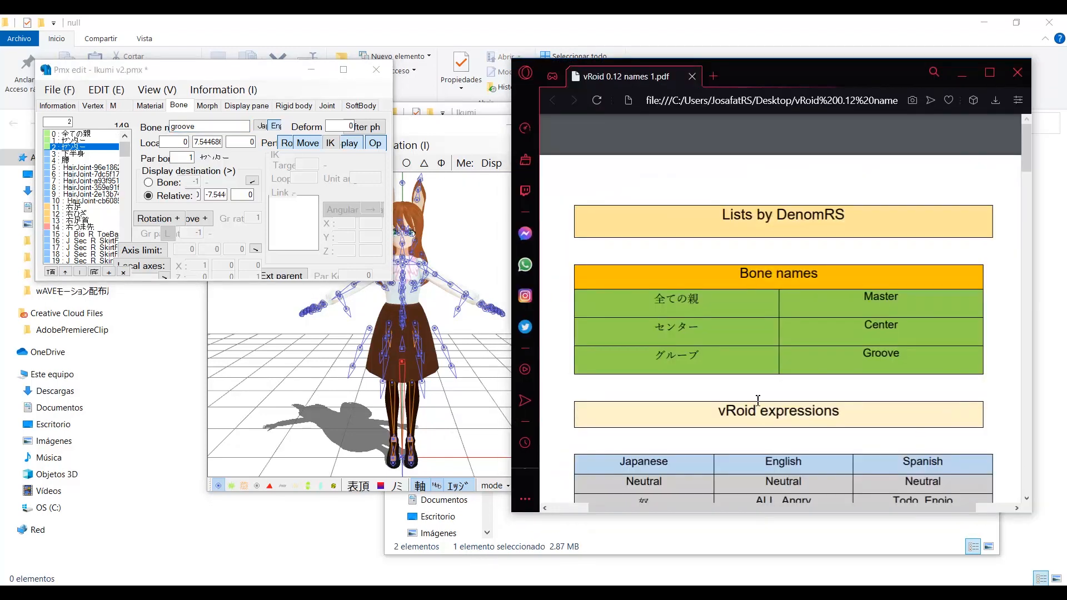
mouse_move(749, 335)
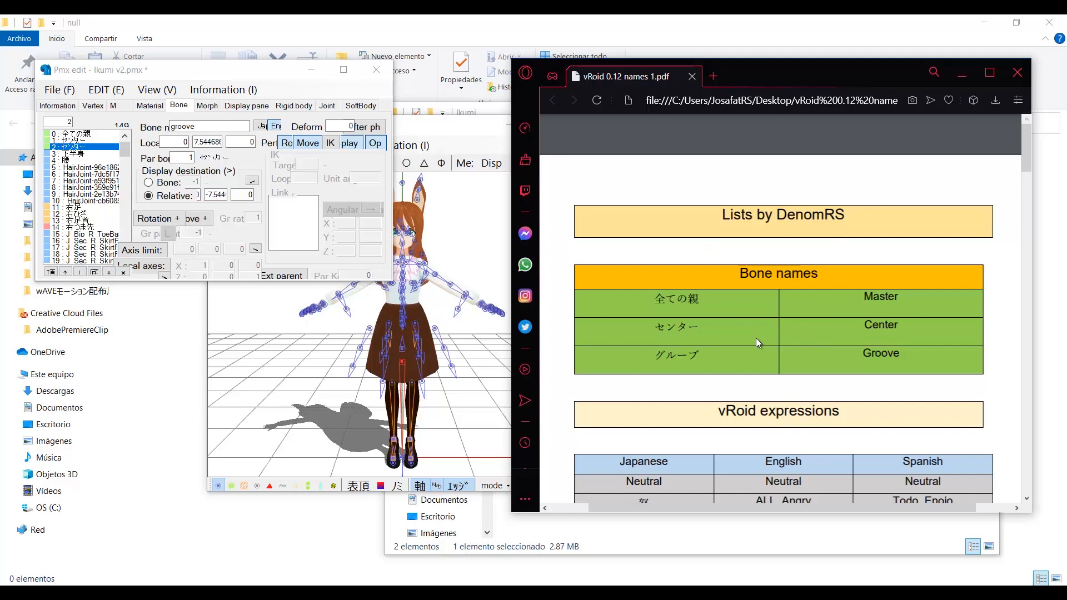
mouse_move(760, 349)
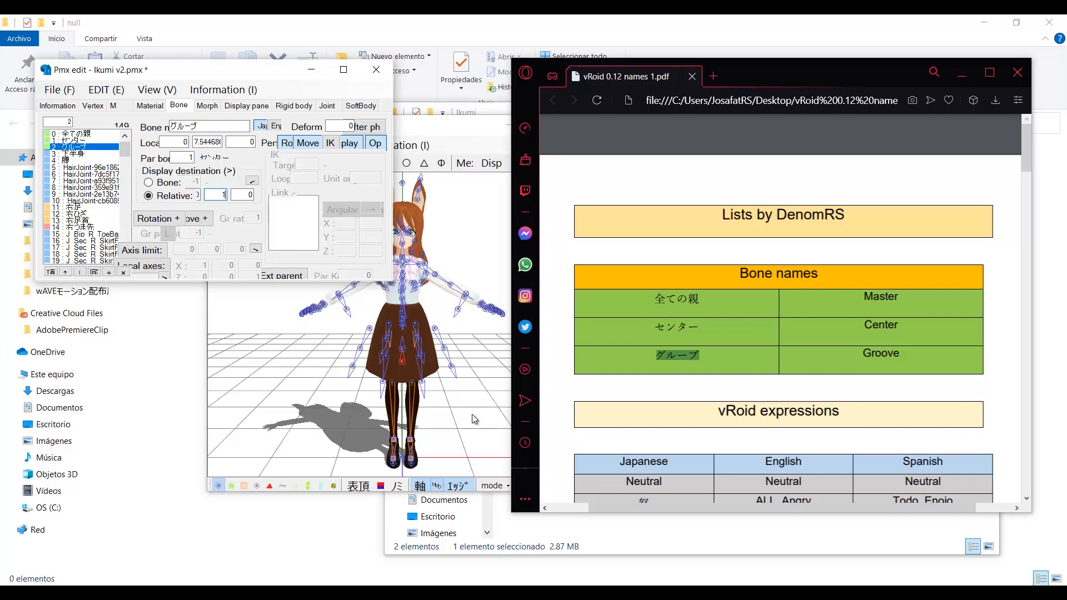
- In the morph list, name the next expression morph _Fcl_ALL_Angry
click(205, 106)
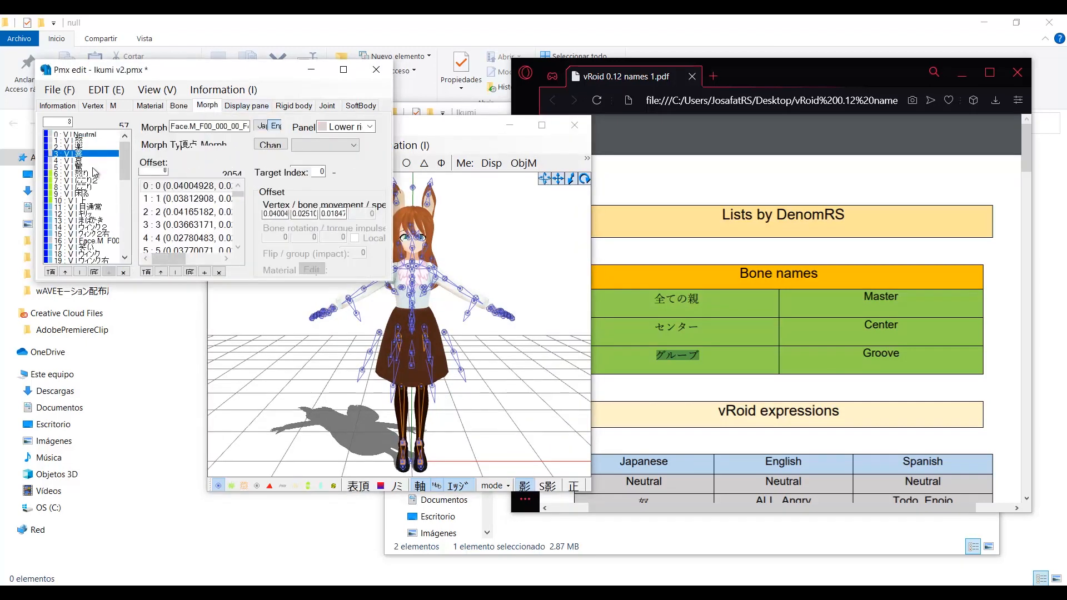
click(66, 136)
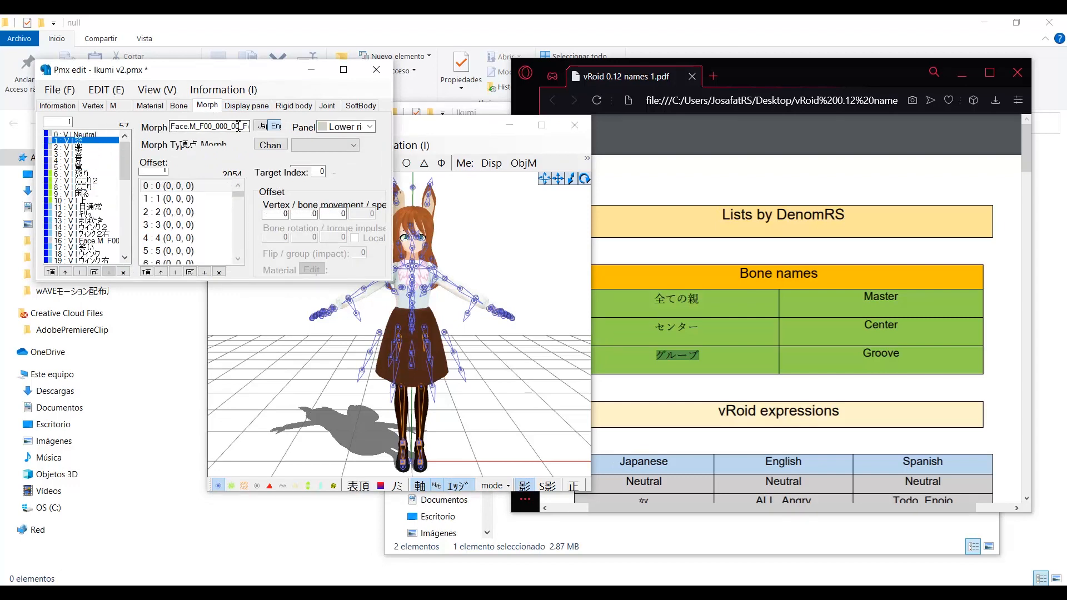
text(_Fcl_ALL_Angry)
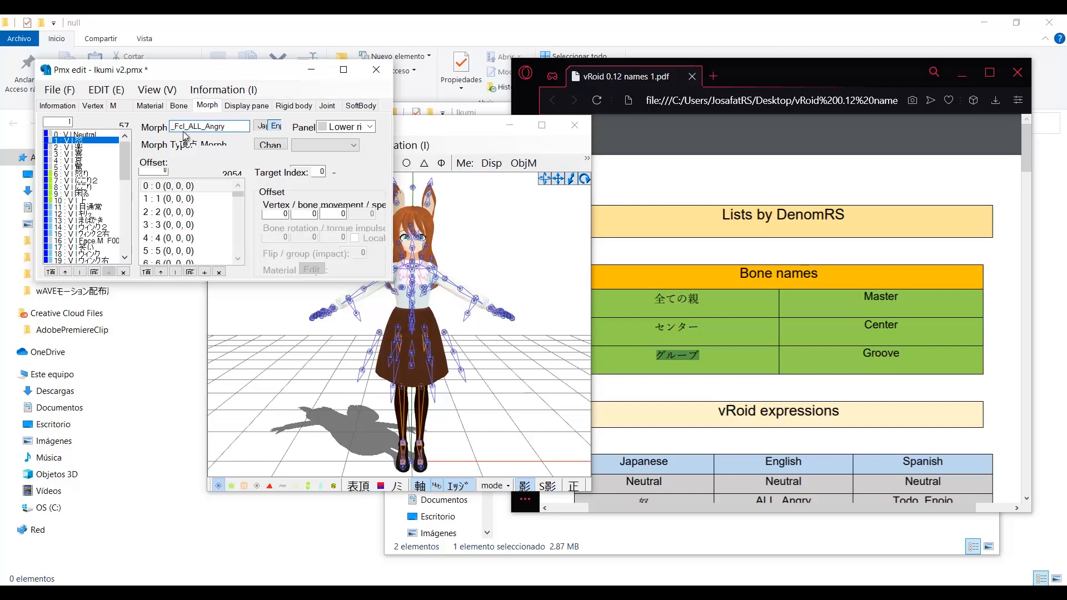
- Check the renamed ALL_Surprised, BRW_Joy and other expression morphs against the reference
scroll(down, 3)
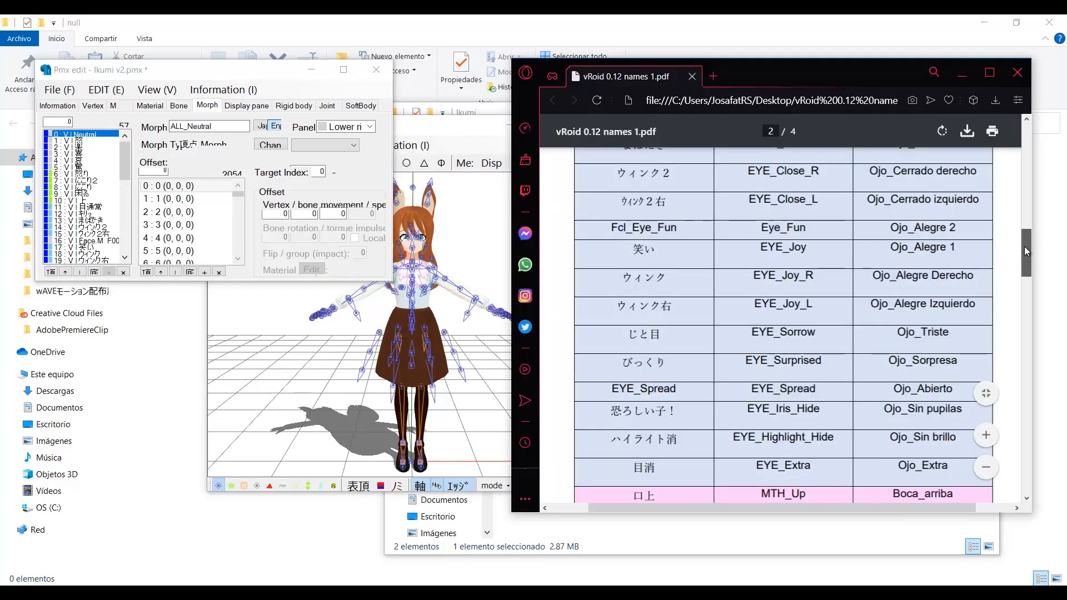
scroll(down, 3)
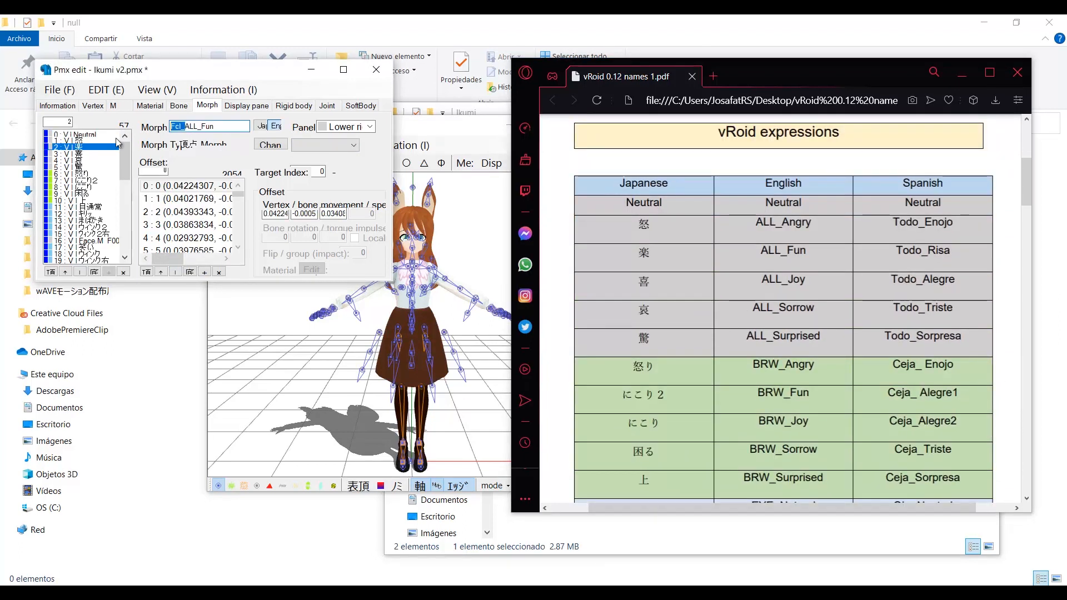
click(78, 171)
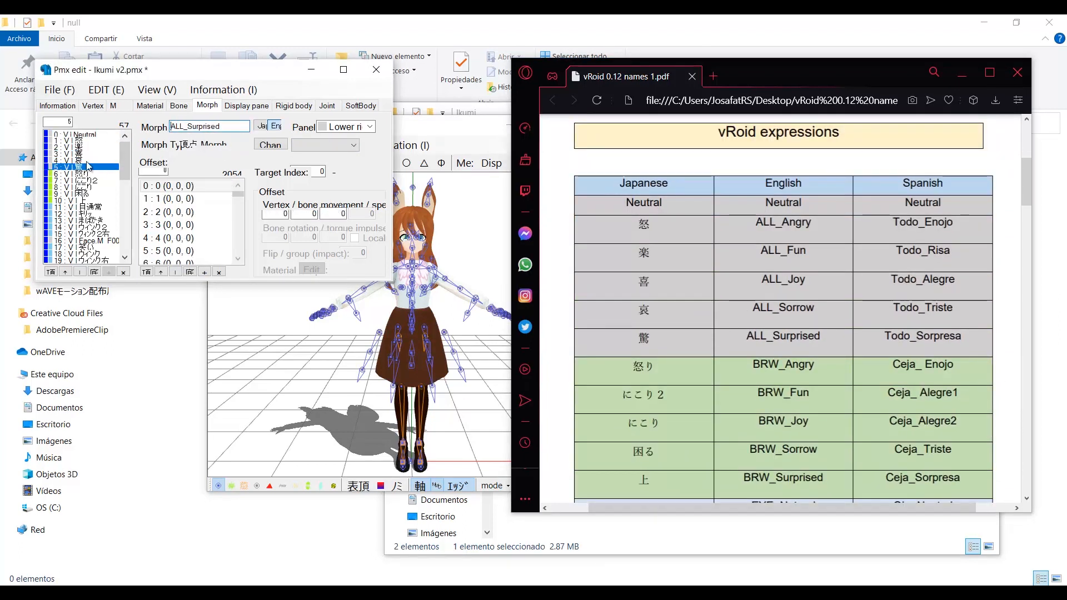
click(80, 186)
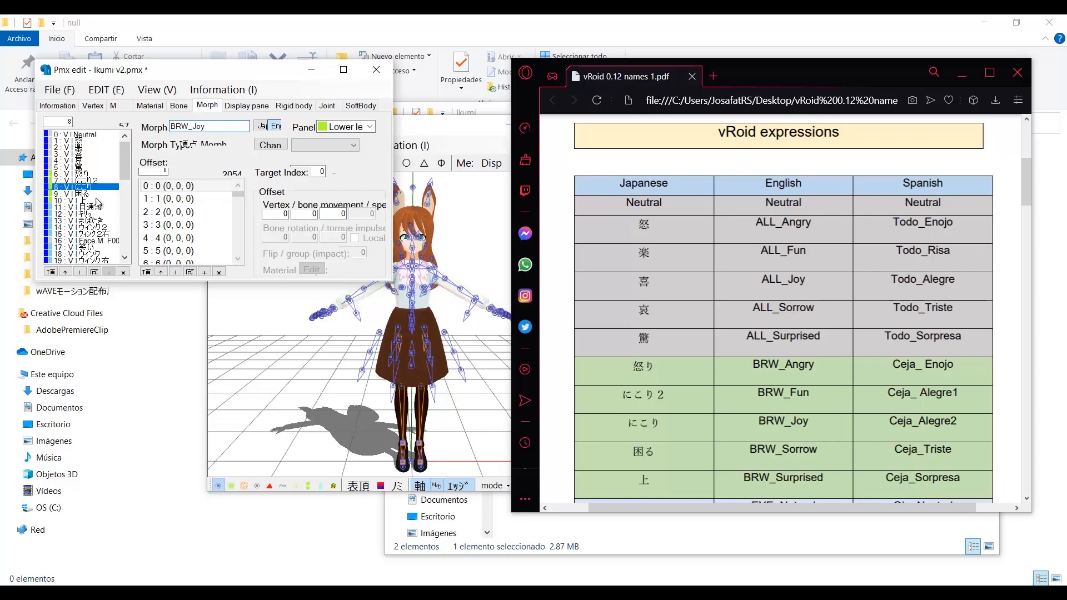
click(67, 212)
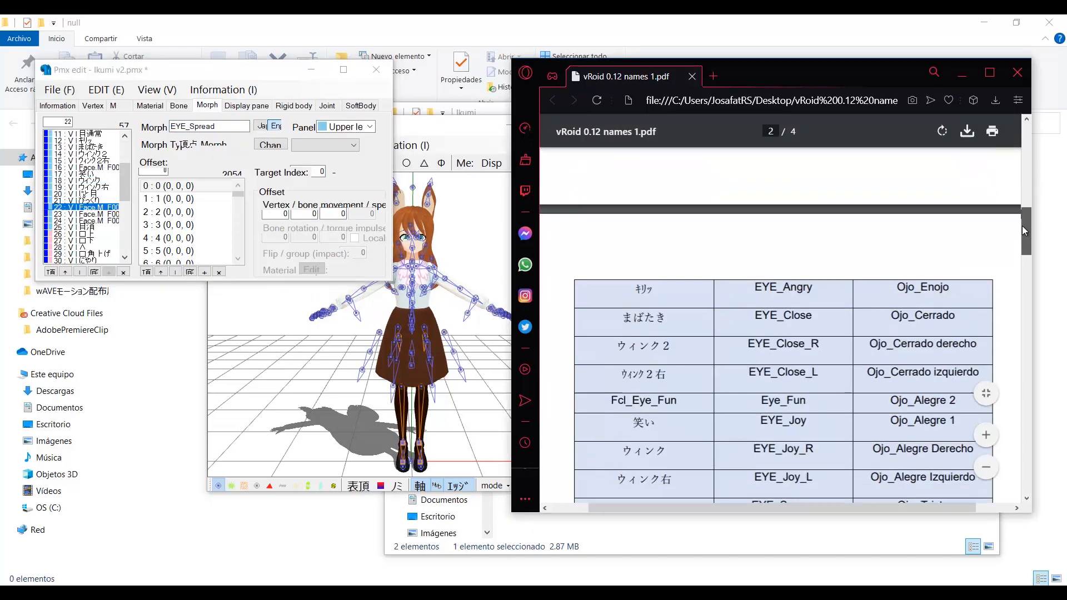
scroll(down, 3)
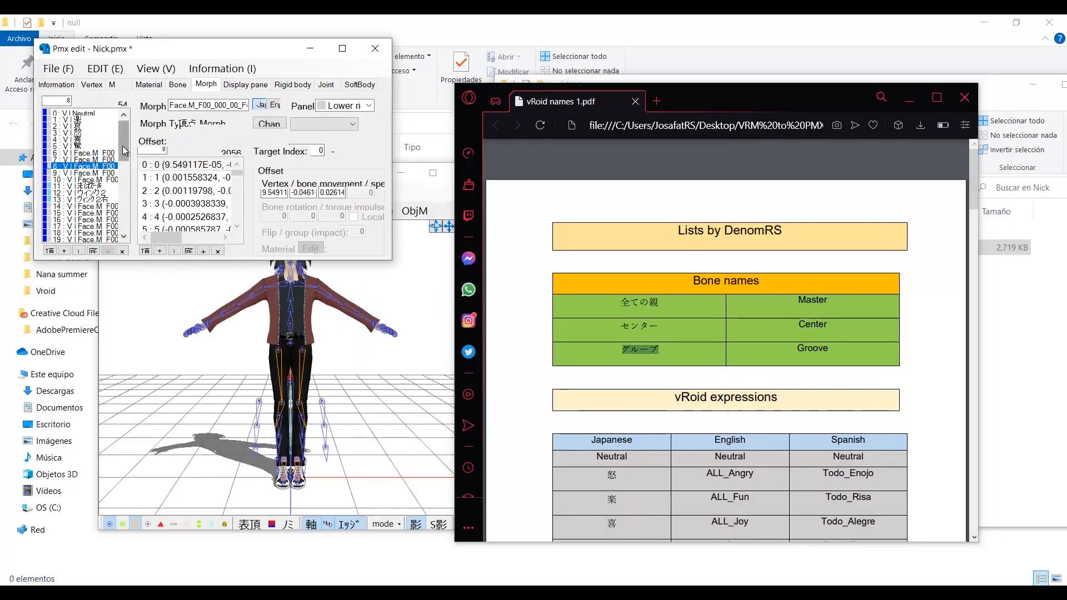
- Inspect Nick's first expression morphs, including 怒, and pick the next morph to rename
scroll(down, 3)
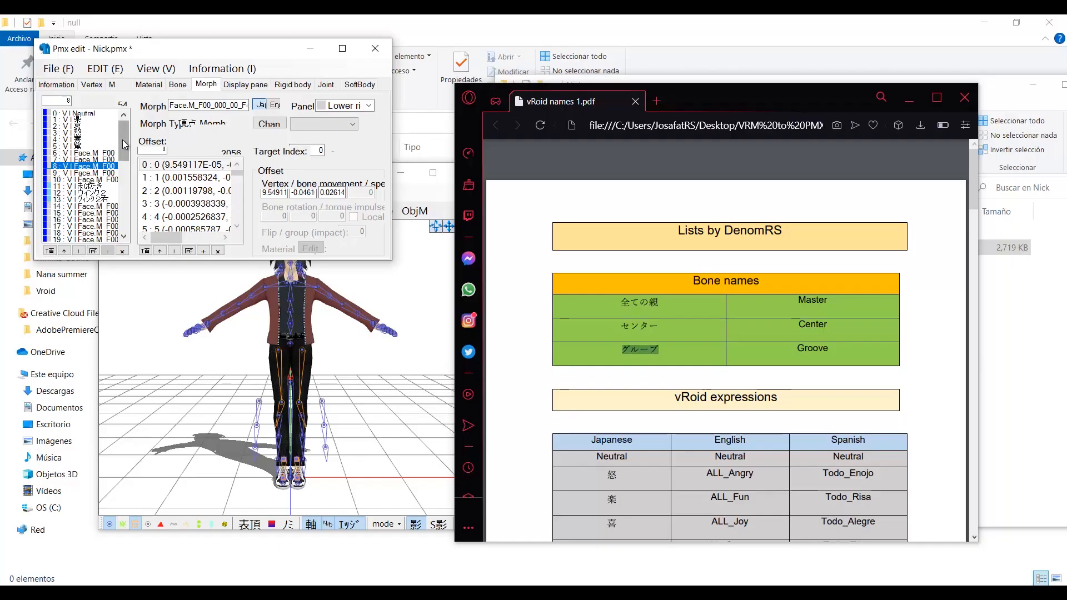
click(67, 121)
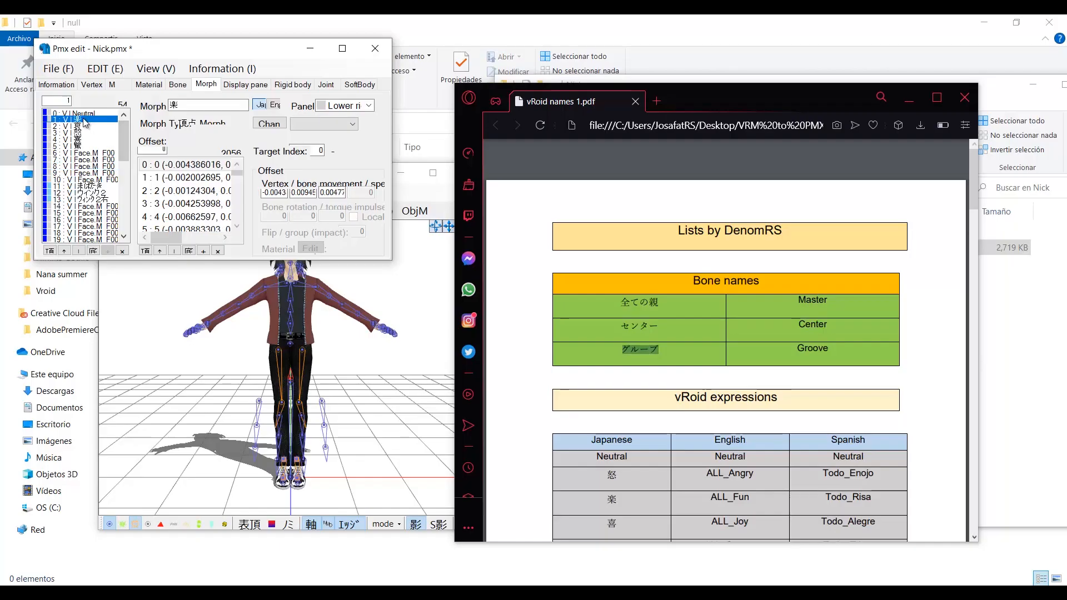
click(72, 133)
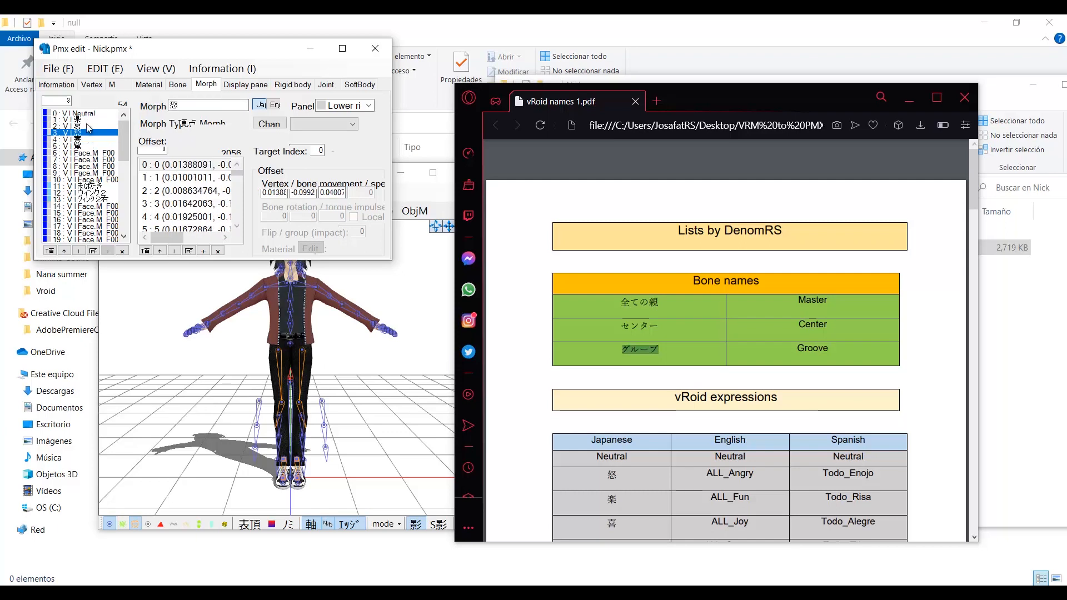
click(67, 121)
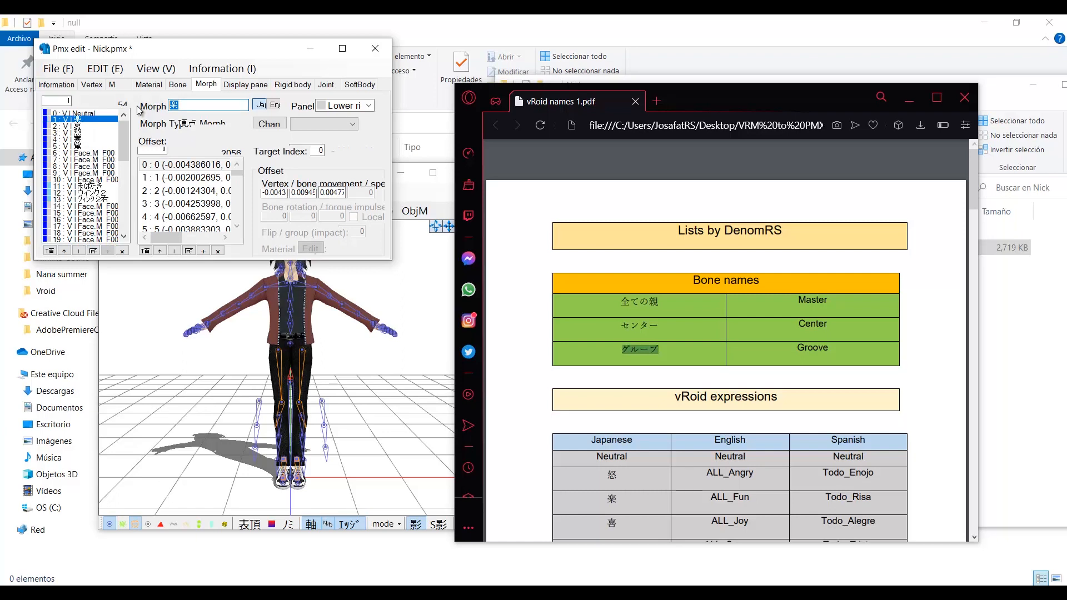
click(72, 128)
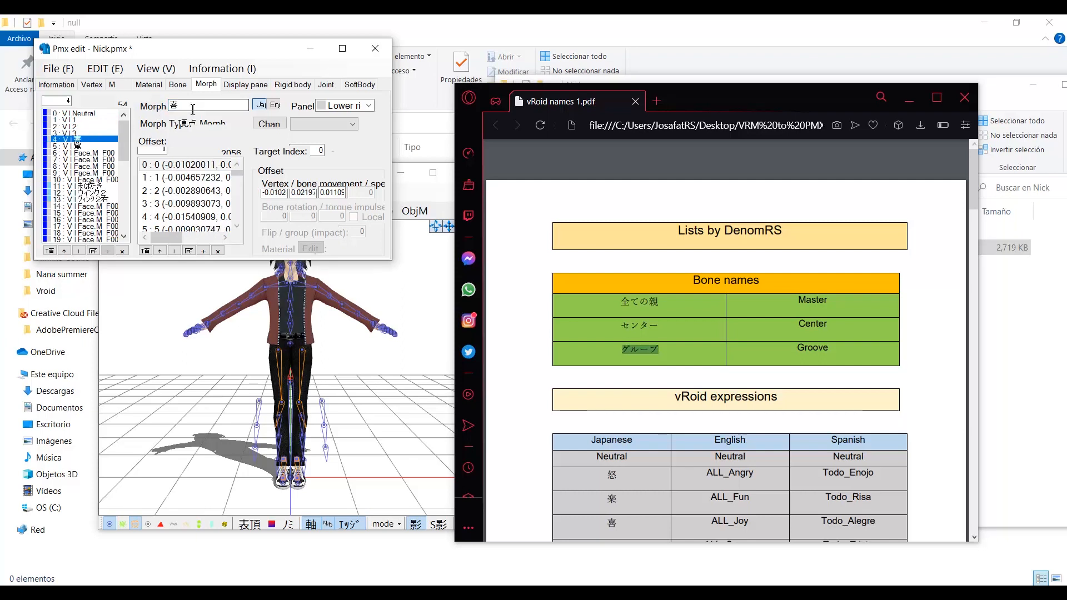
- Batch-correct Nick's morph names and check English names such as ALL_Surprised against the PDF
click(104, 68)
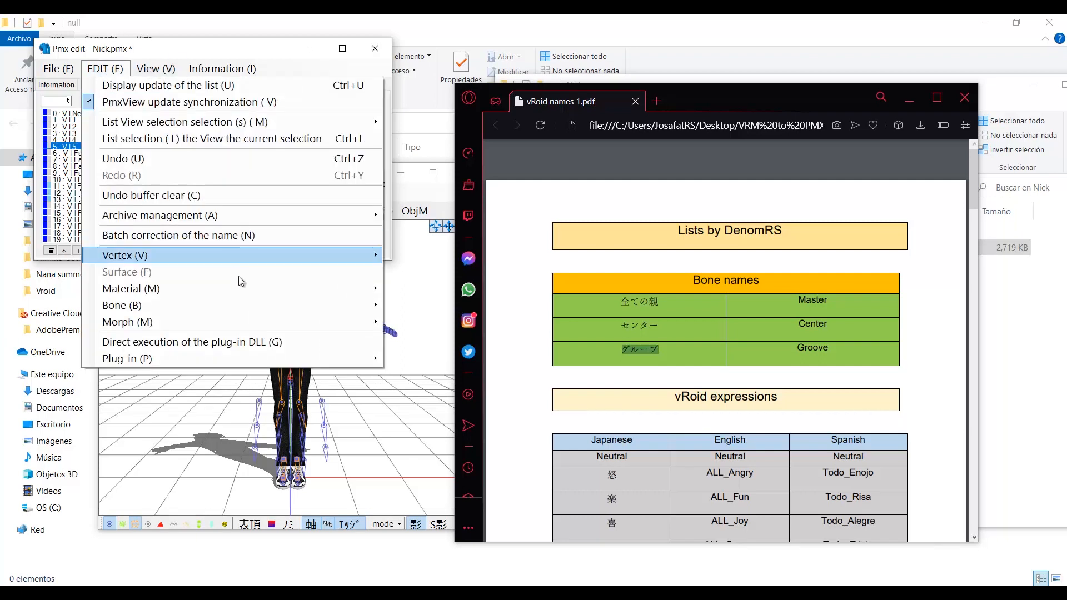
mouse_move(253, 360)
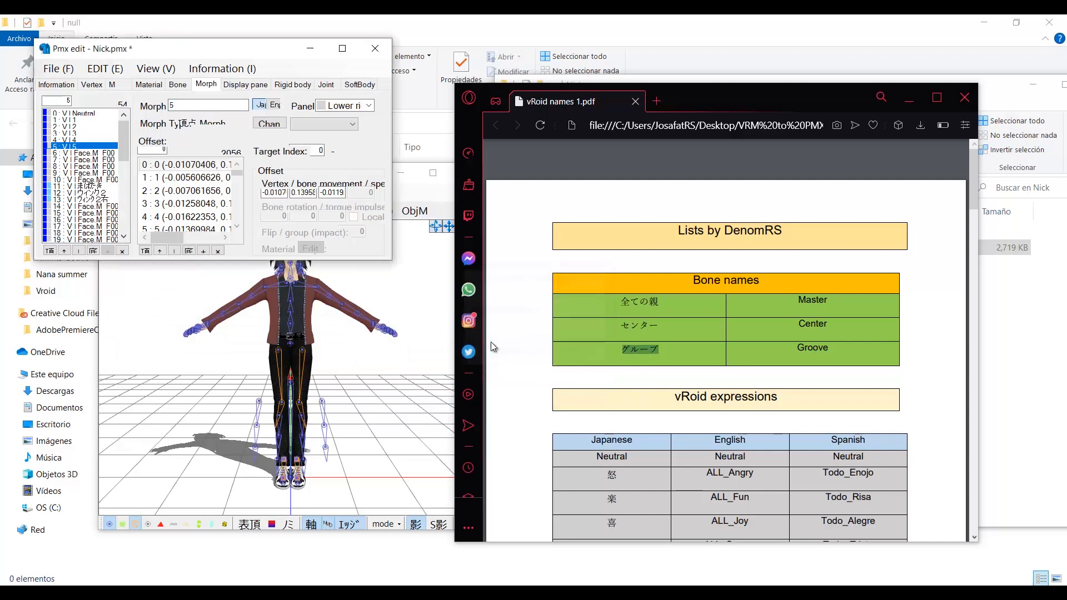
click(72, 120)
text(ALL_Surprised)
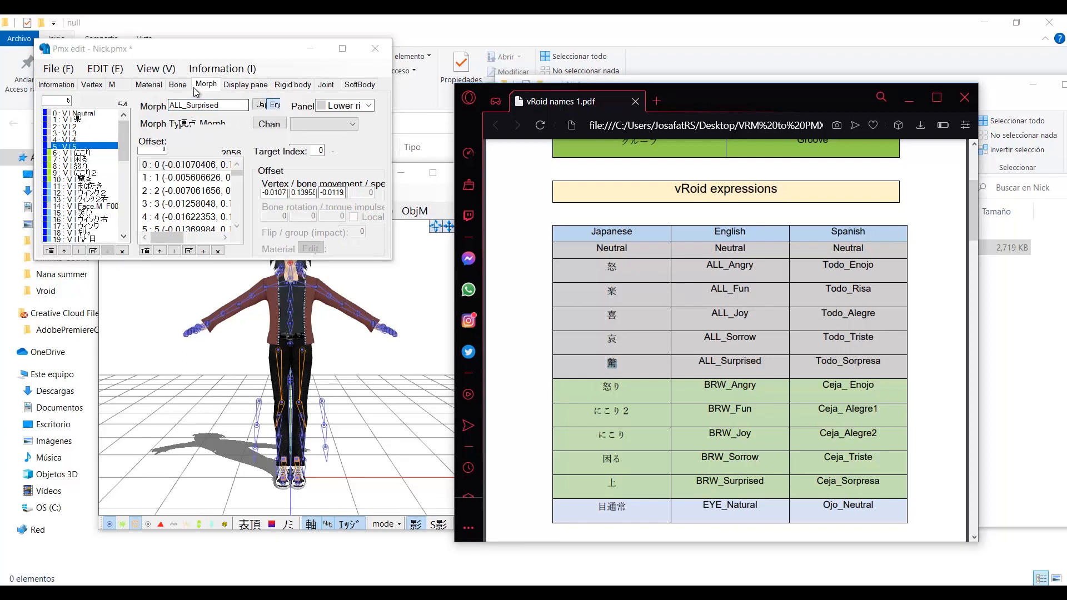
click(78, 175)
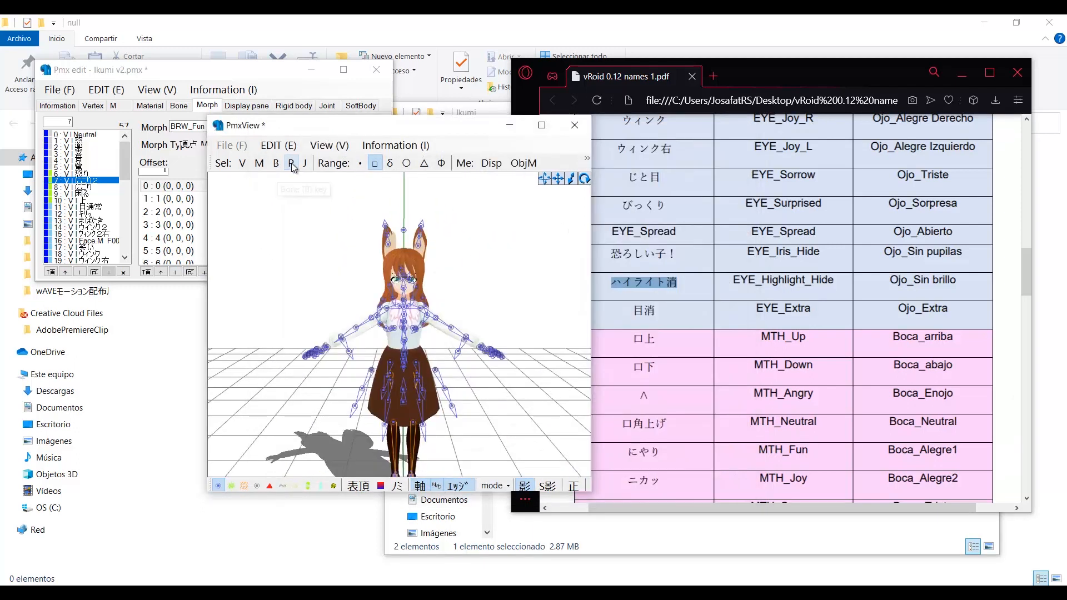
- Show Ikumi v2's rigid bodies and joints, and inspect J_Sec_L_SkirtFront2's rigid body settings
click(291, 162)
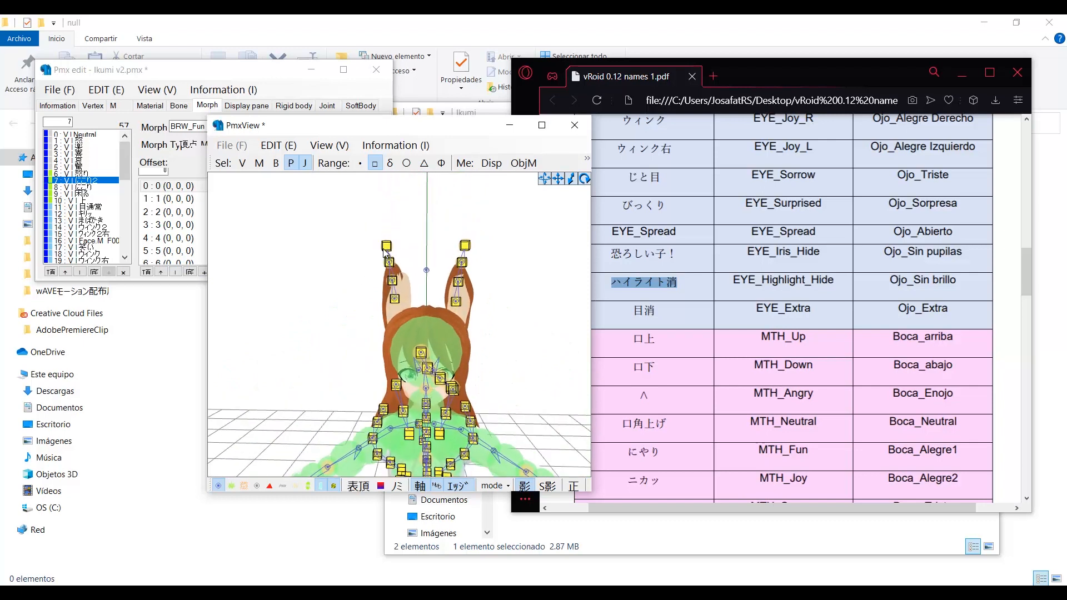
click(293, 105)
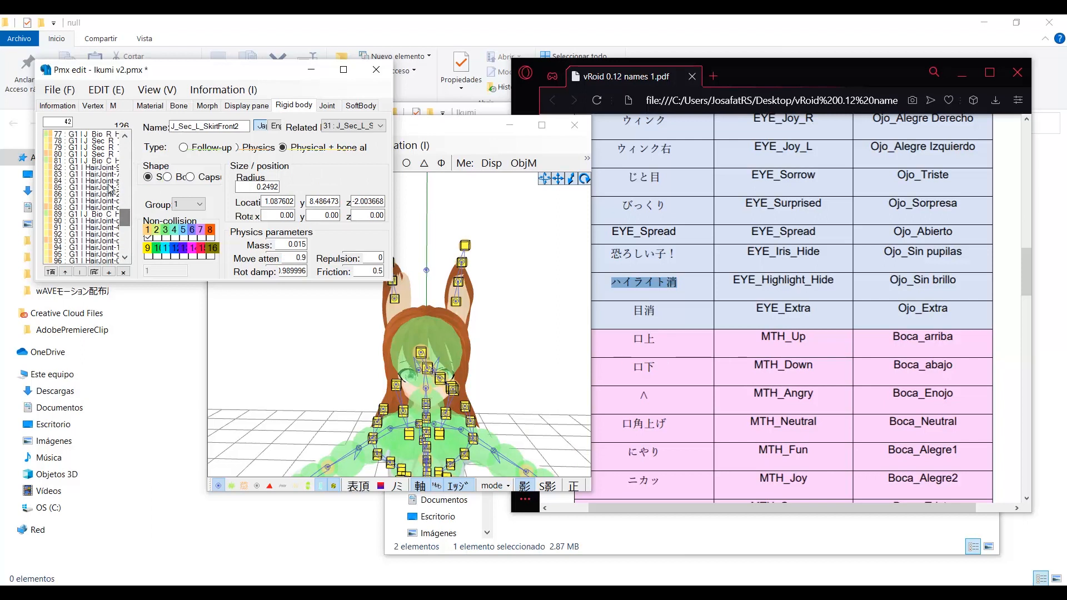
- Check a hair rigid body's mass and rotation damping, then review the joints
click(77, 186)
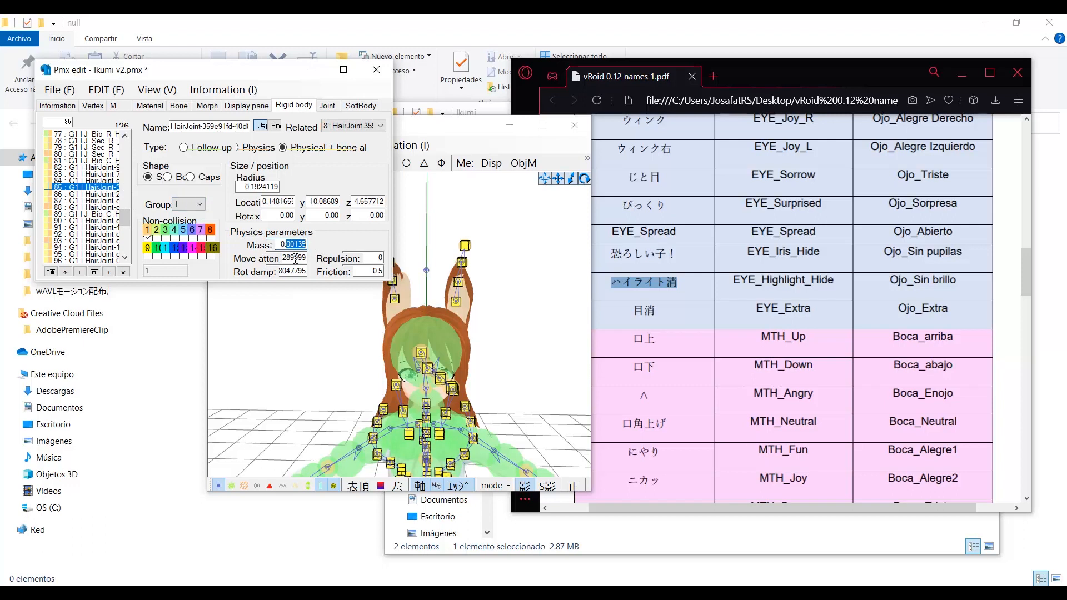
click(292, 271)
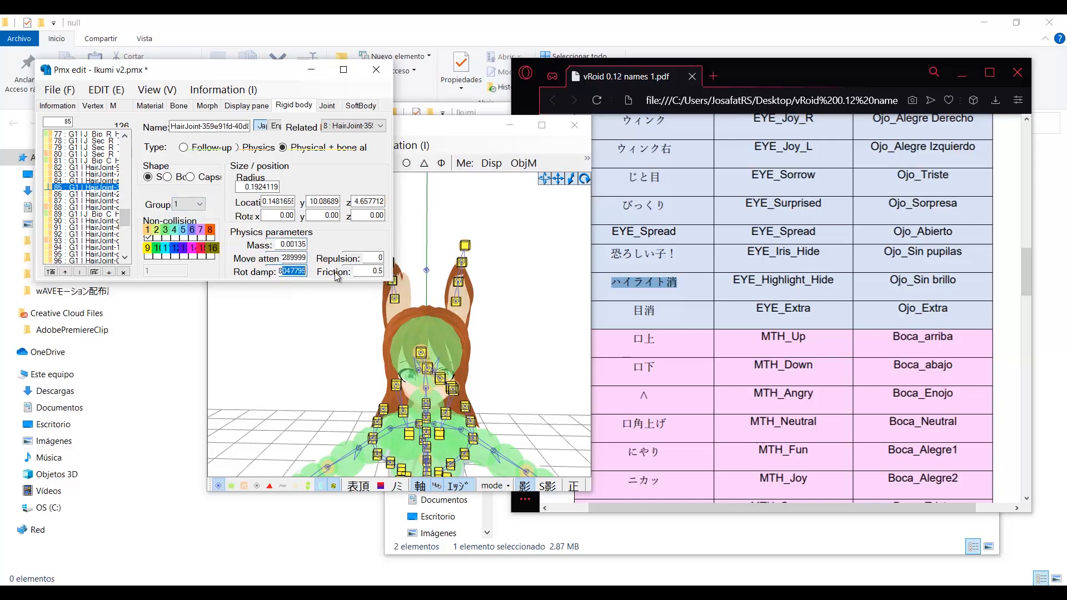
click(328, 105)
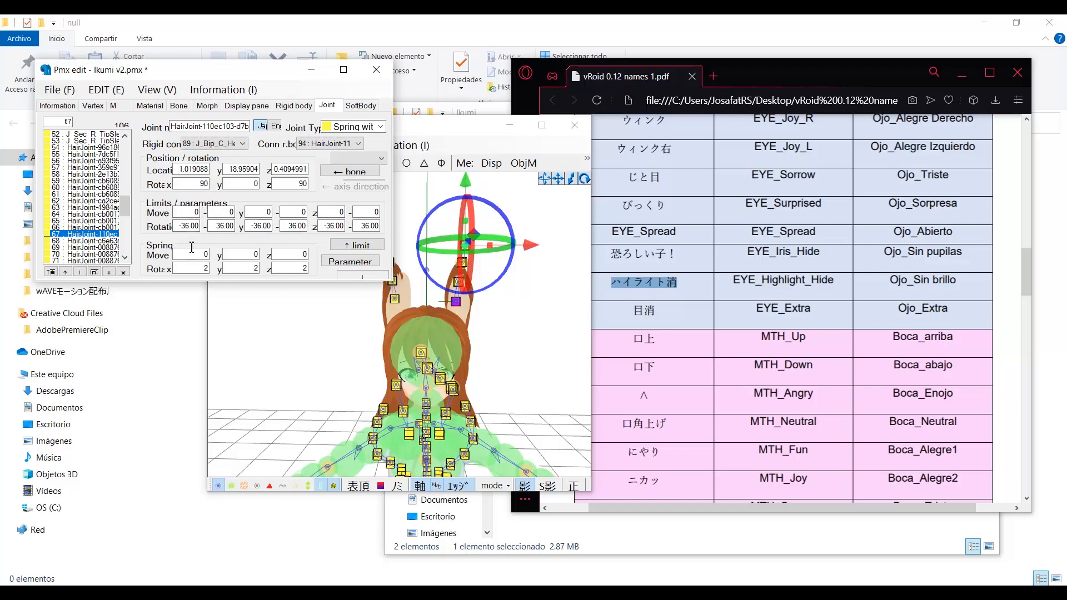
click(293, 105)
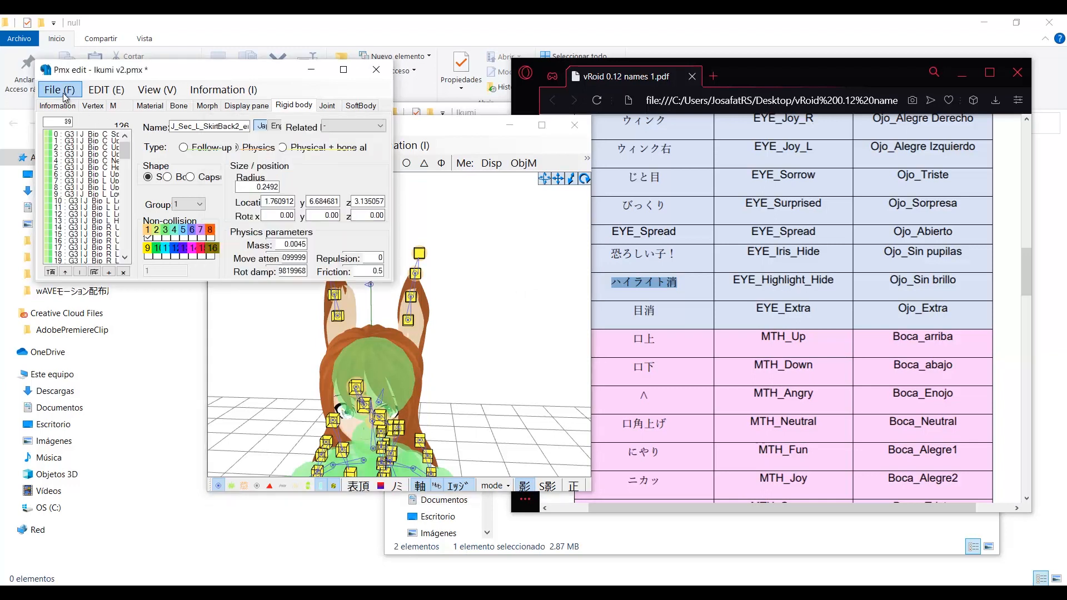
- Save the model as 'Ikumi v2 edit.pmx'
click(59, 89)
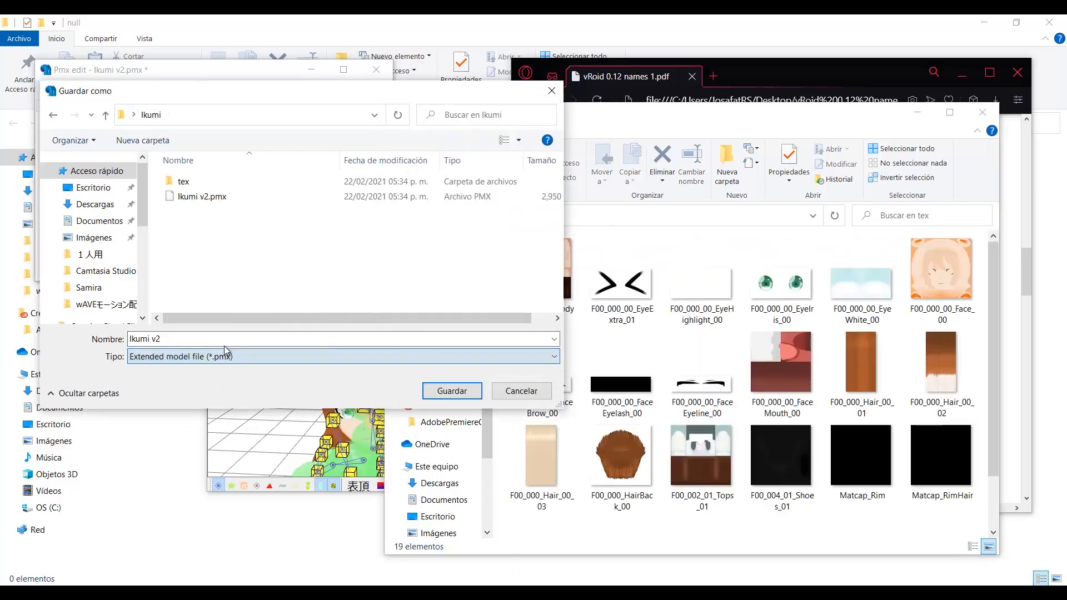
text(ed)
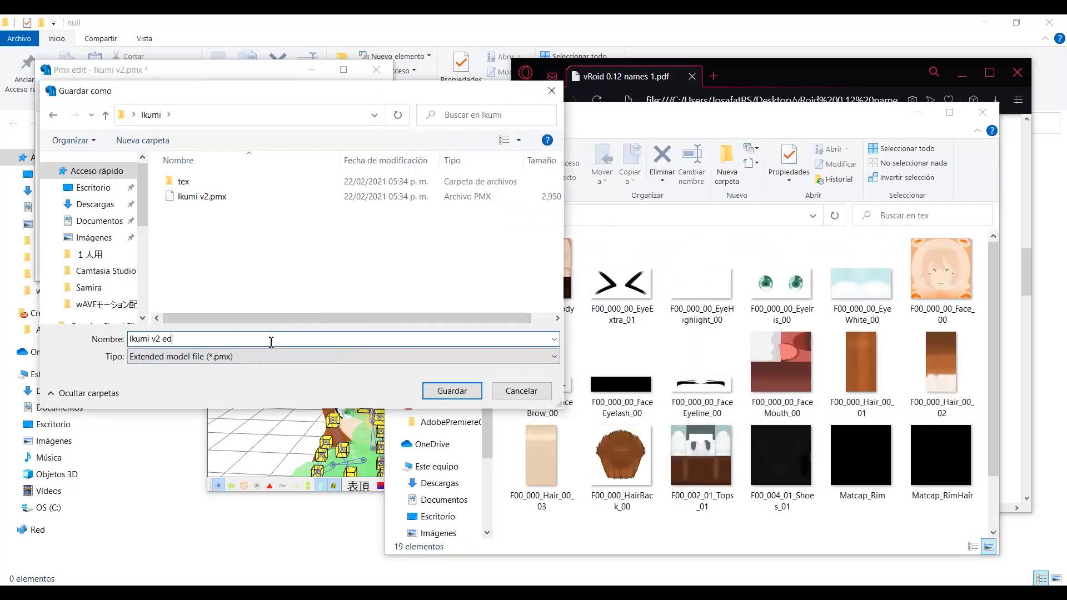
click(452, 390)
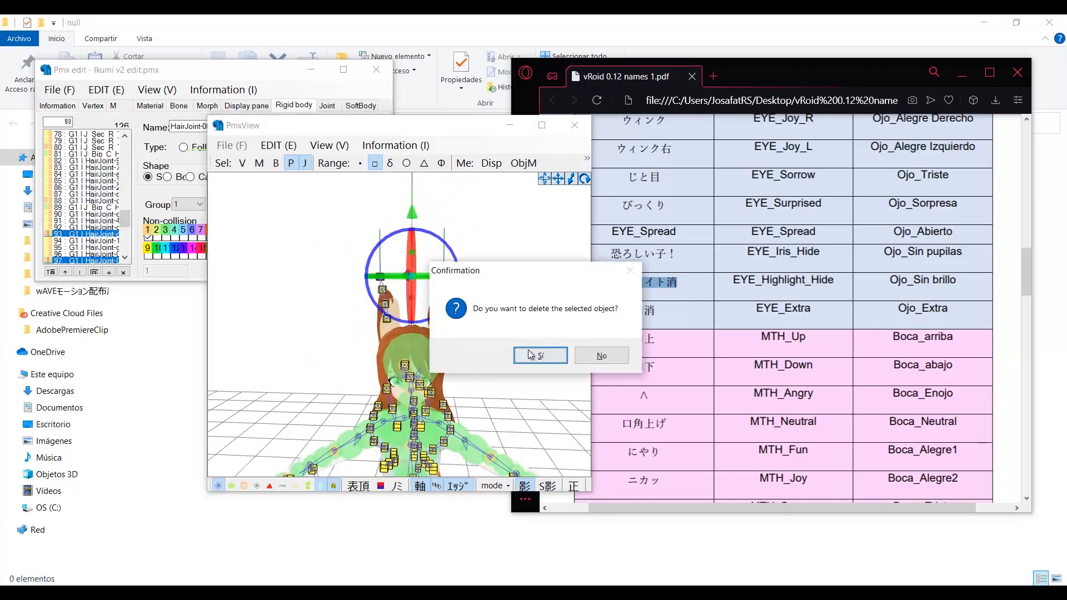
- Delete the selected hair and skirt rigid bodies, confirming each deletion with Sí
click(540, 355)
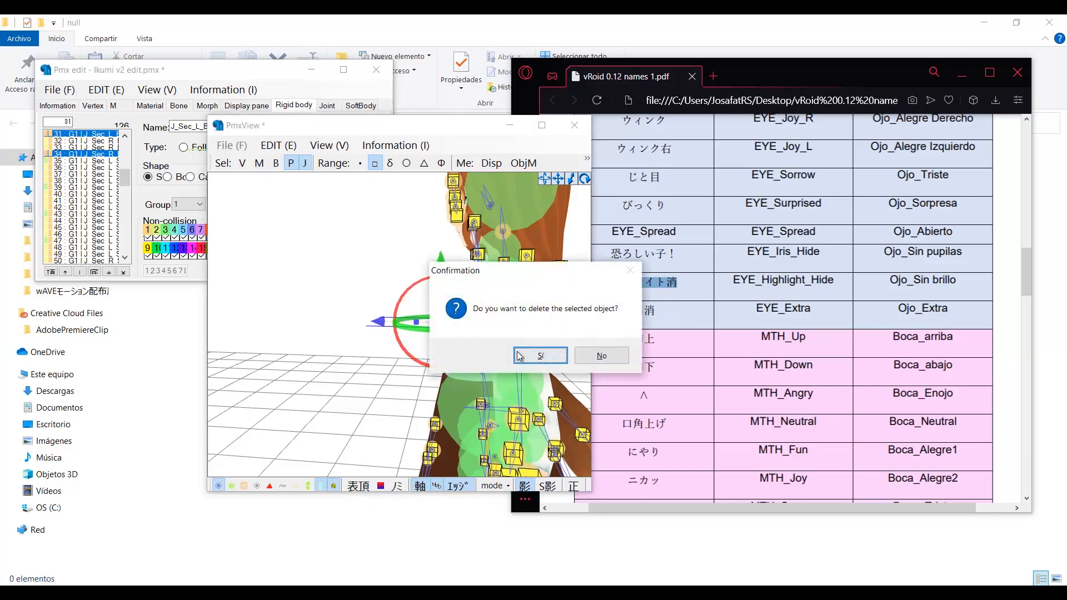
click(540, 356)
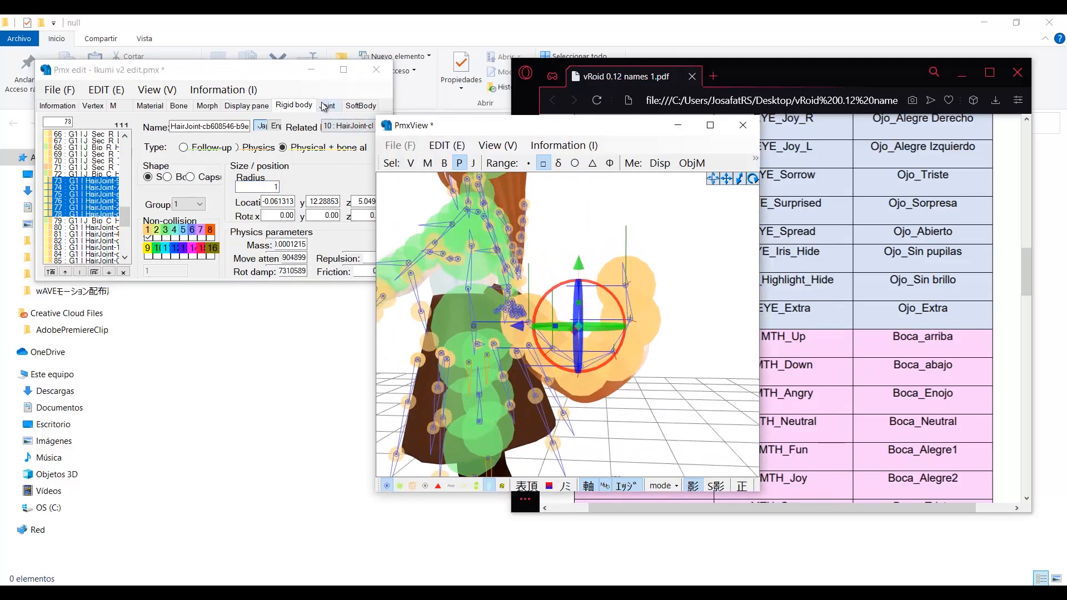
click(328, 105)
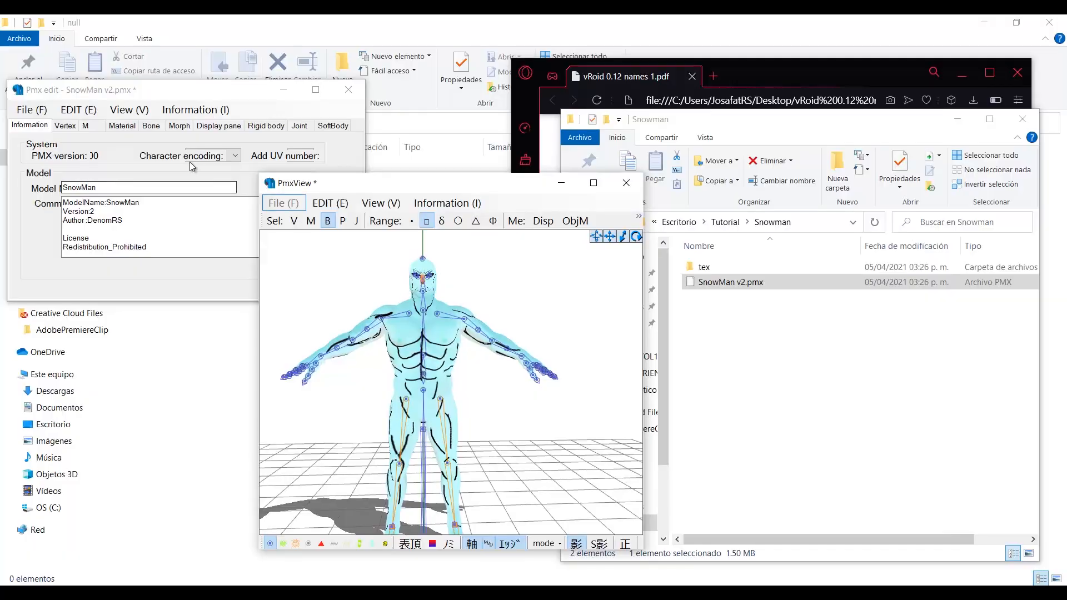
- Delete the secondary, head, body and Armature bones from the bone list
click(150, 125)
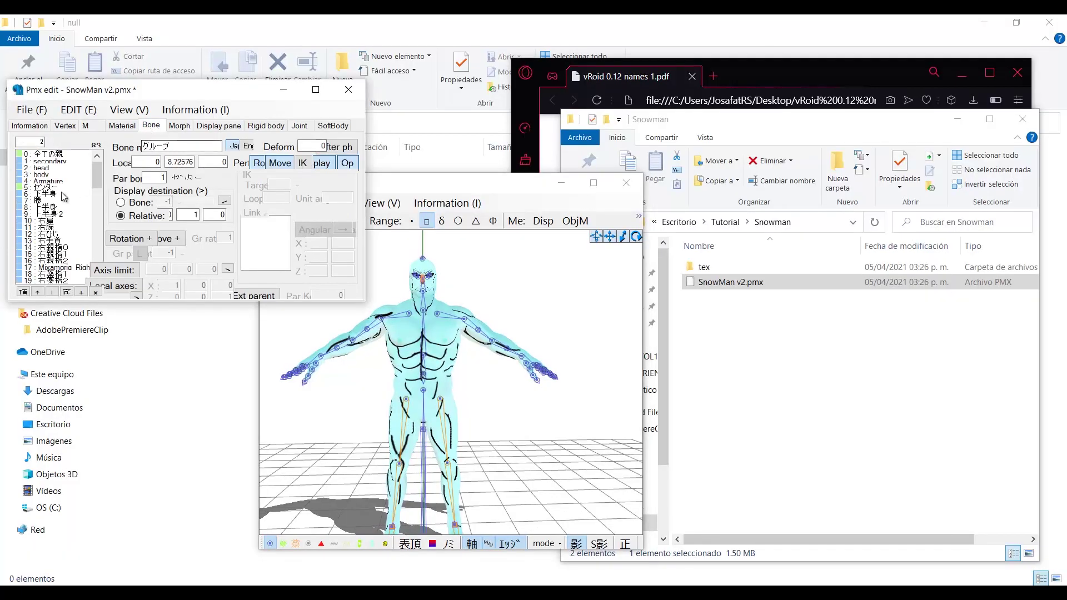
click(42, 188)
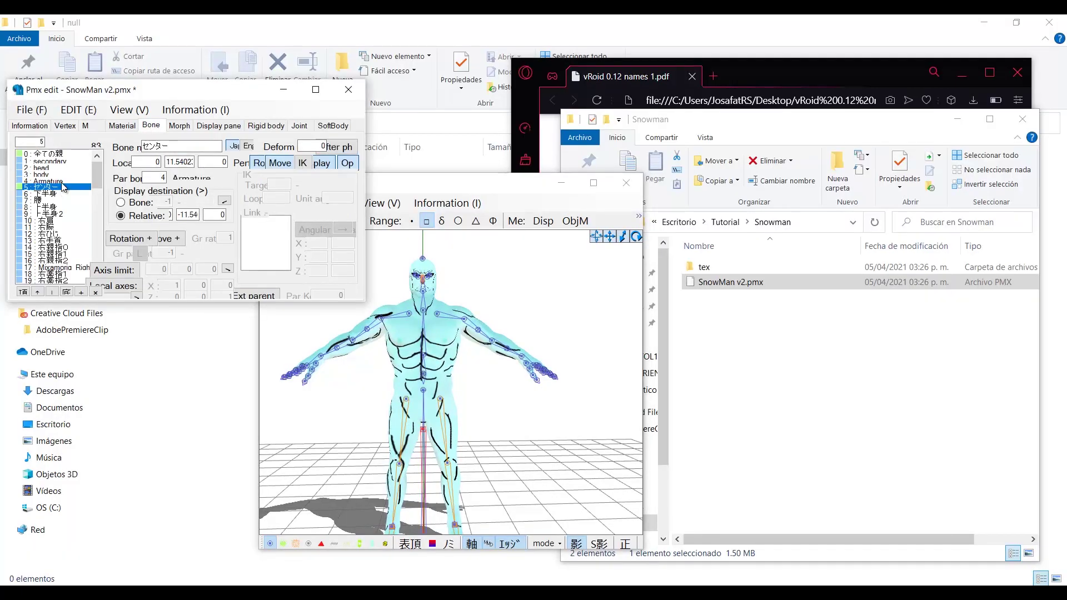
click(44, 178)
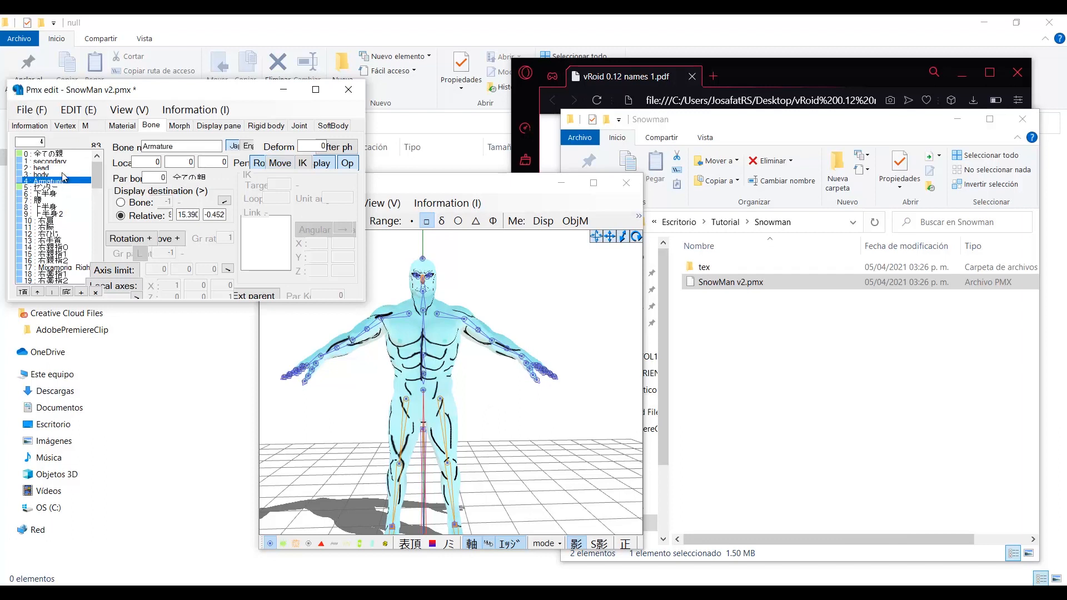
click(42, 161)
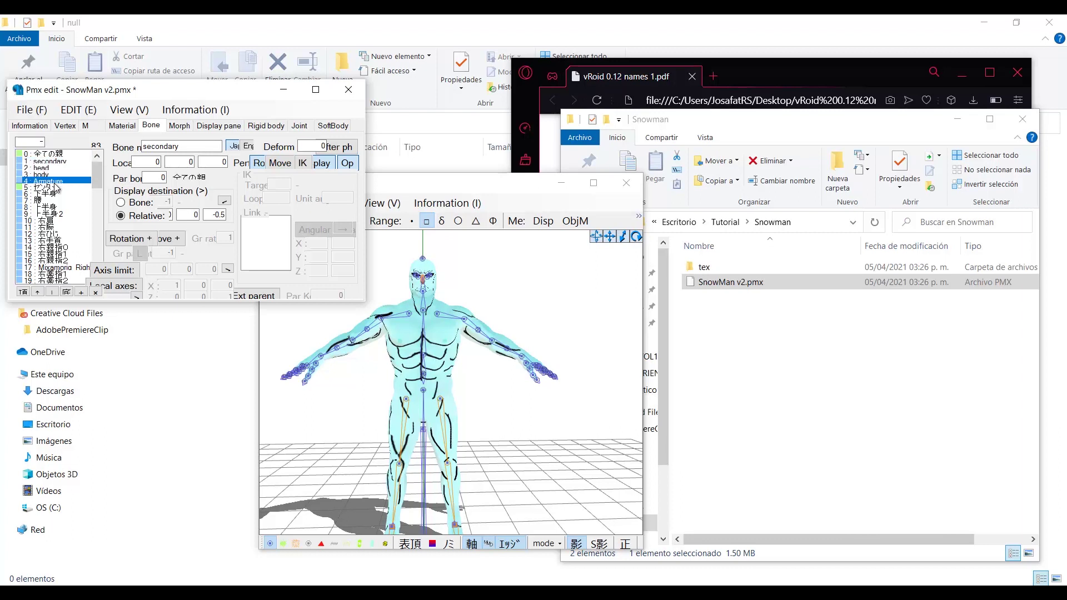
click(50, 186)
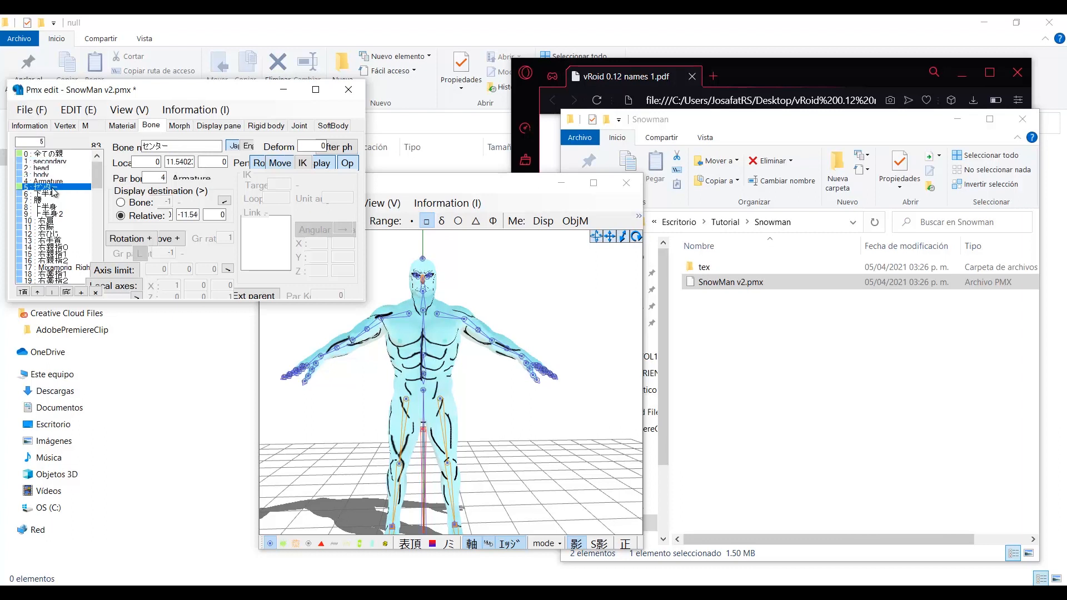
click(44, 172)
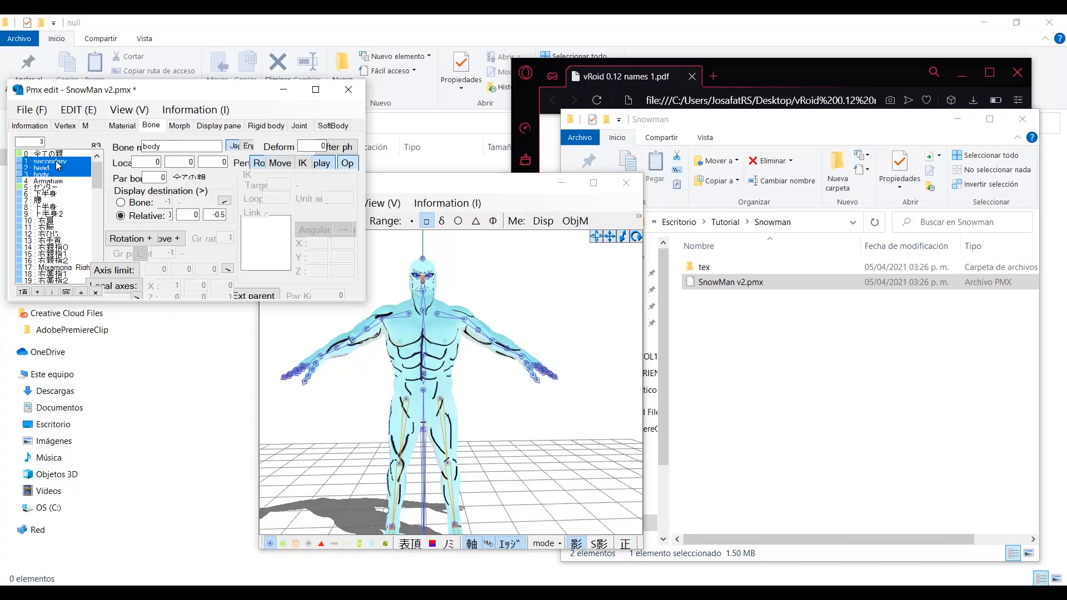
click(50, 168)
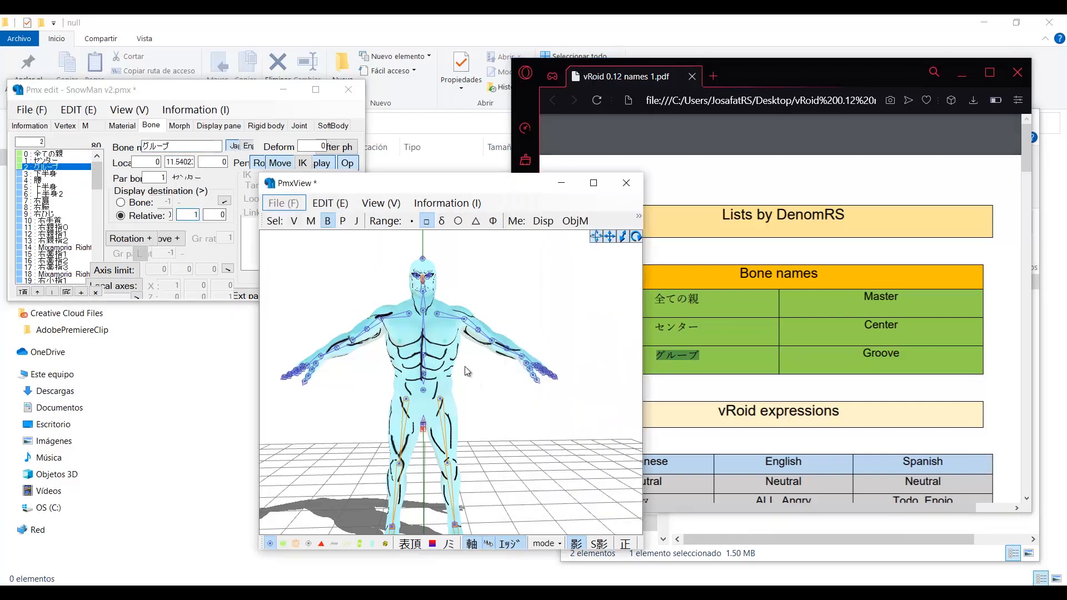
- Check morphs such as まばたき and あ against the PDF name list
click(179, 125)
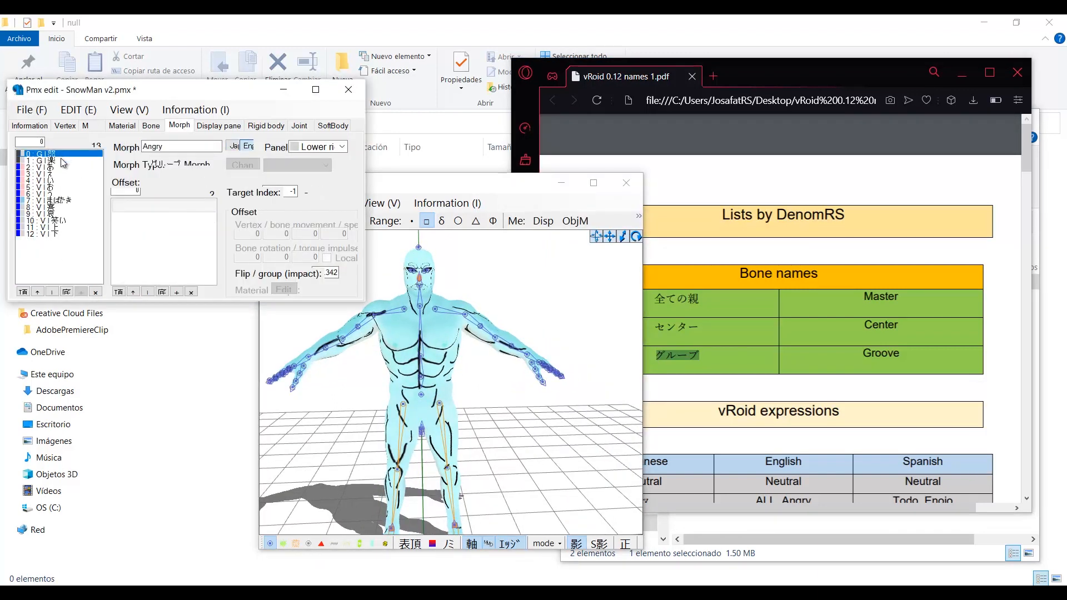
click(50, 199)
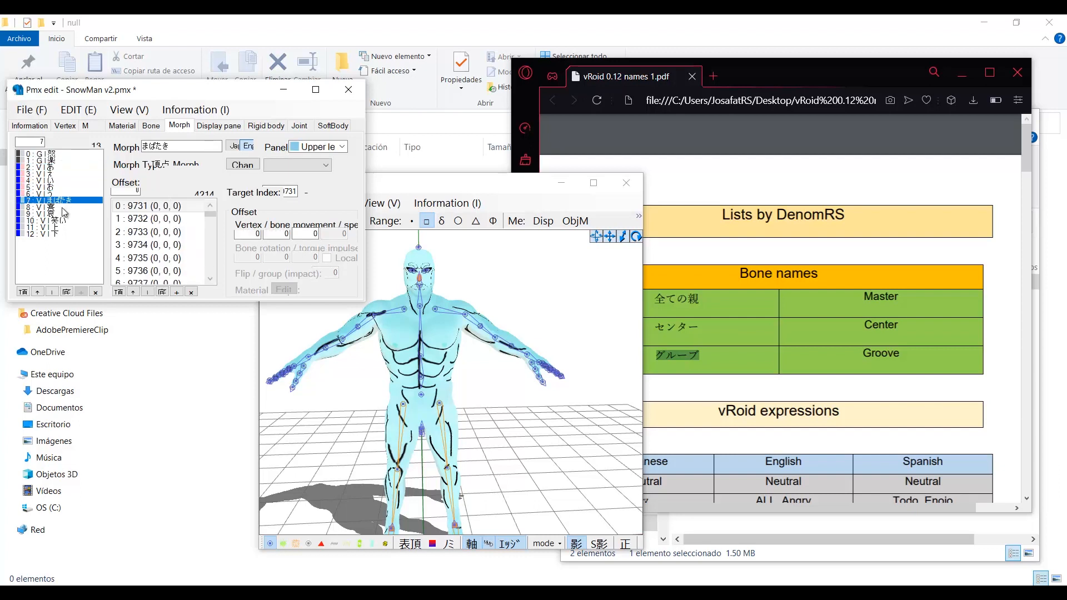
click(39, 182)
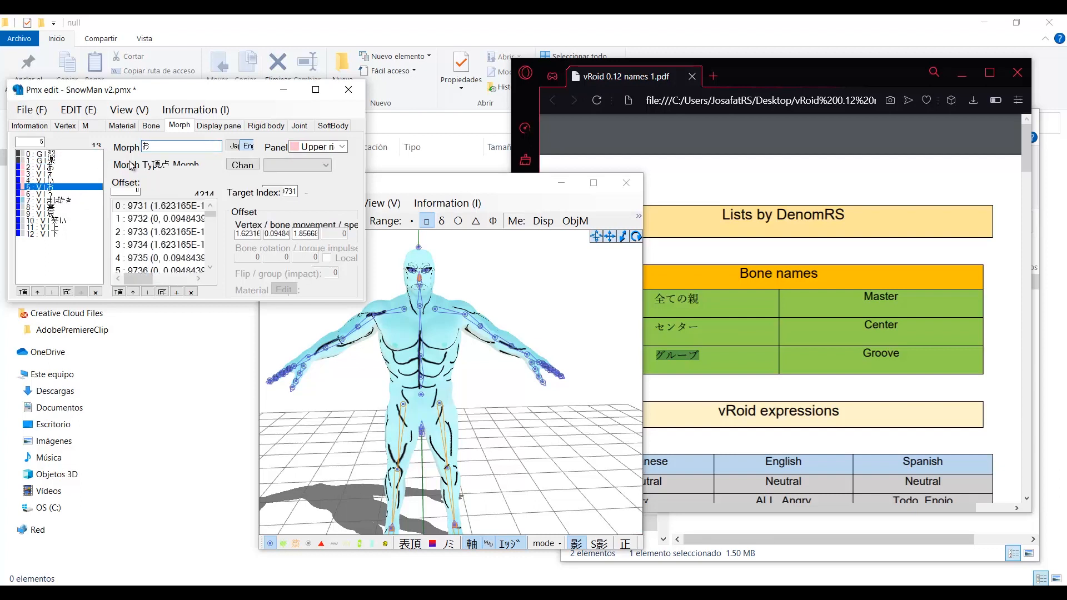
click(50, 200)
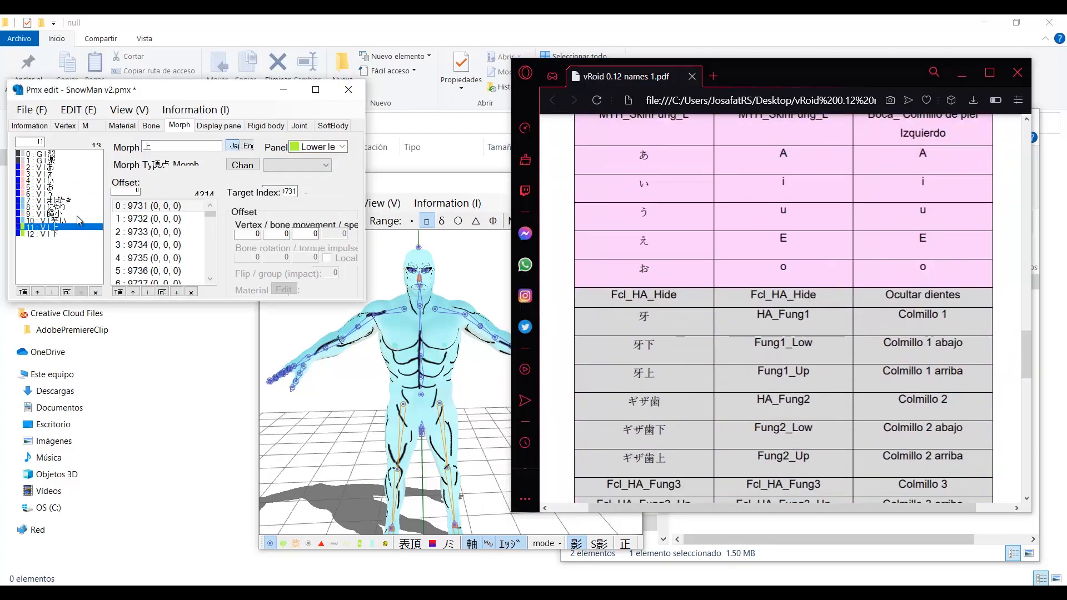
click(41, 248)
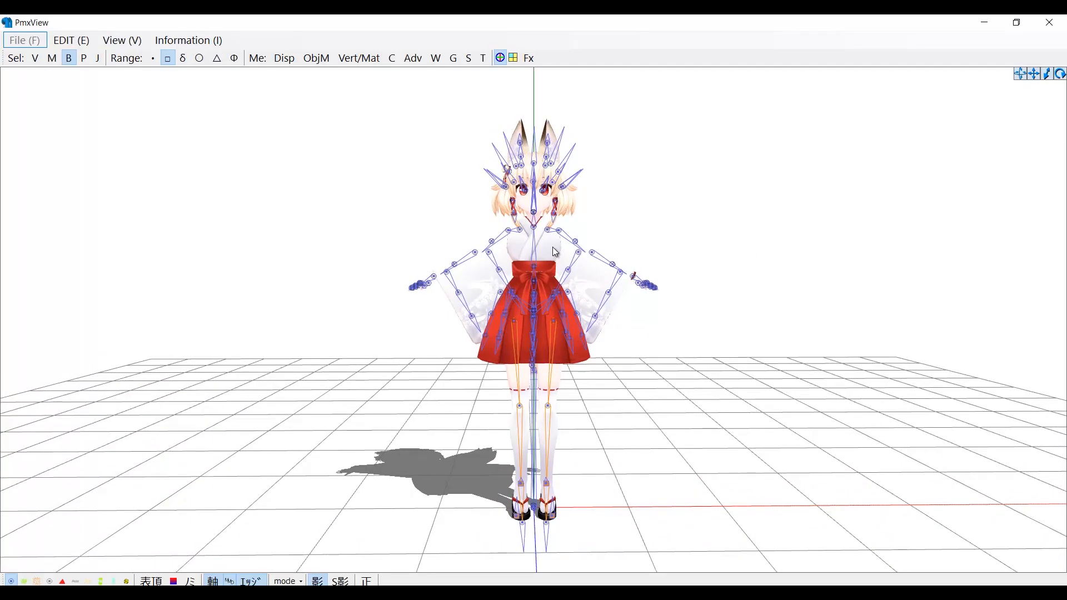
mouse_move(488, 155)
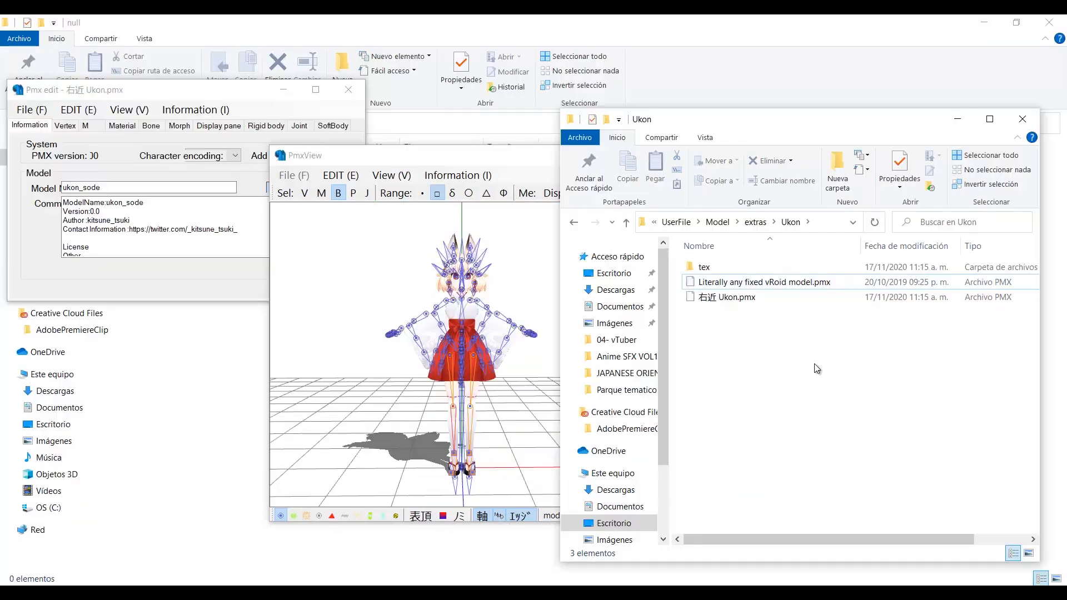
mouse_move(794, 415)
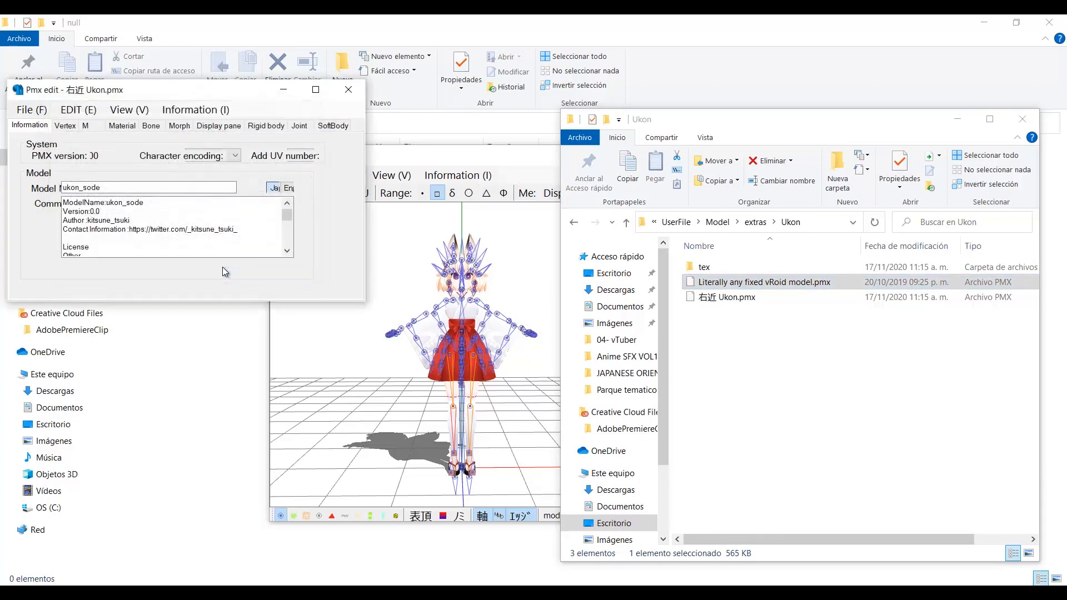
- Open 'Literally any fixed vRoid model.pmx', delete all its materials, and review the remaining bones
double_click(763, 282)
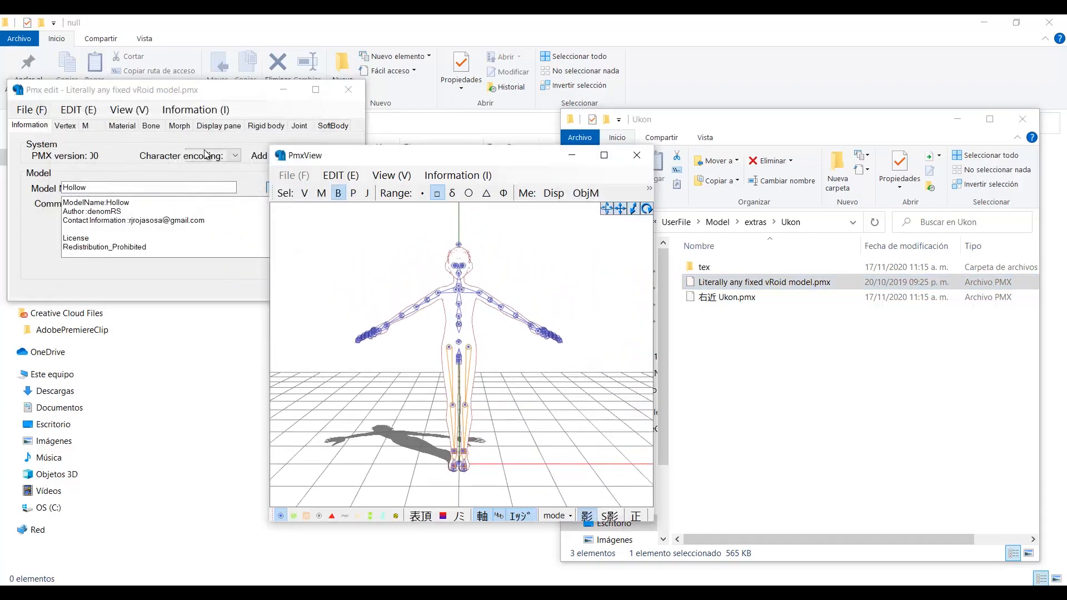
click(121, 125)
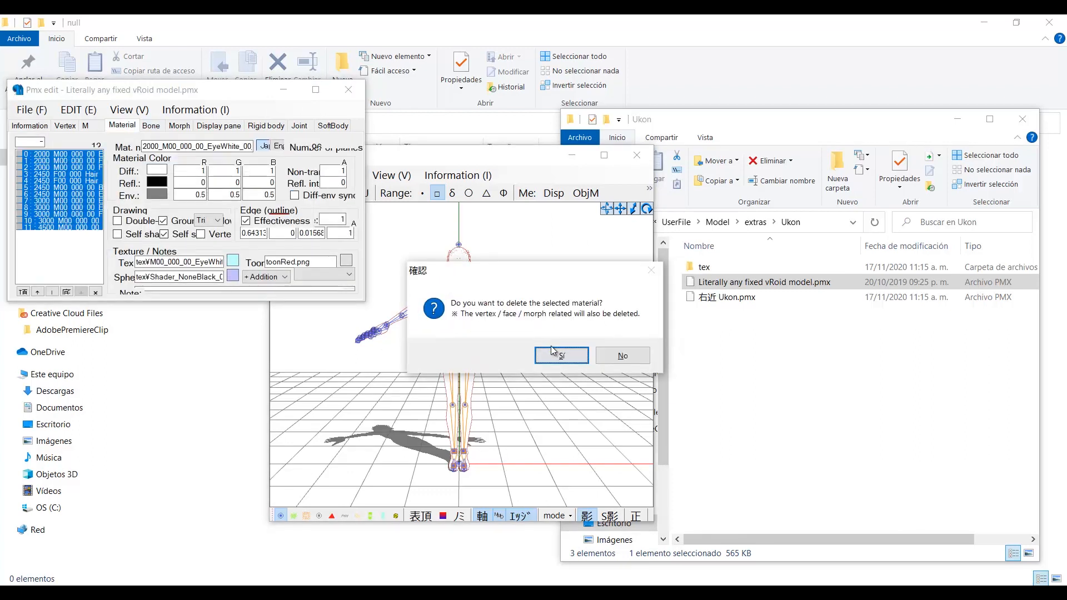
click(561, 355)
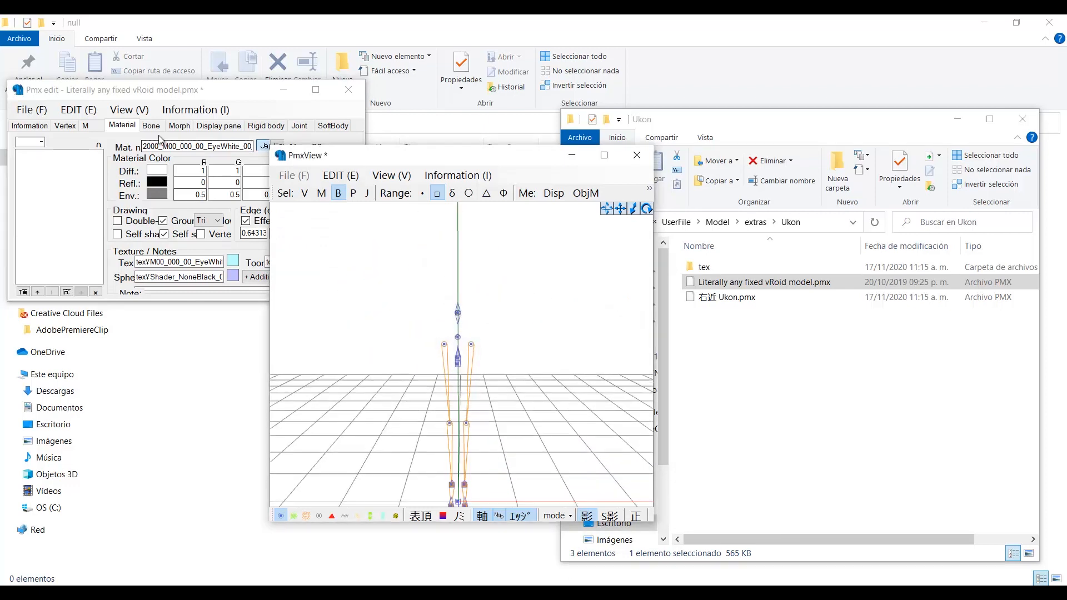
click(151, 125)
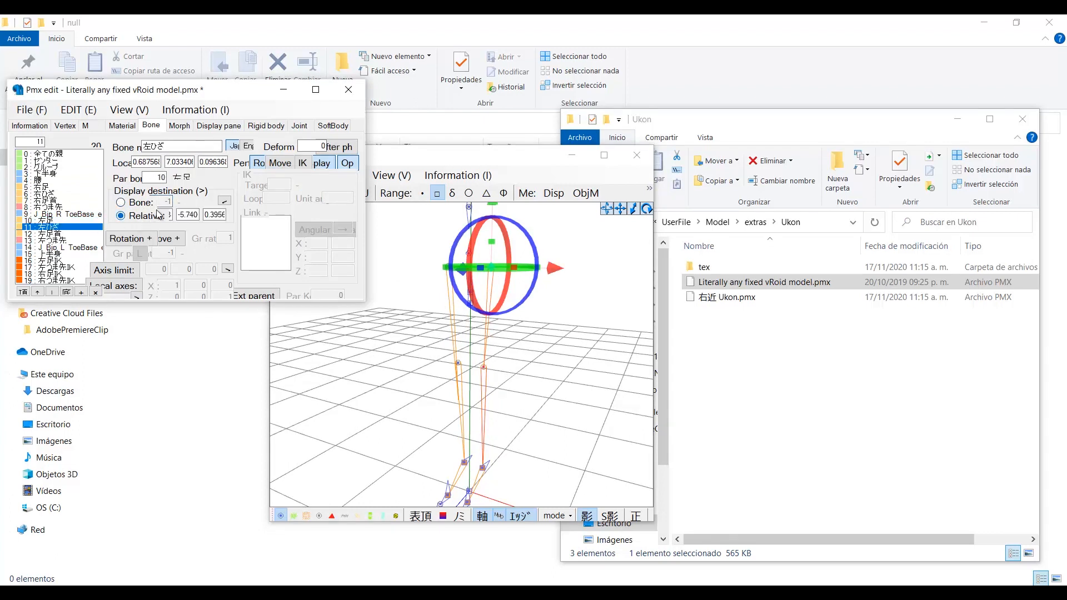
click(42, 184)
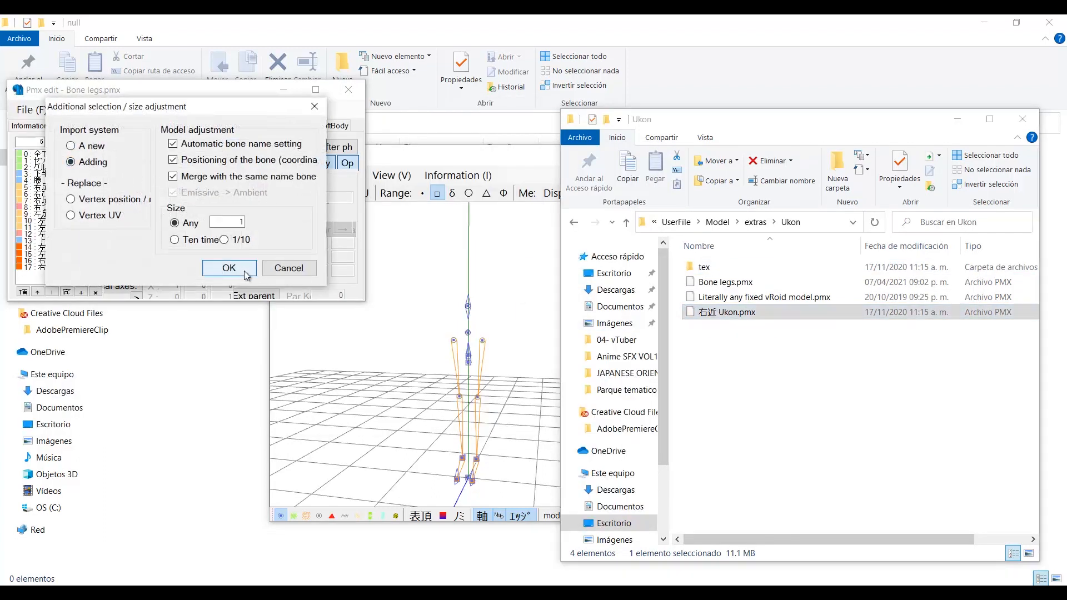
- Add Ukon.pmx with same-name bones merged and name the model Ukon
click(228, 268)
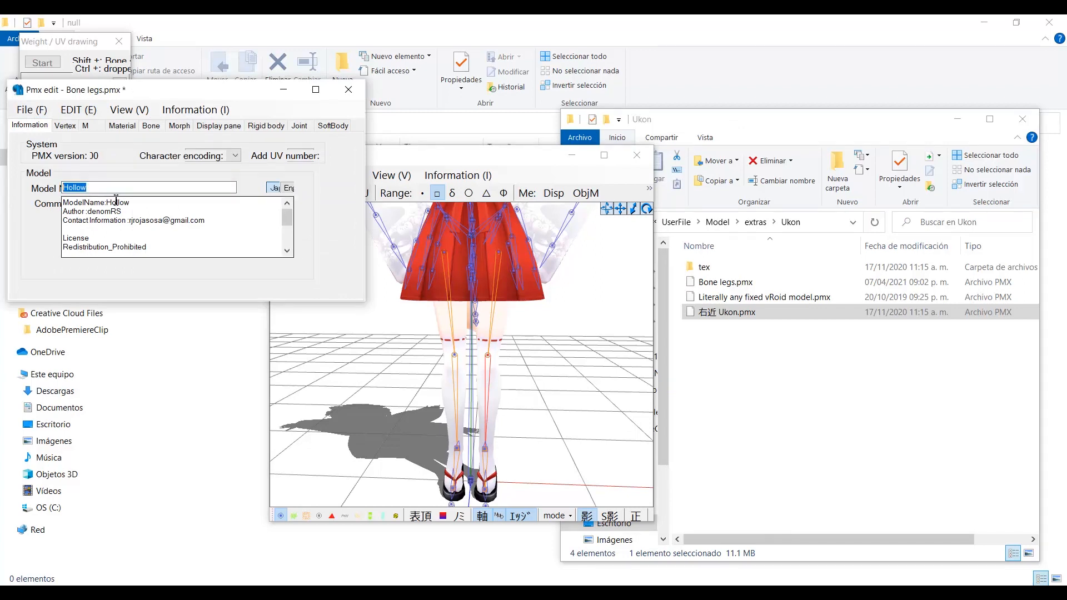
text(Ukon)
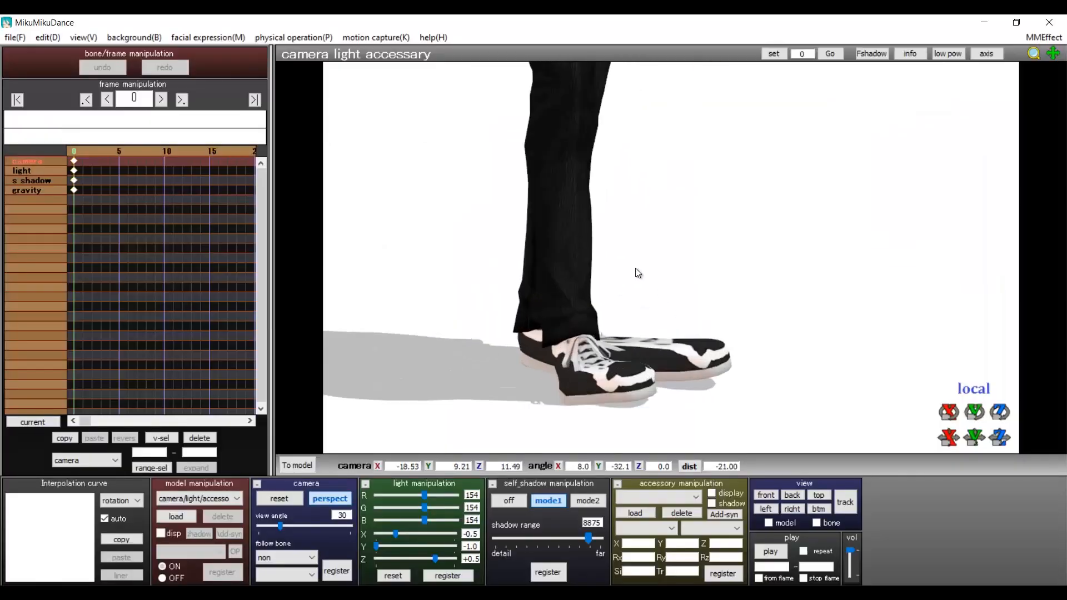
drag(638, 273, 773, 321)
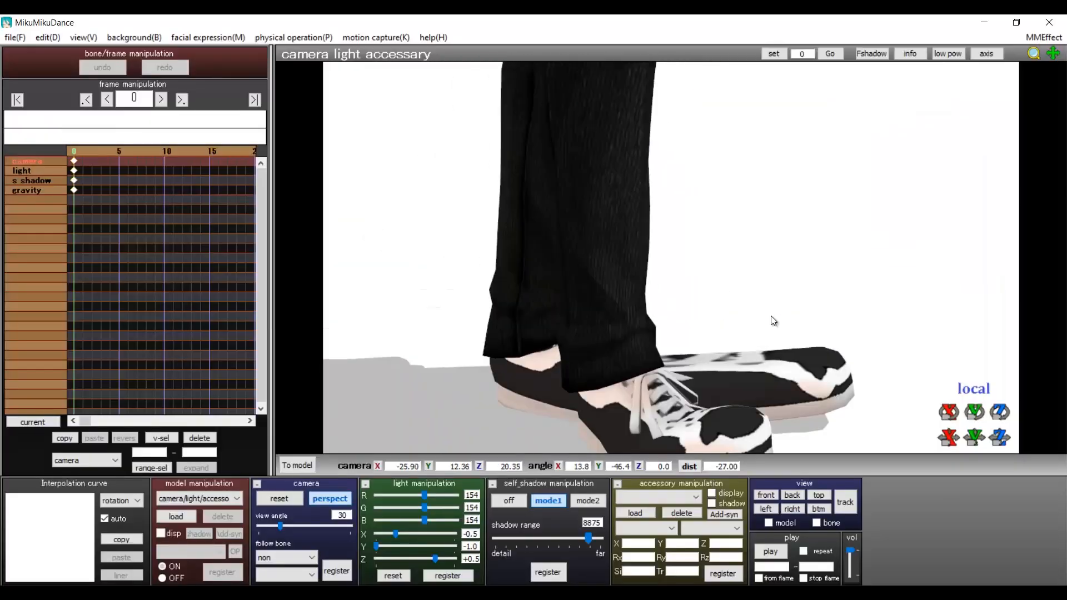
scroll(down, 3)
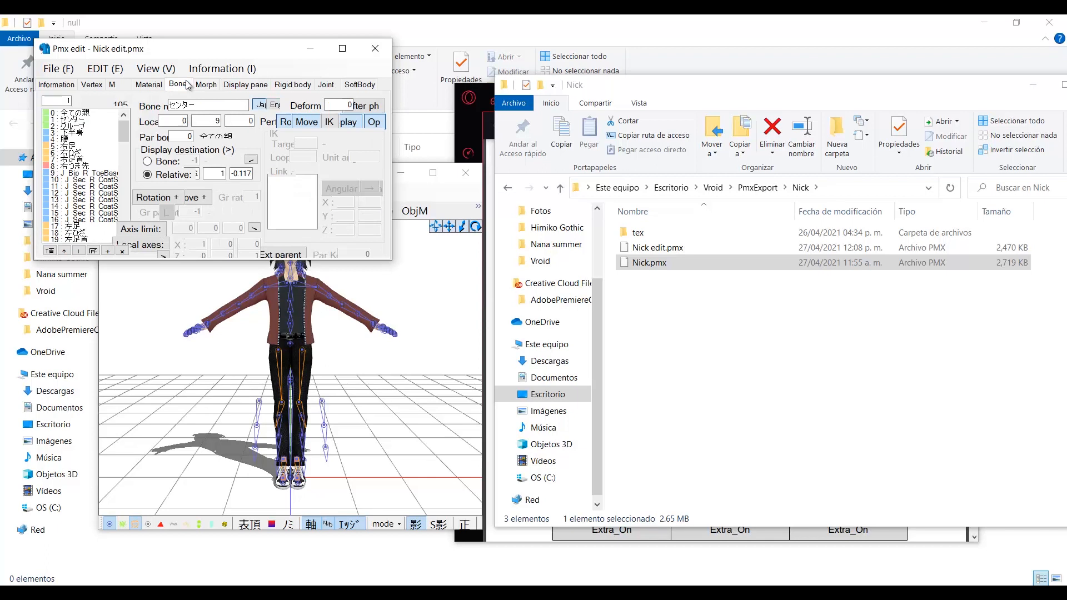
- Run the SemiStandardBones plugin with all options to add IK parent, toe EX, dummy and shoulder P bones
click(103, 69)
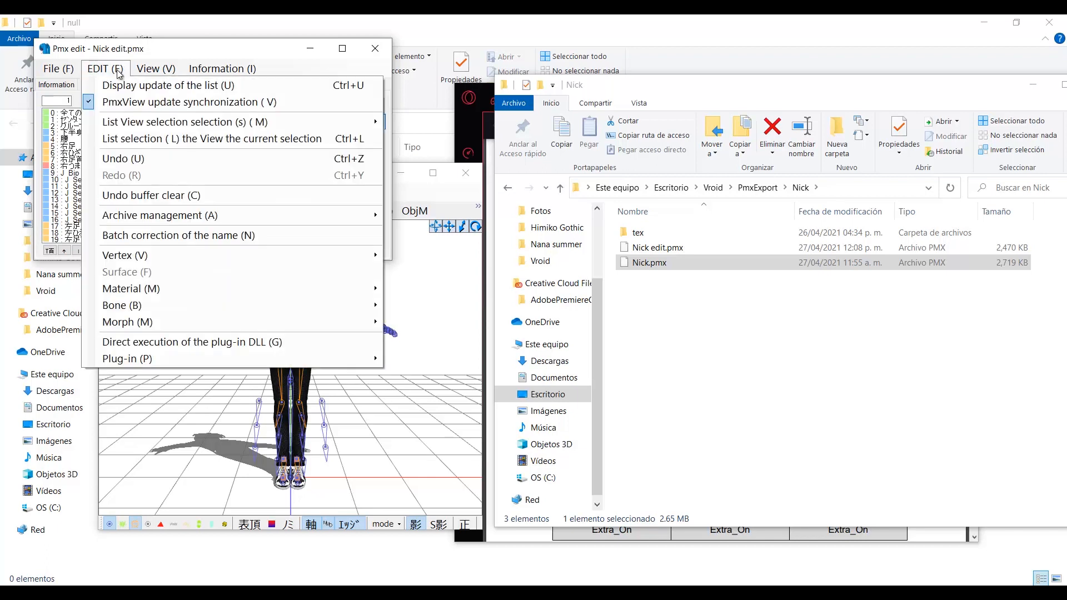
mouse_move(258, 356)
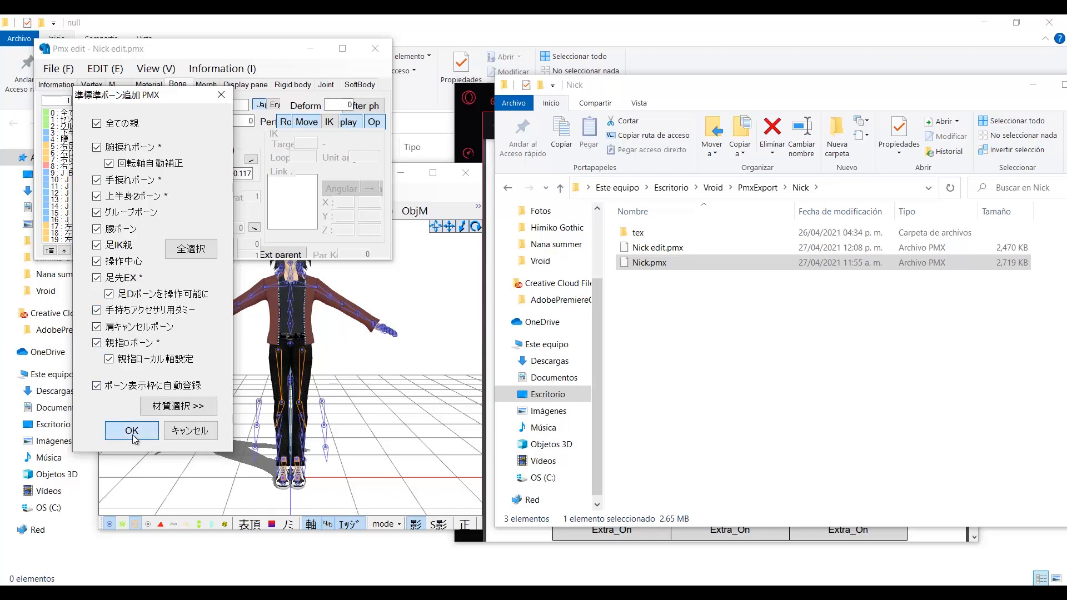
click(131, 430)
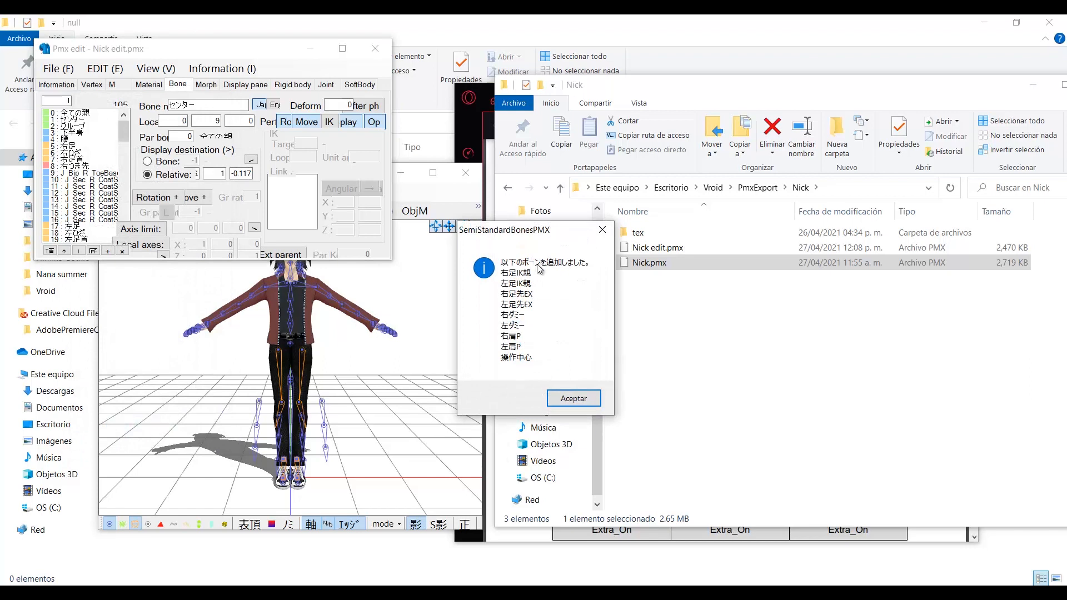
mouse_move(578, 399)
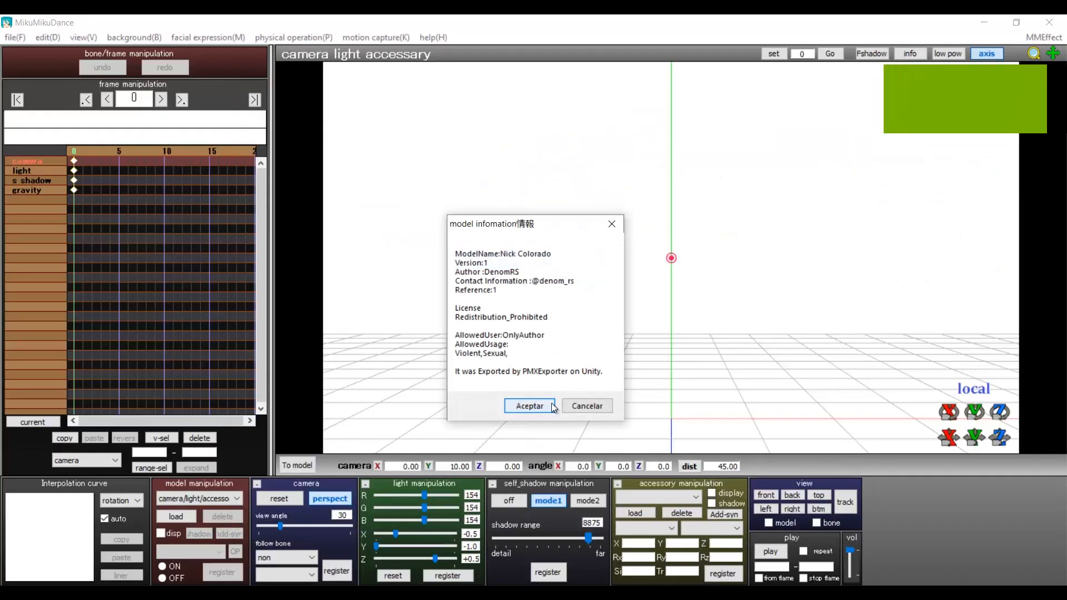
- Load the Project DIVA motion onto the VRM model, accepting the bone-name warning
click(528, 406)
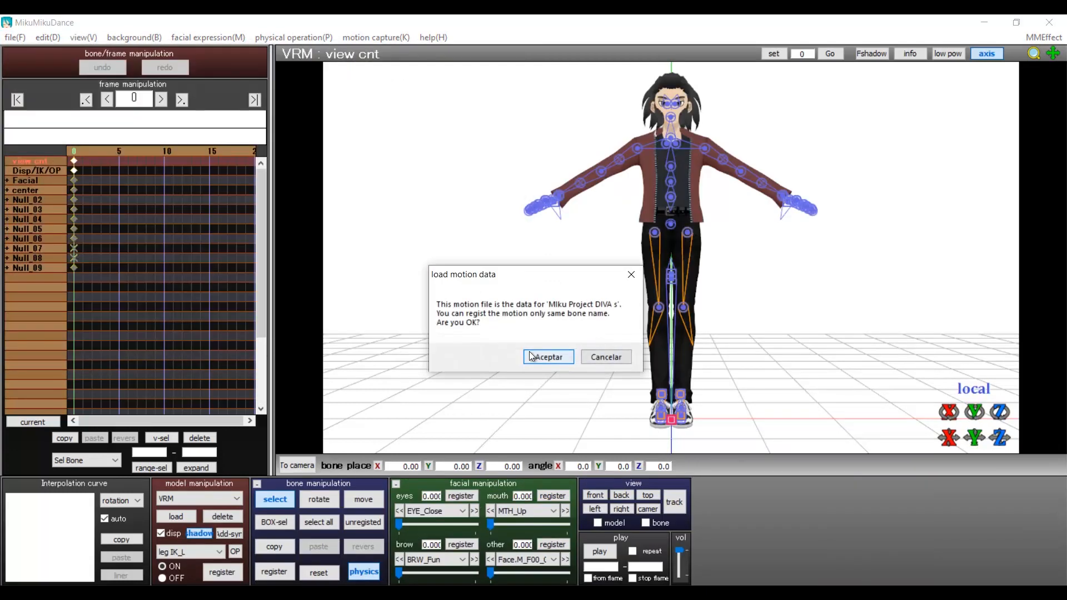
click(547, 357)
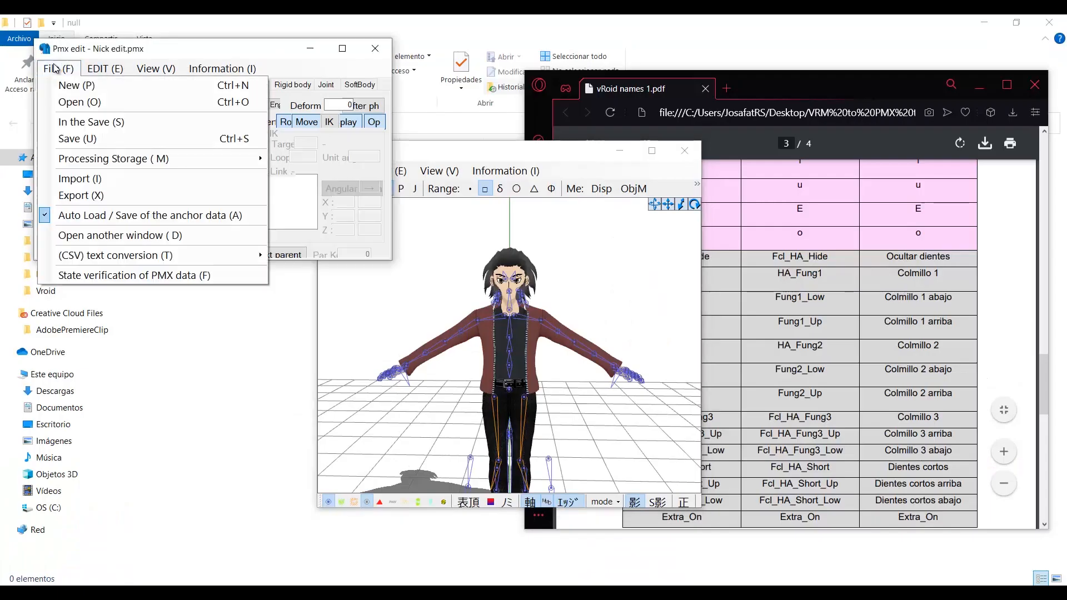
- Save the model as 'Nick base.pmx' and delete the selected objects
click(77, 138)
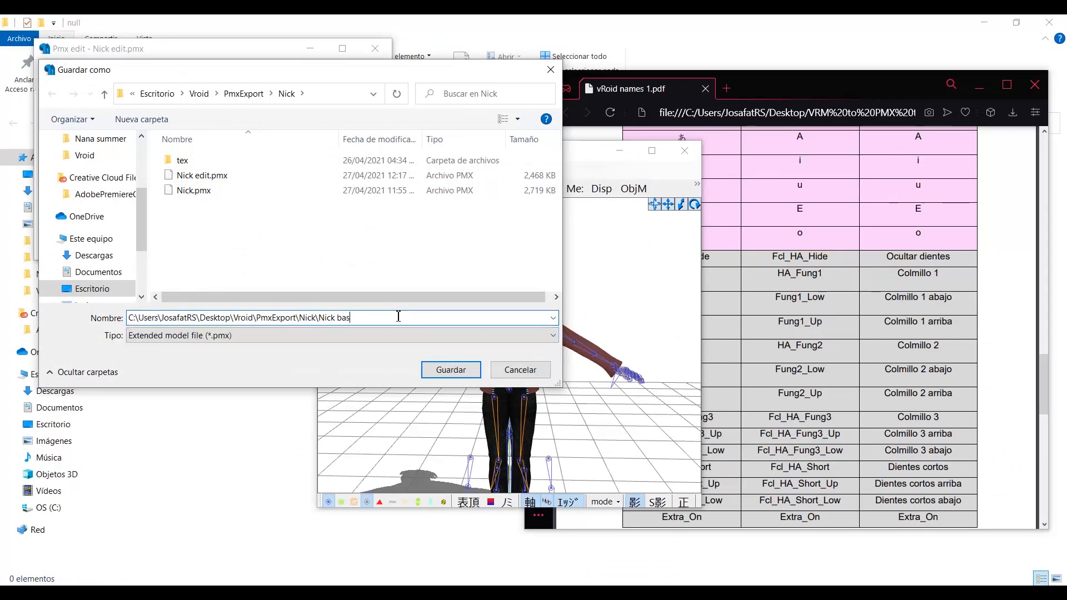
click(450, 370)
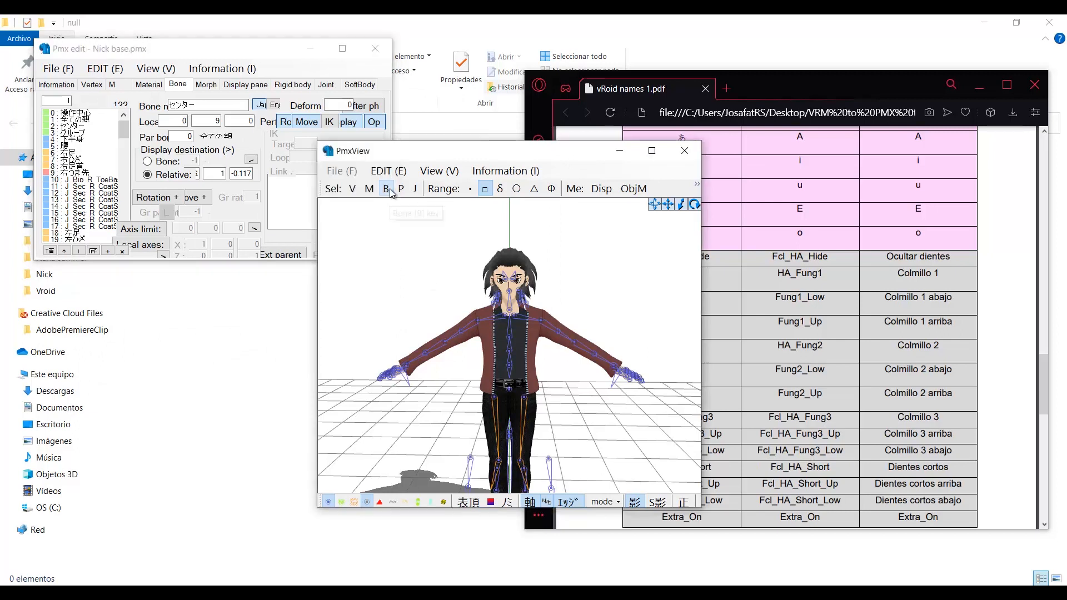
click(401, 188)
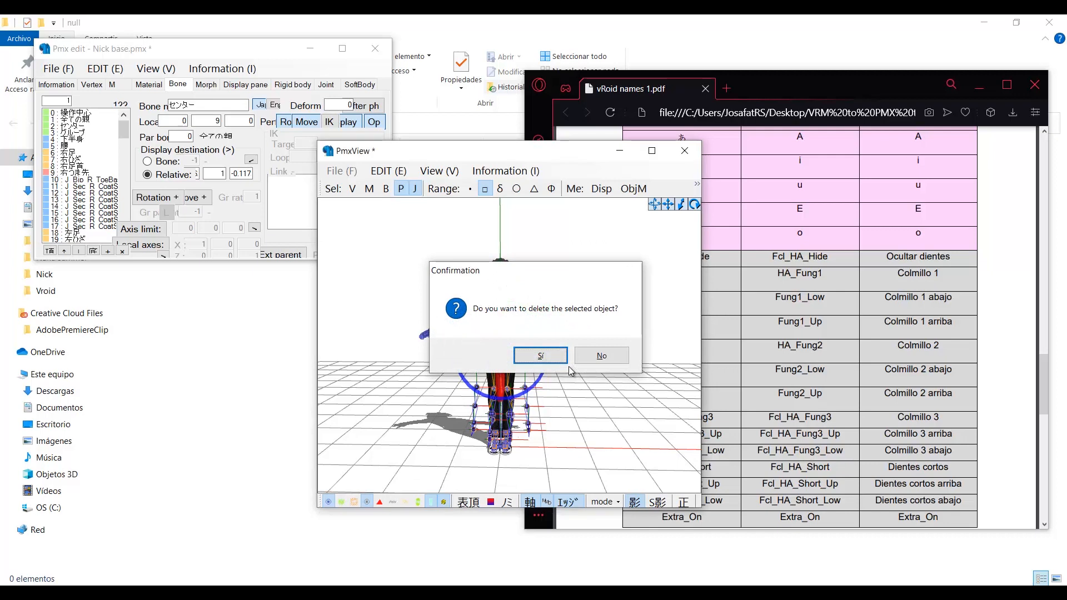
click(540, 355)
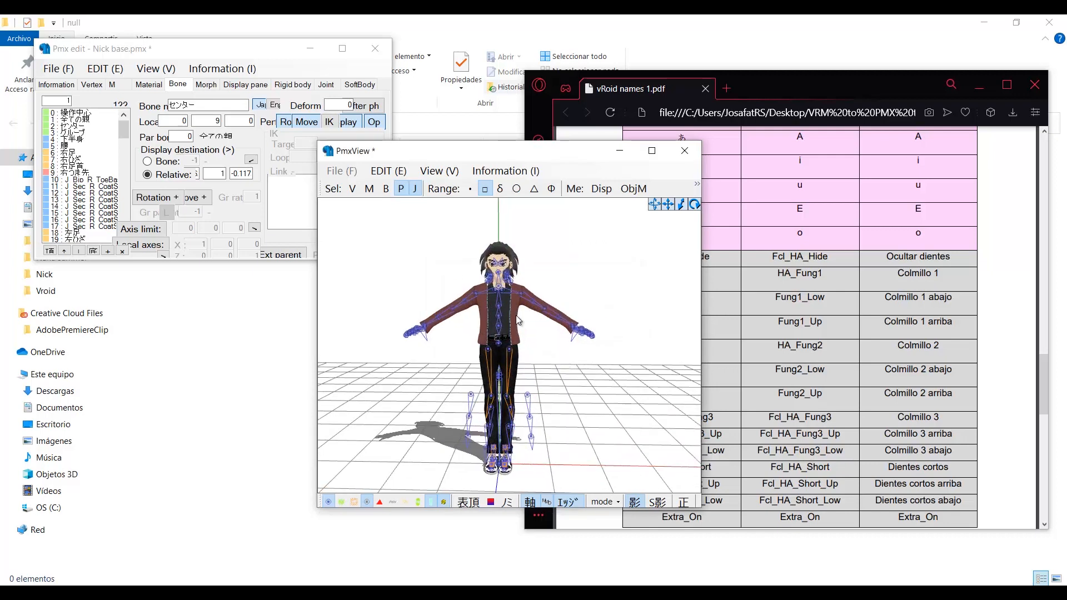
- Rename the 下半身 lower-body bone so it merges with its same-named twin
click(73, 133)
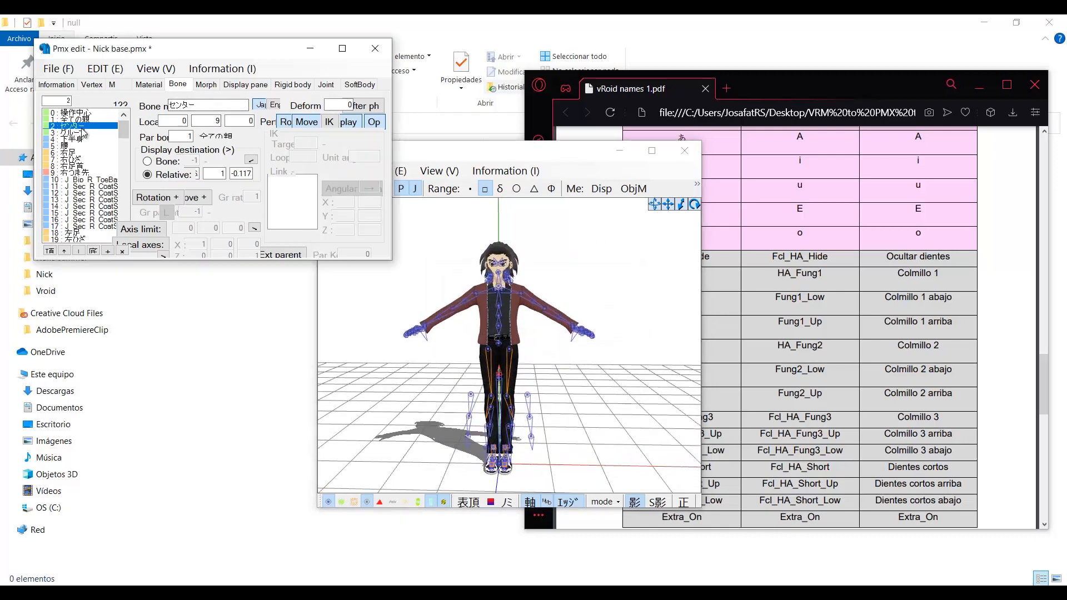
click(72, 147)
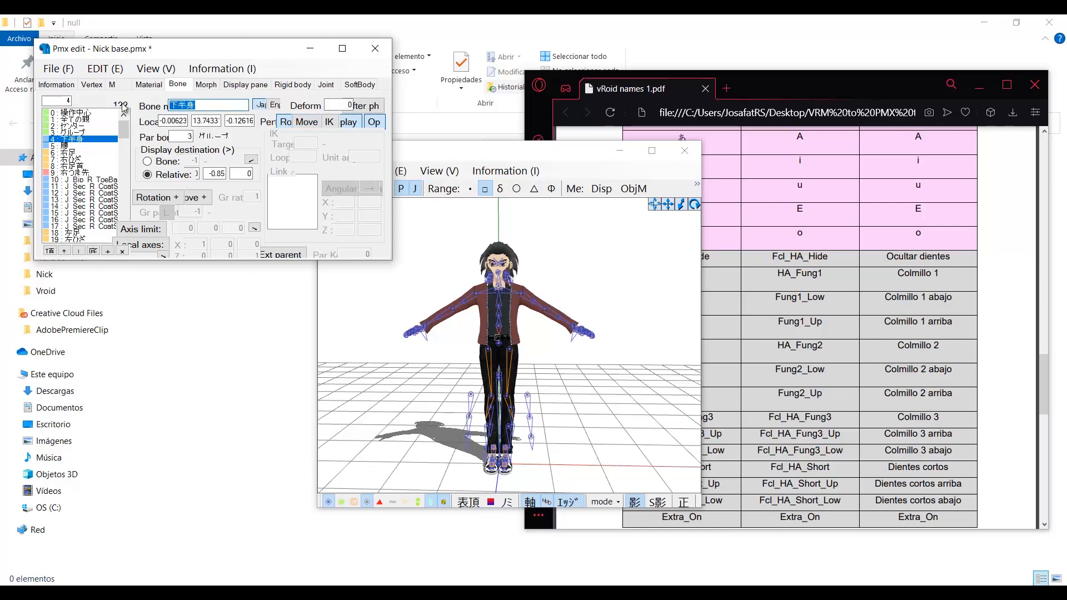
click(72, 146)
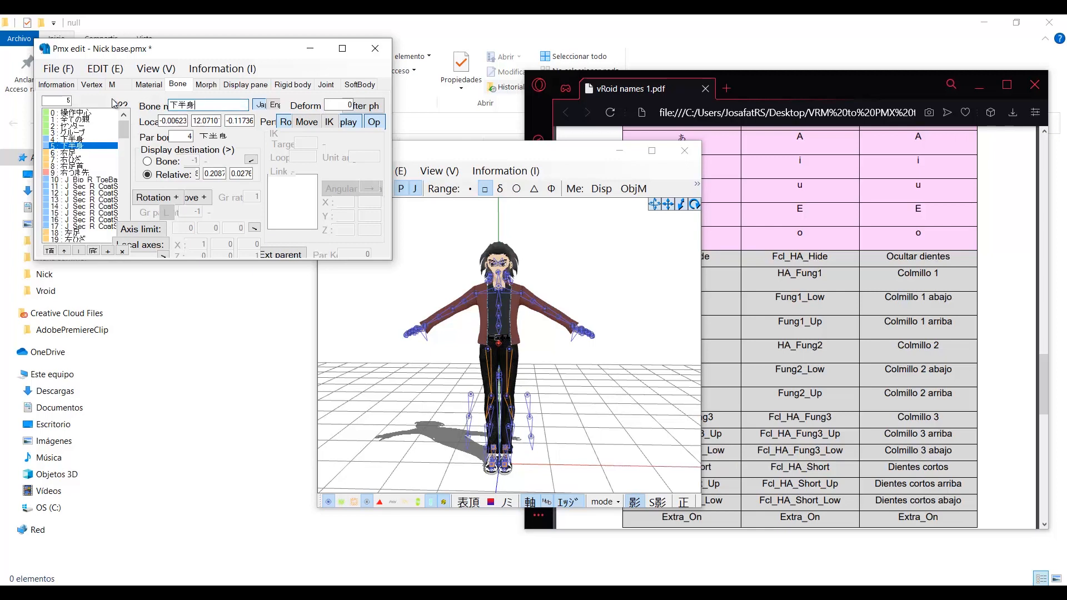
click(104, 68)
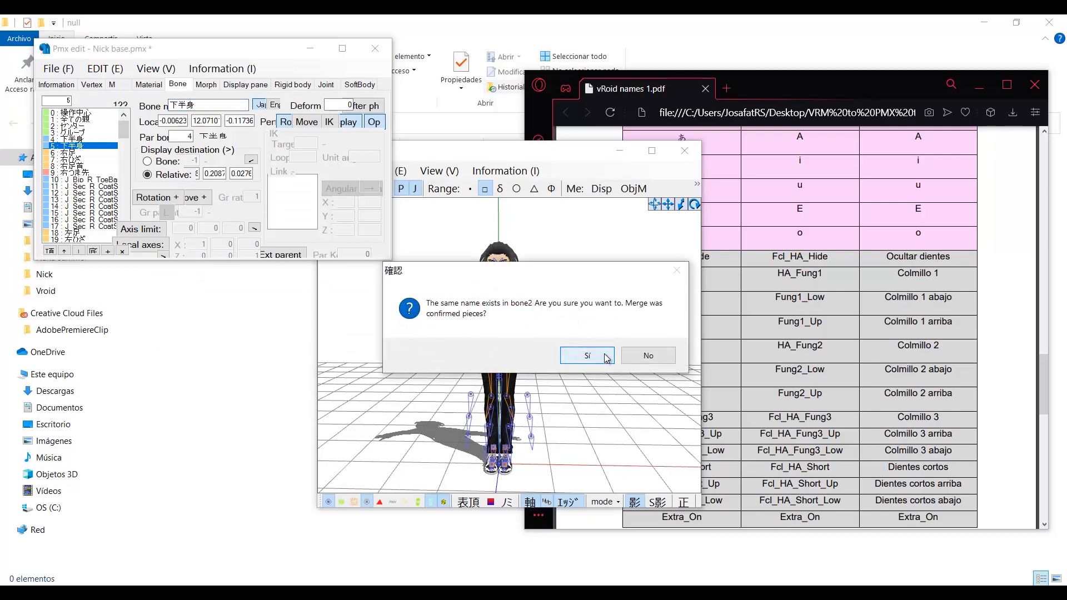
click(586, 355)
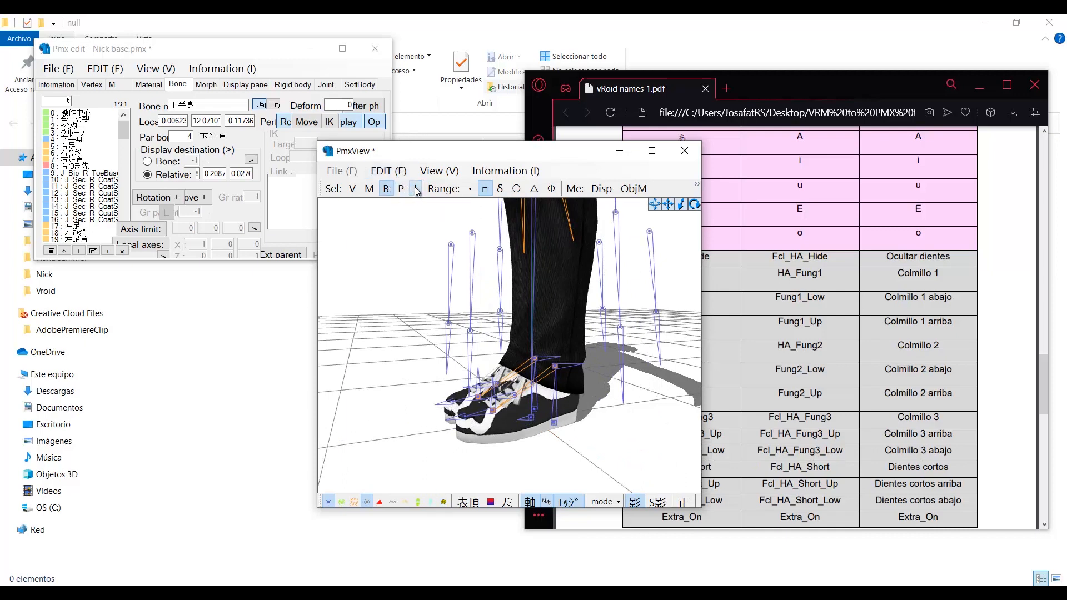
click(73, 173)
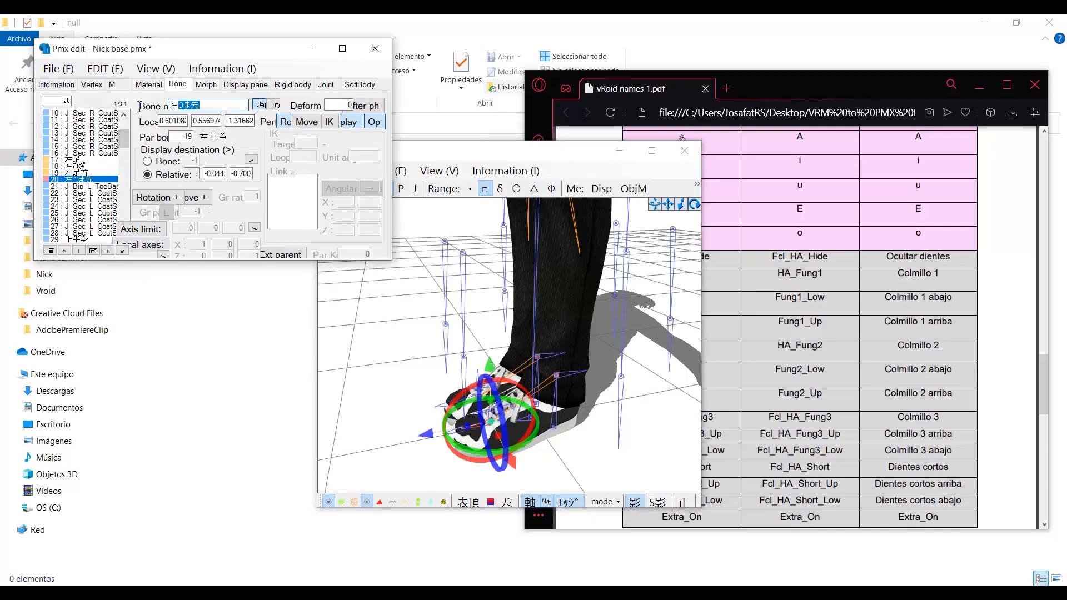
click(103, 69)
text(messed)
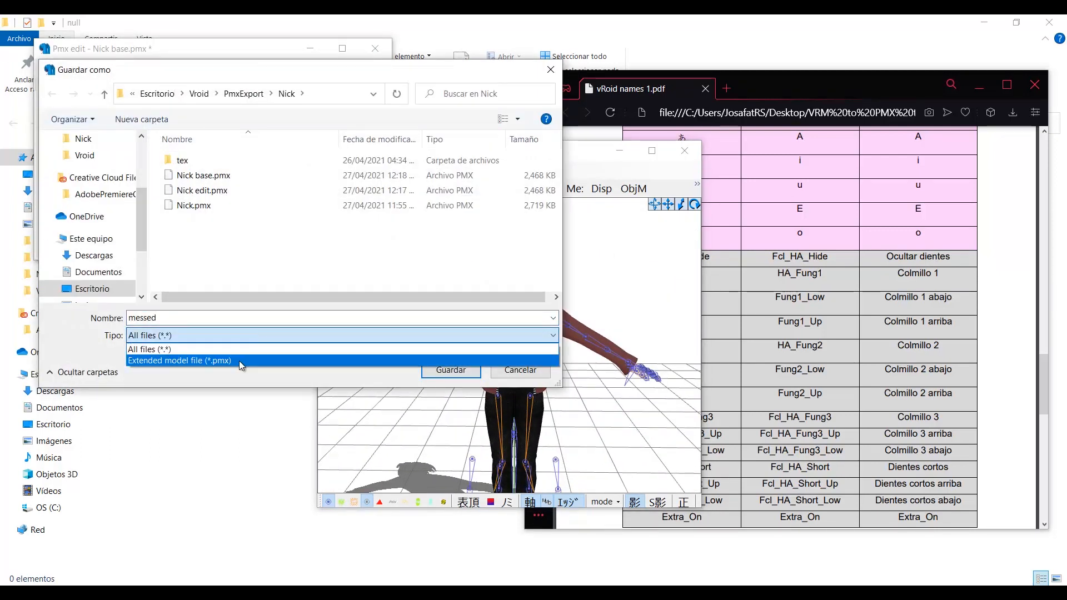
- Save the edited bones as messed.pmx, then open Nick base.pmx as a new model
click(450, 370)
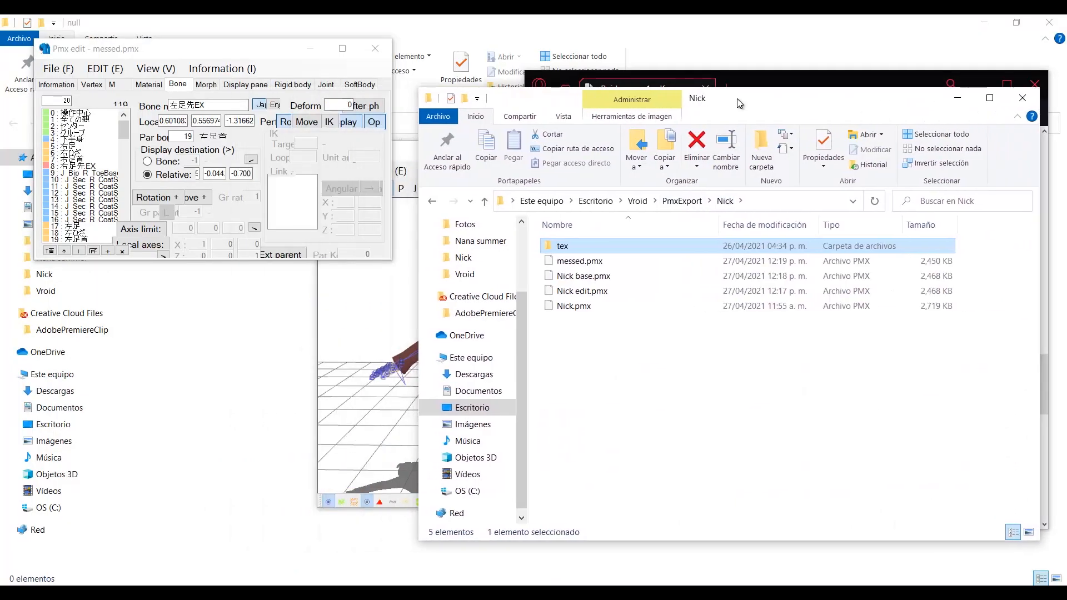
click(587, 283)
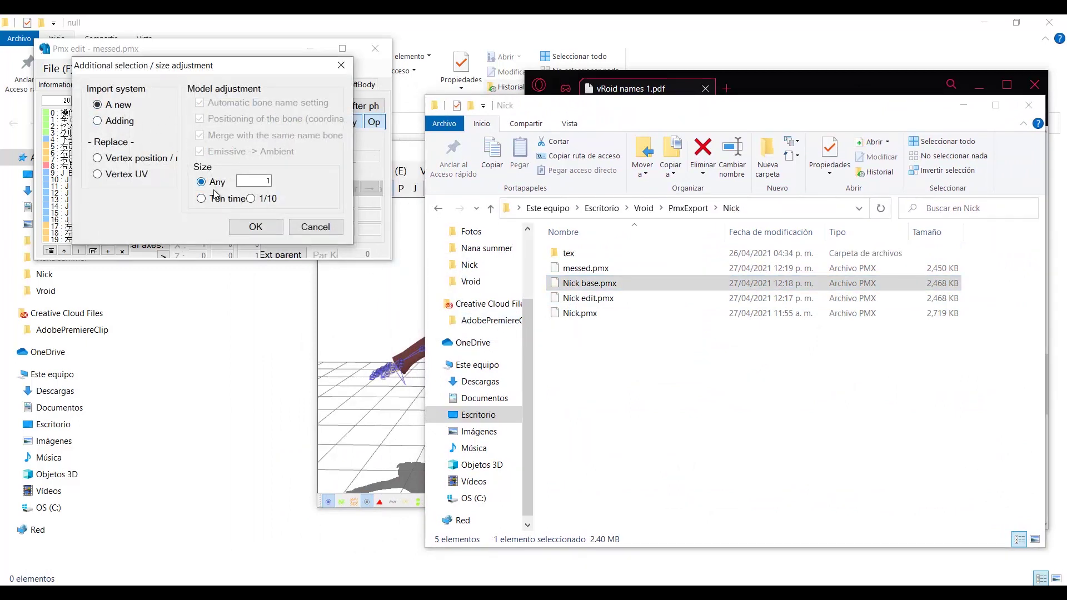
click(255, 227)
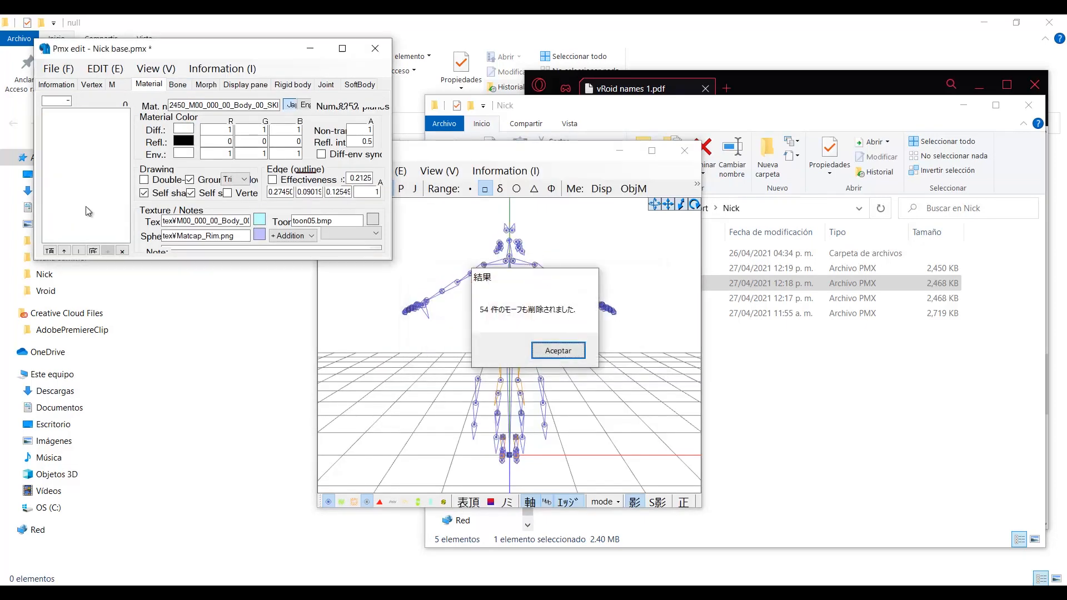
click(558, 350)
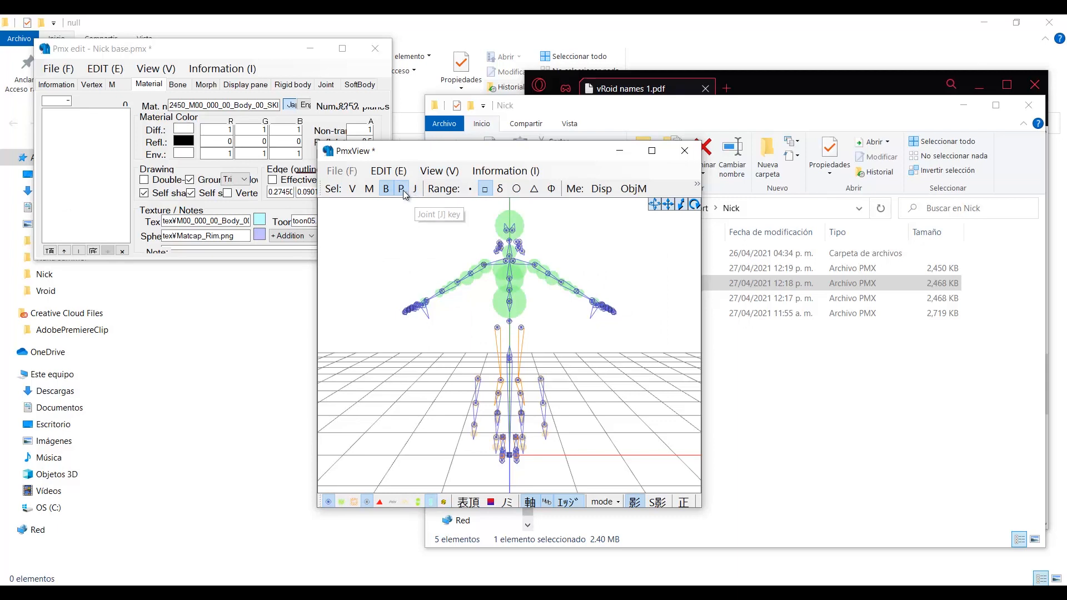
- Add messed.pmx into Nick base with same-named bones merged, and save as 'Nick final'
click(584, 267)
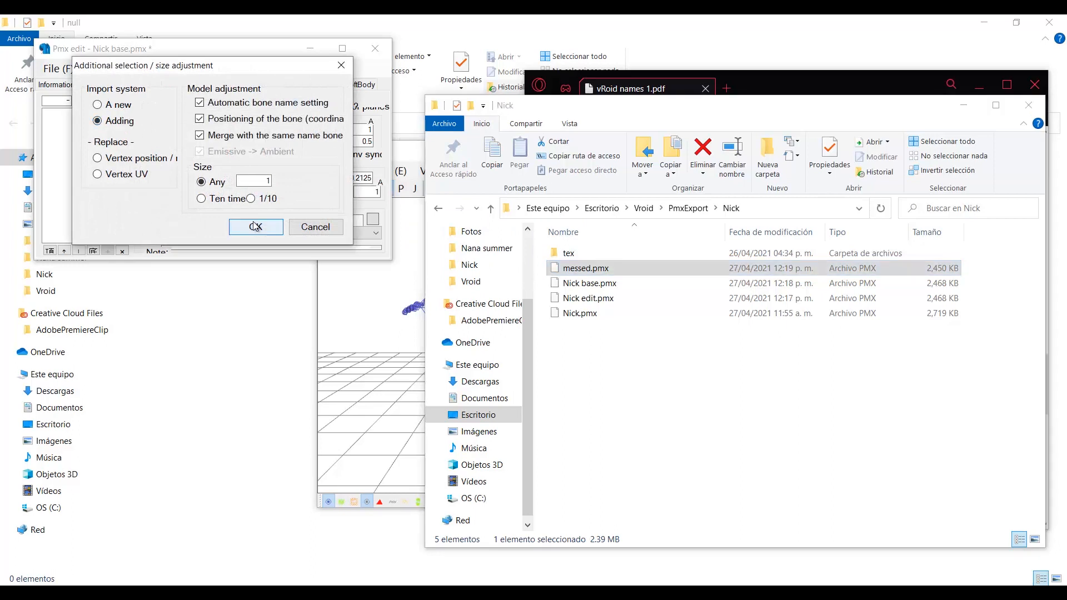
click(255, 227)
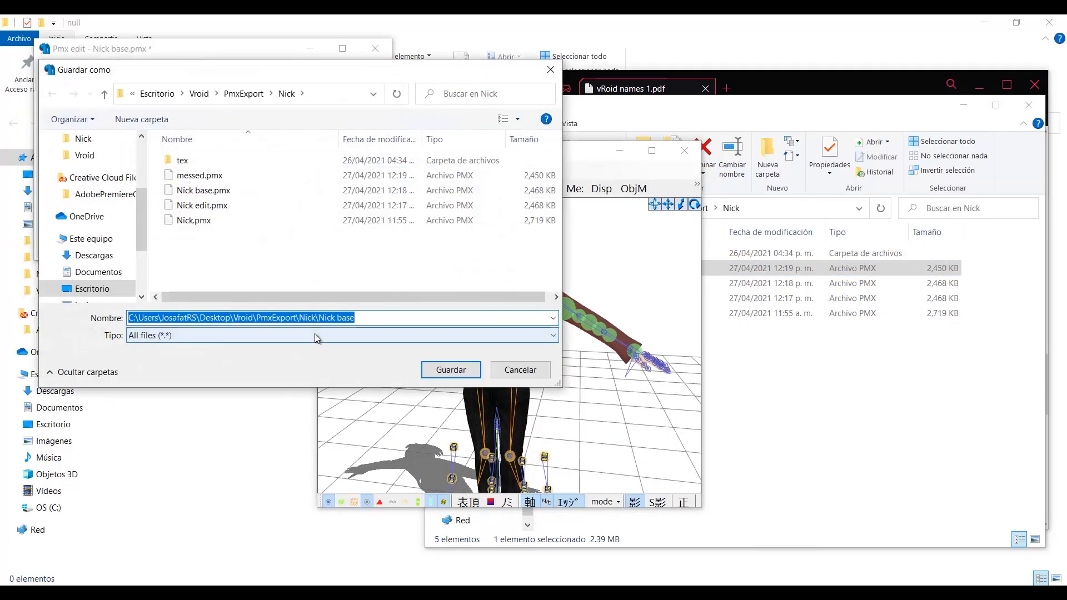
text(Nick final)
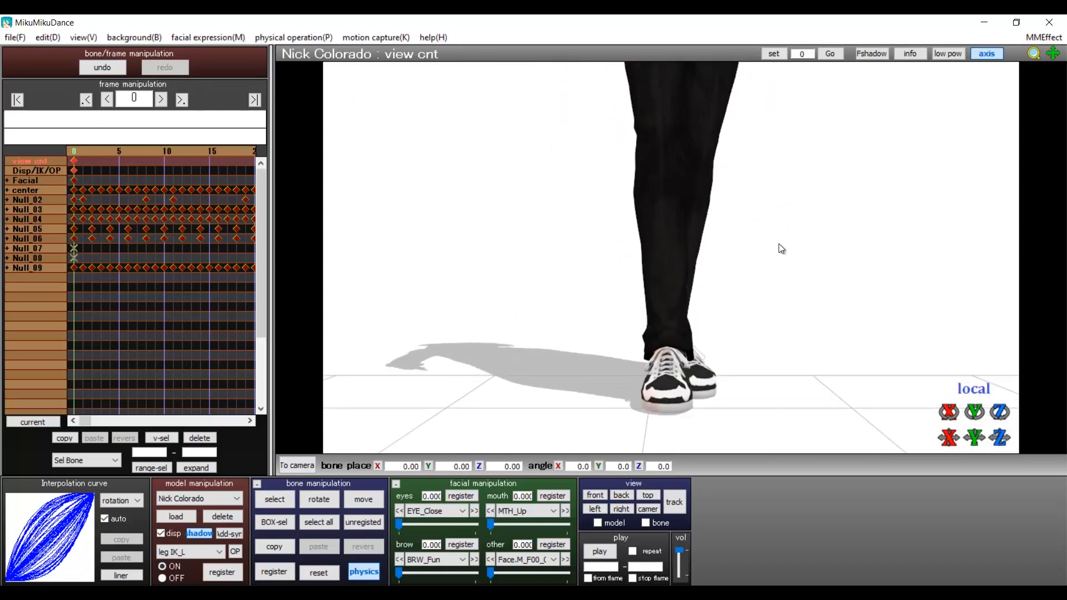
mouse_move(761, 272)
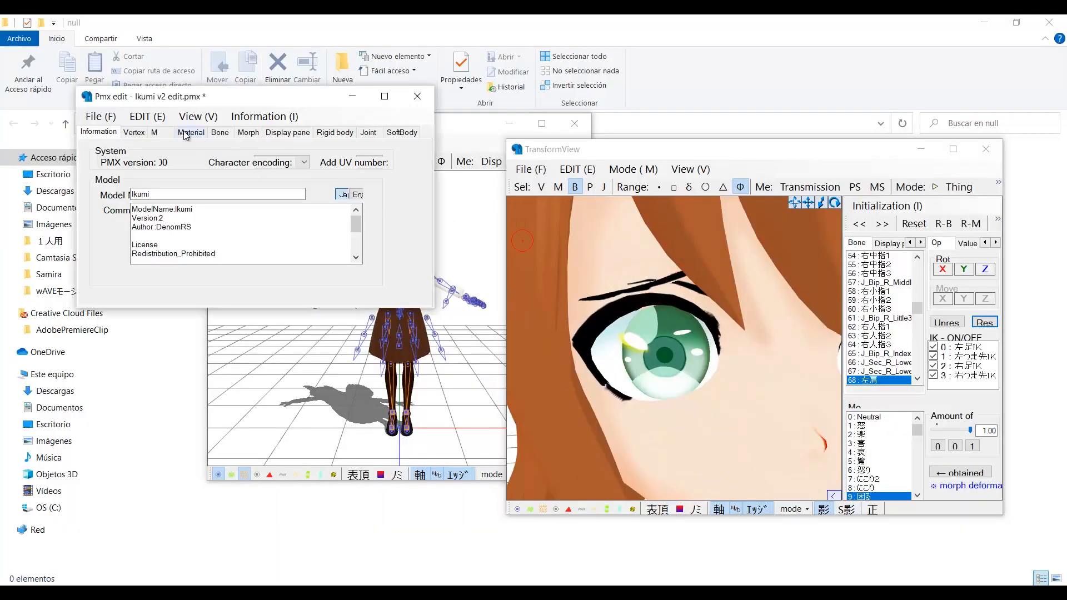
- Show the model's Material list and select a material entry
click(190, 132)
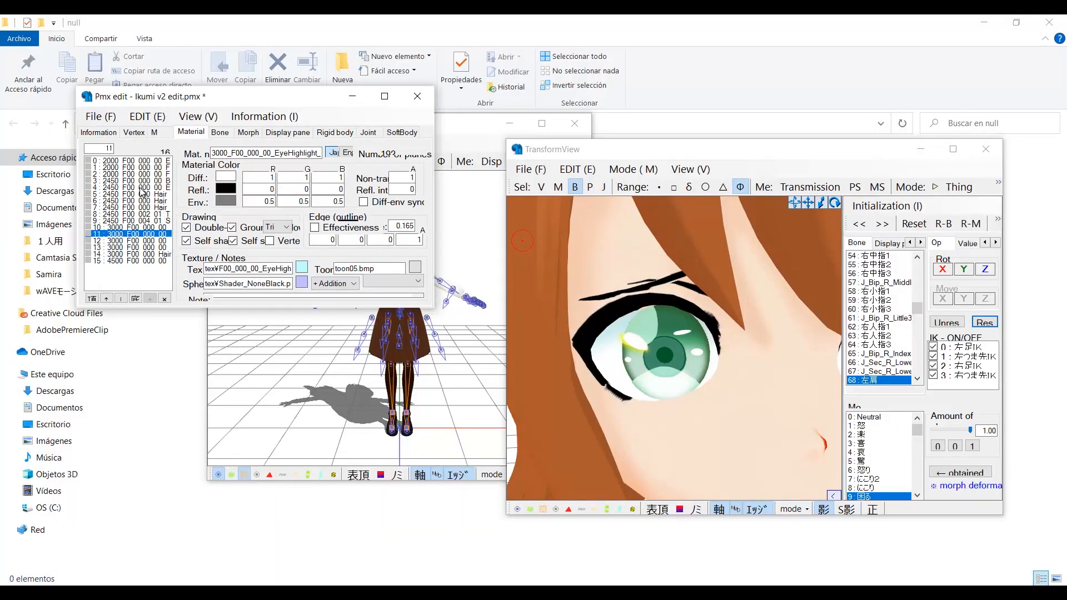
click(127, 240)
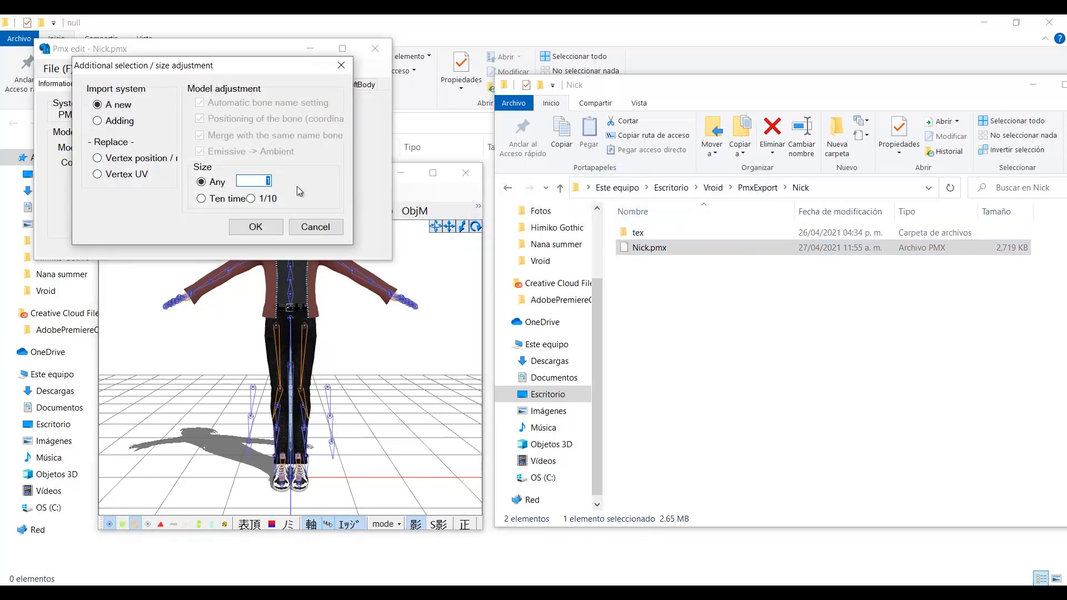
- Import Nick.pmx with Size Any set to 0.85
text(0.85)
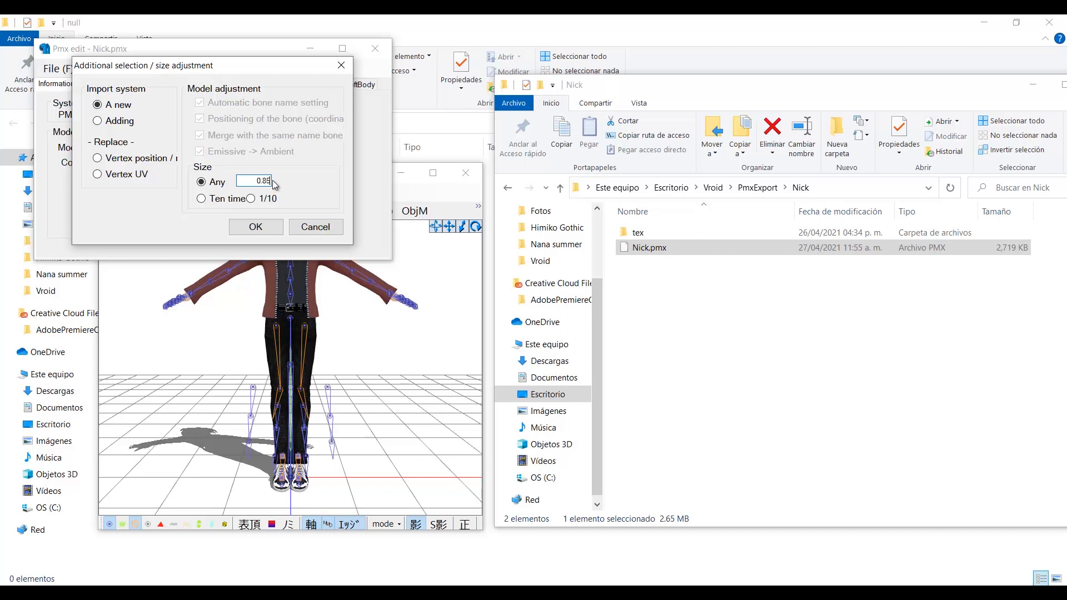
click(255, 226)
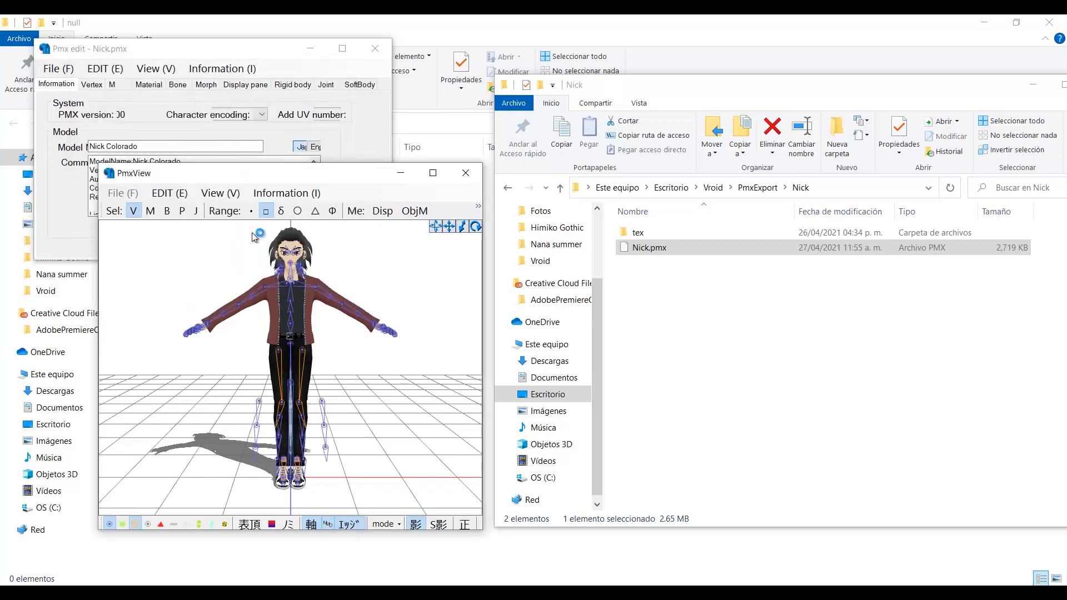